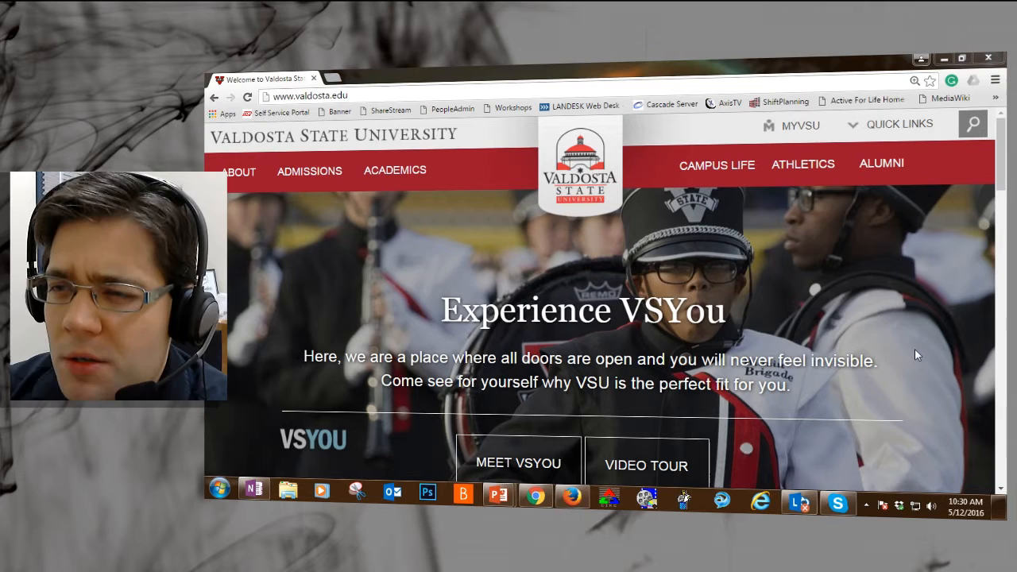
{"action": "mouse_move", "coordinate": [993, 106]}
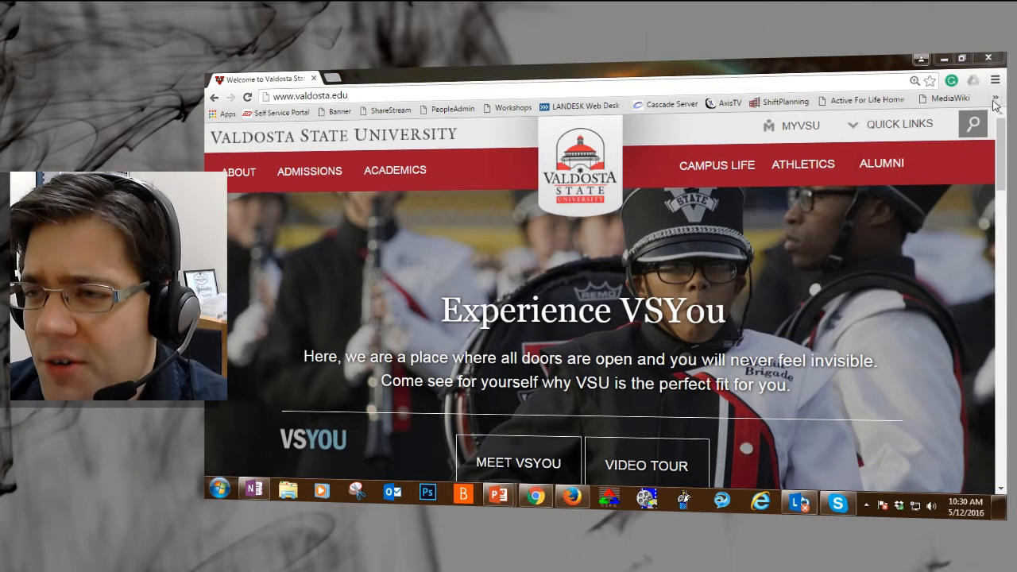
Show the hidden bookmarks from the bookmarks bar overflow chevron
{"action": "left_click", "coordinate": [995, 97]}
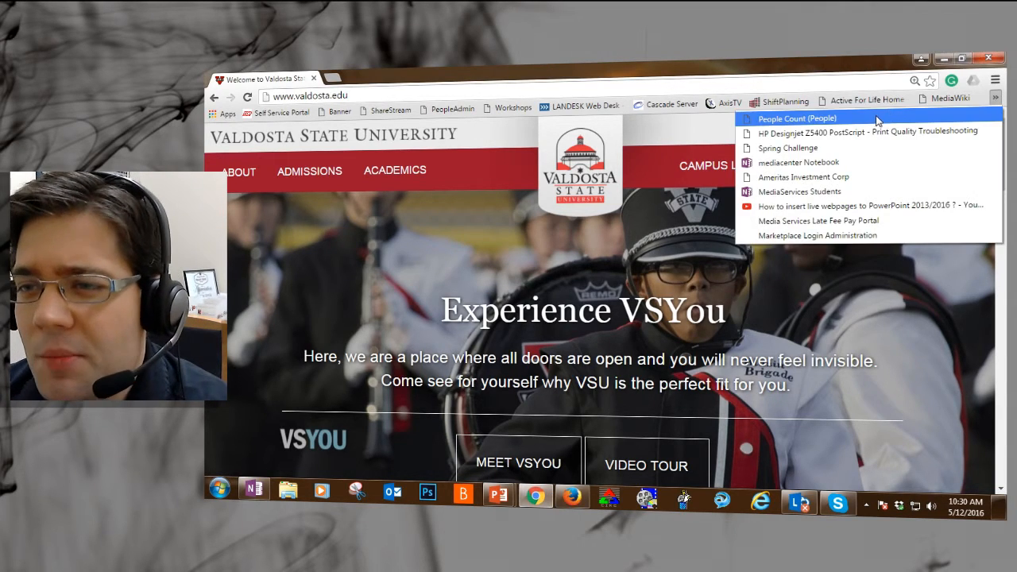
Open the 'People Count (People)' bookmark, which reports today's sum of 42.00
{"action": "left_click", "coordinate": [798, 119]}
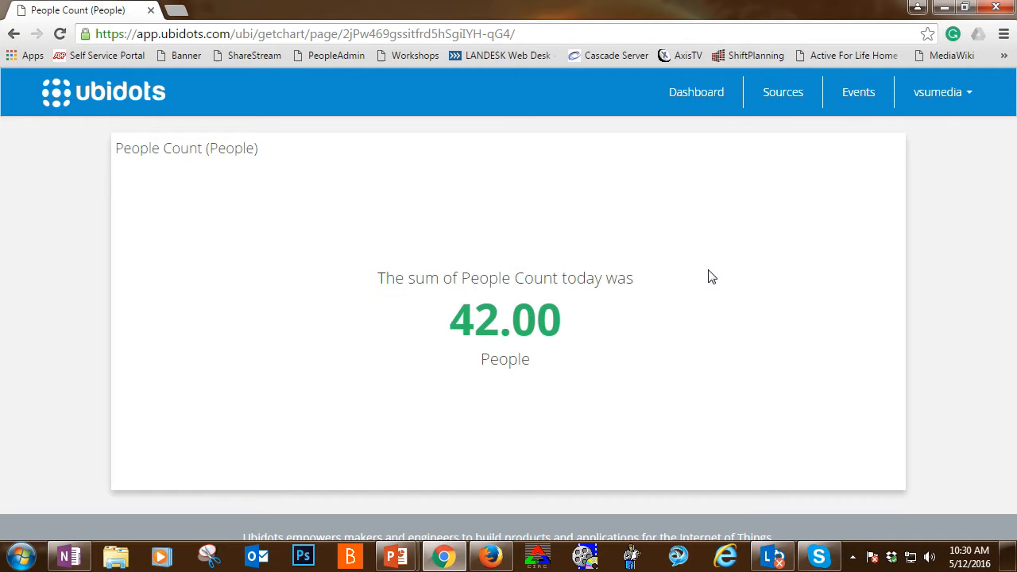
{"action": "mouse_move", "coordinate": [759, 133]}
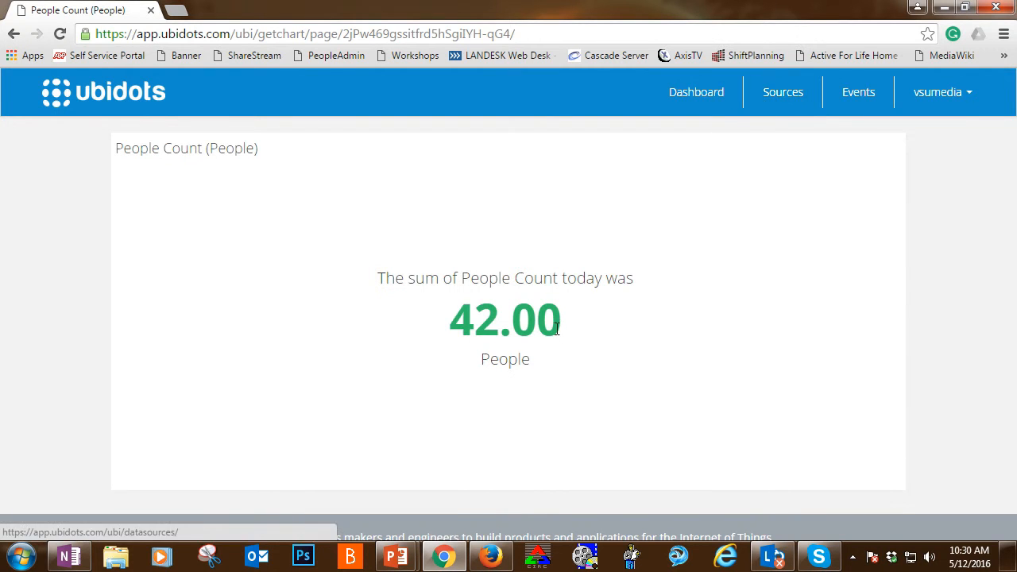
{"action": "mouse_move", "coordinate": [567, 355]}
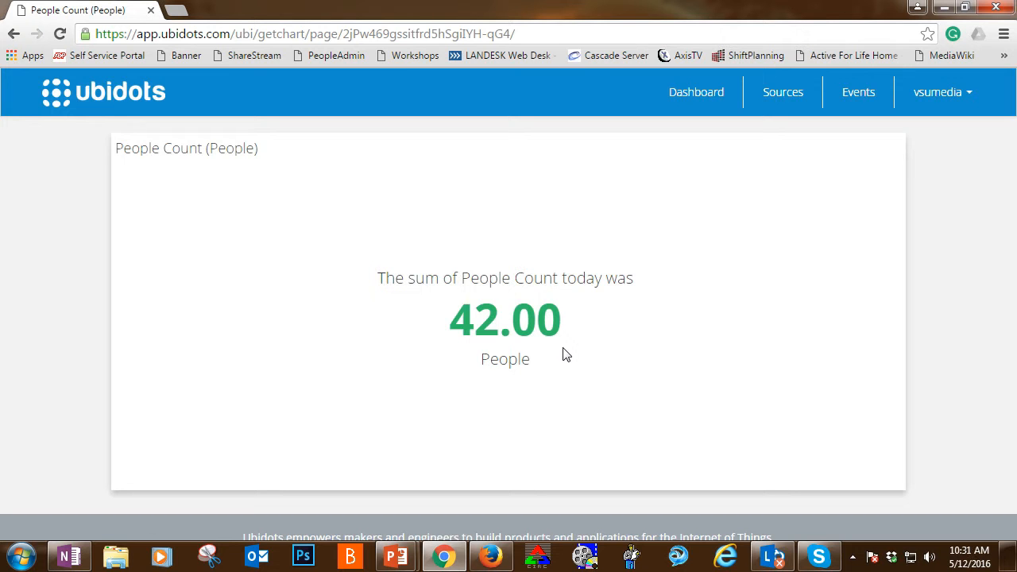
{"action": "mouse_move", "coordinate": [686, 263]}
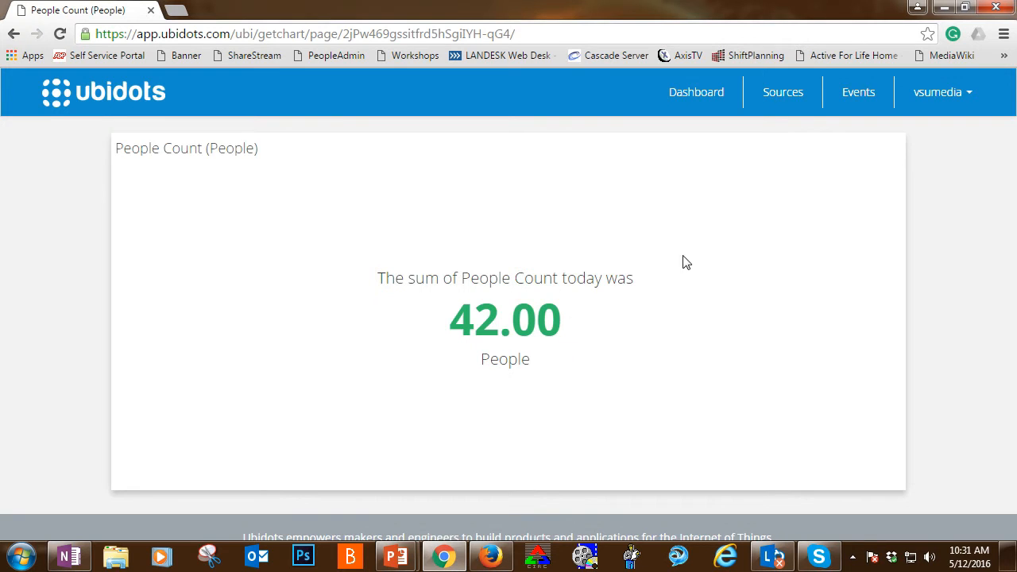
{"action": "mouse_move", "coordinate": [783, 91]}
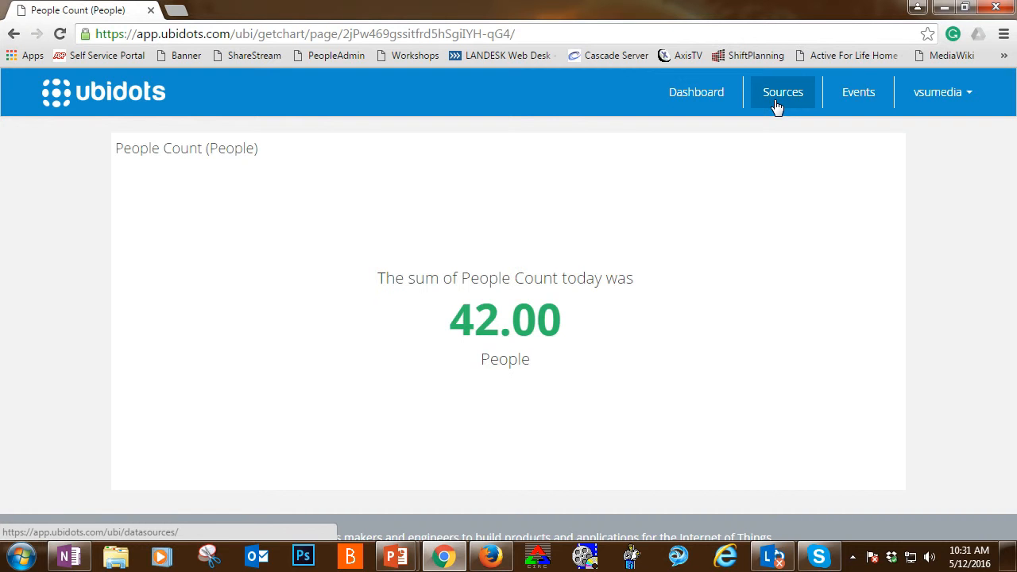
Open Sources and select the People Counter data source card
{"action": "left_click", "coordinate": [783, 91]}
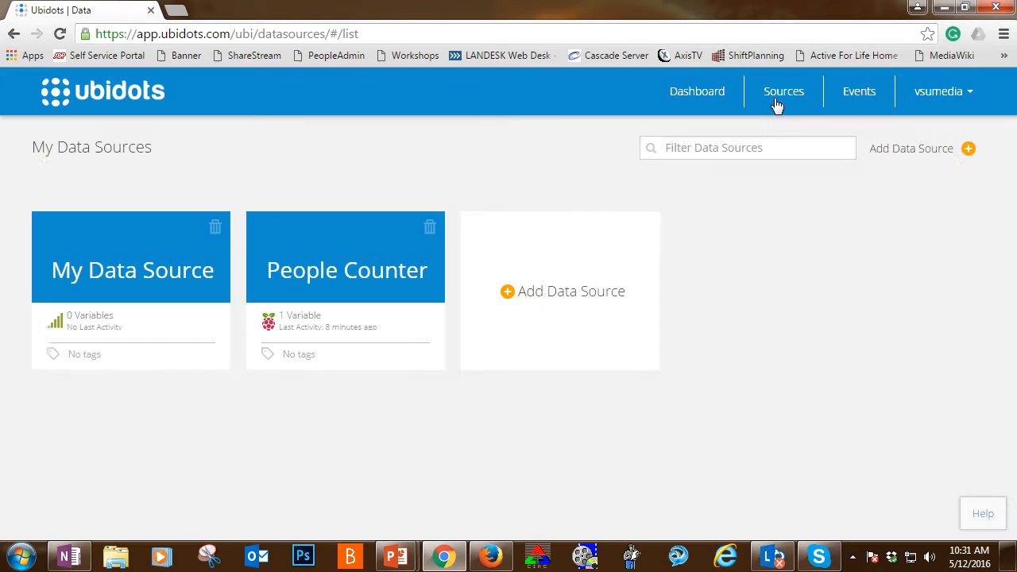
{"action": "mouse_move", "coordinate": [332, 310]}
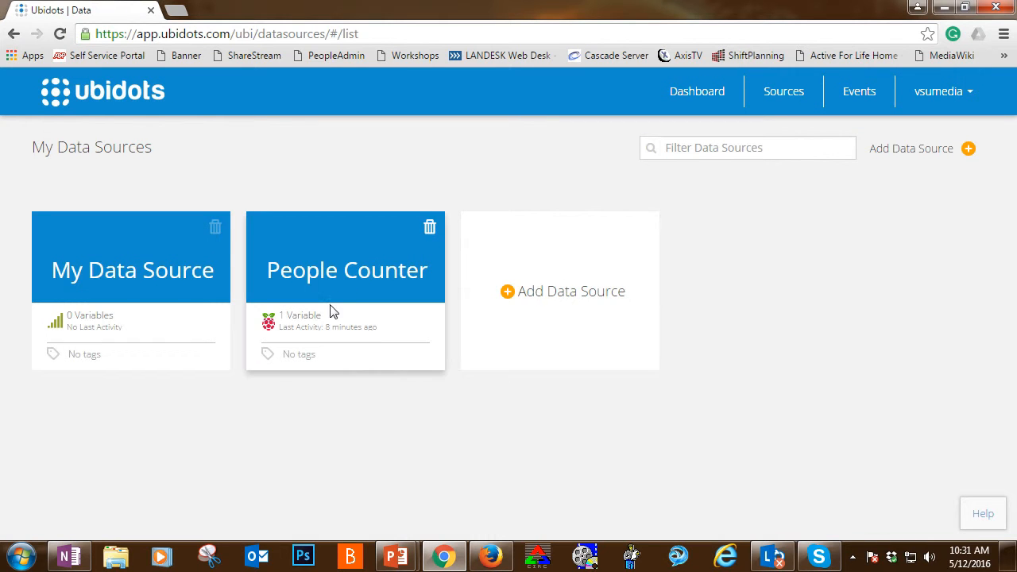
{"action": "mouse_move", "coordinate": [296, 306]}
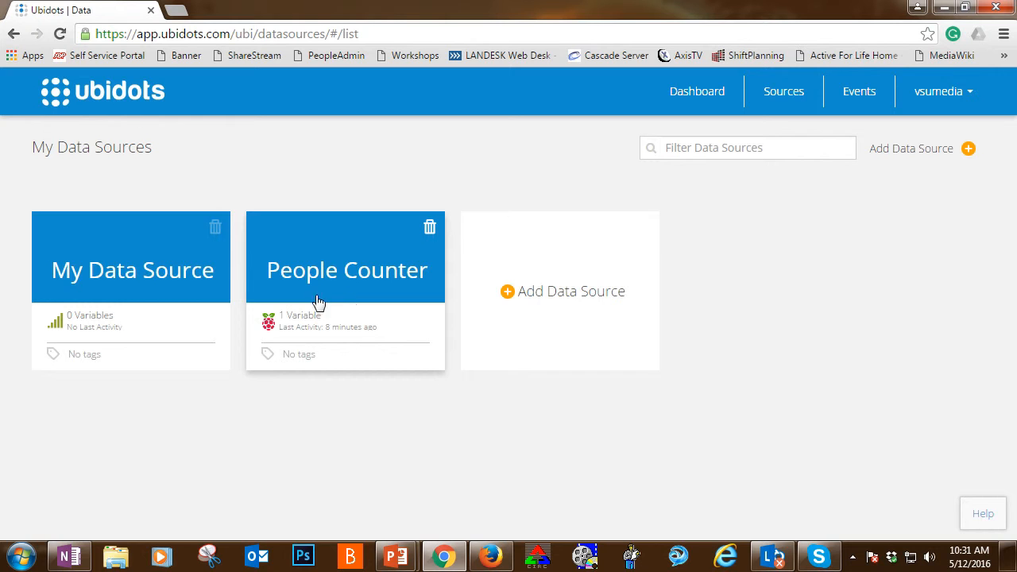
{"action": "mouse_move", "coordinate": [340, 298]}
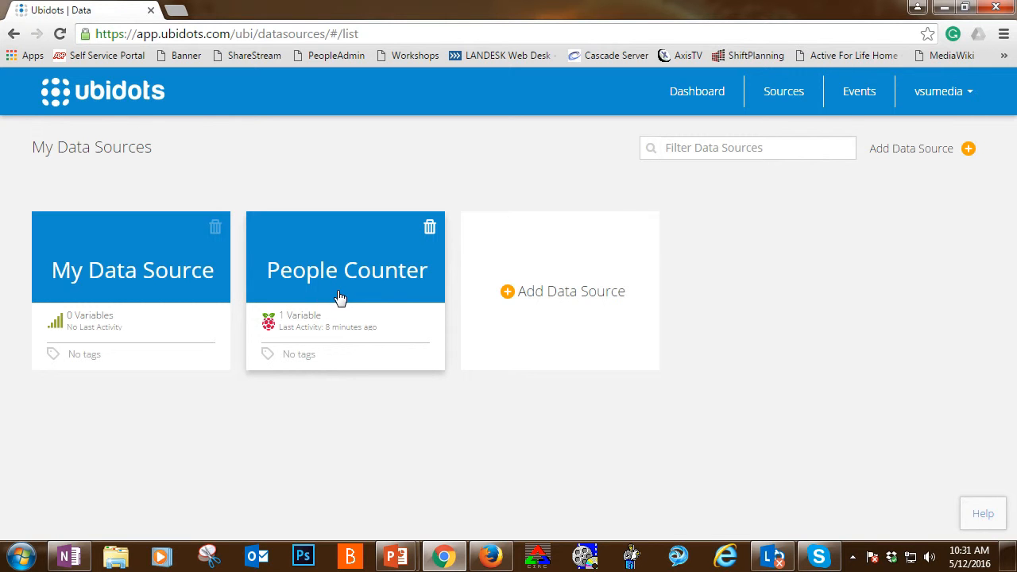
{"action": "left_click", "coordinate": [346, 270]}
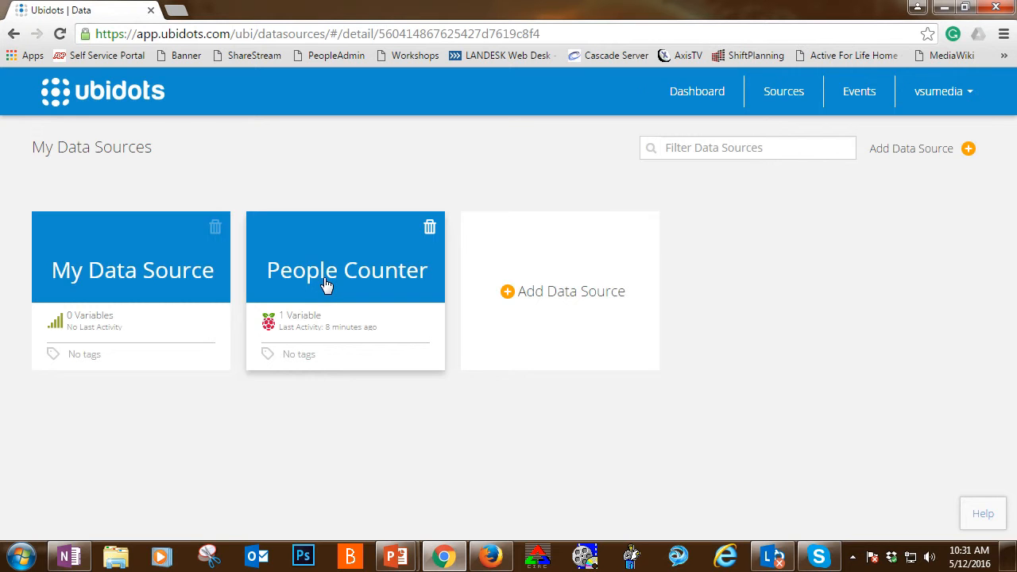
Open the People Counter source and its orange People Count variable card
{"action": "left_click", "coordinate": [345, 270]}
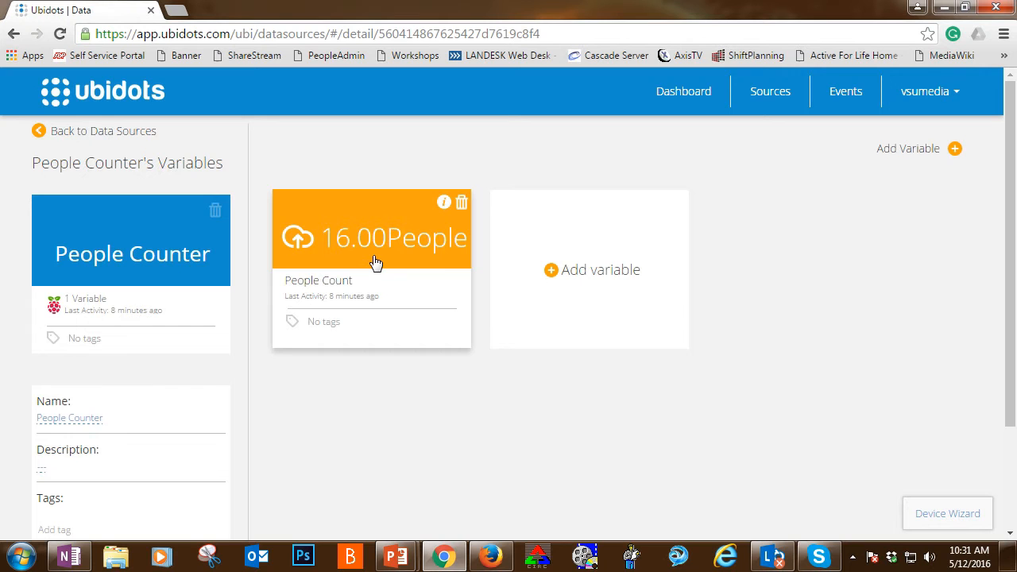
{"action": "mouse_move", "coordinate": [399, 262]}
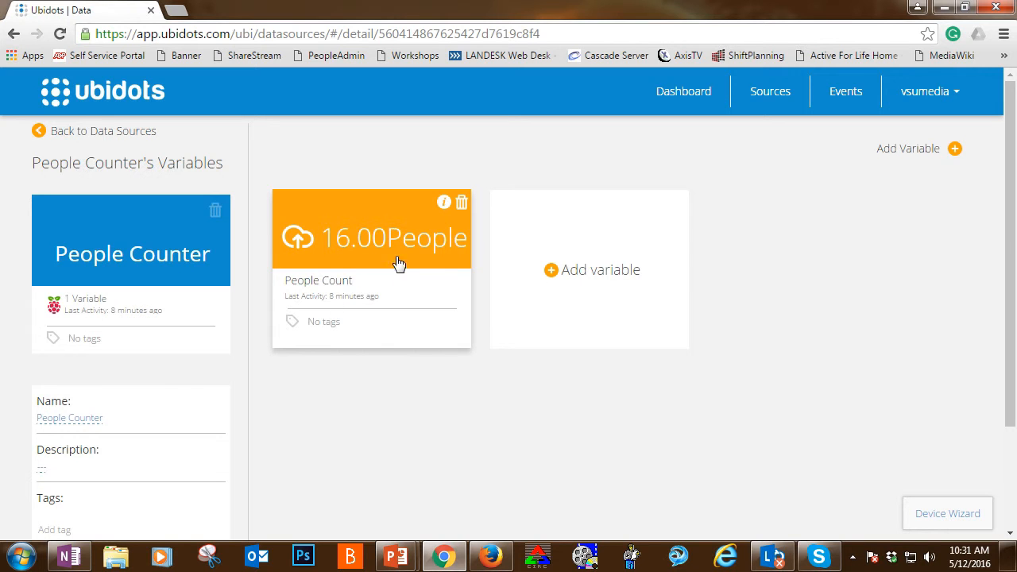
{"action": "mouse_move", "coordinate": [374, 311]}
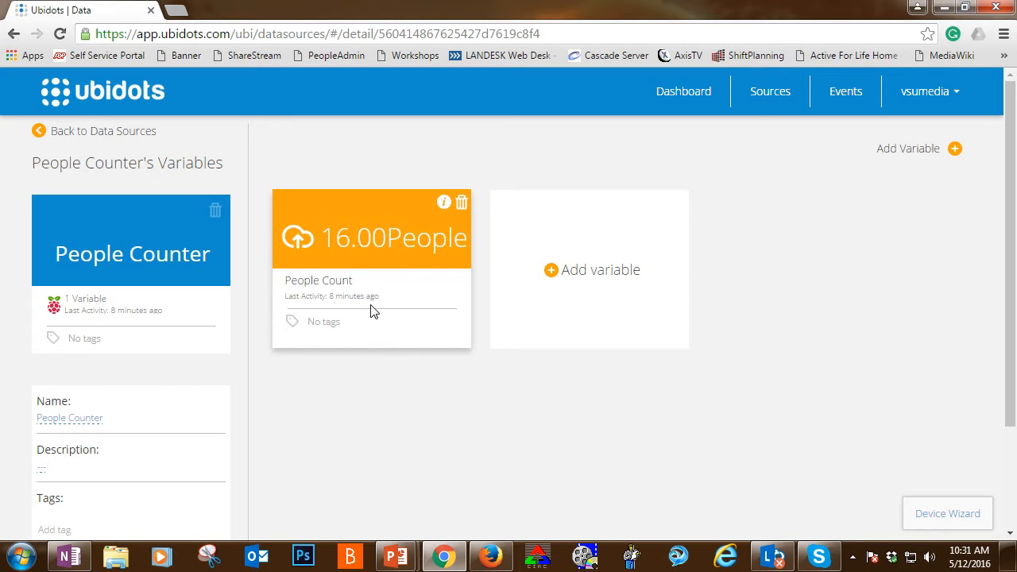
{"action": "mouse_move", "coordinate": [345, 261]}
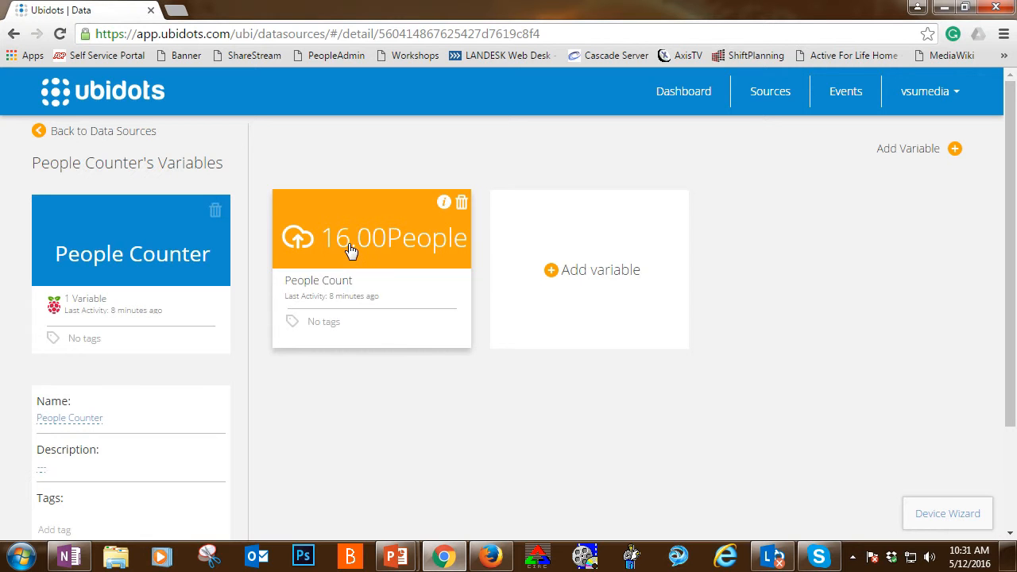
{"action": "left_click", "coordinate": [371, 238]}
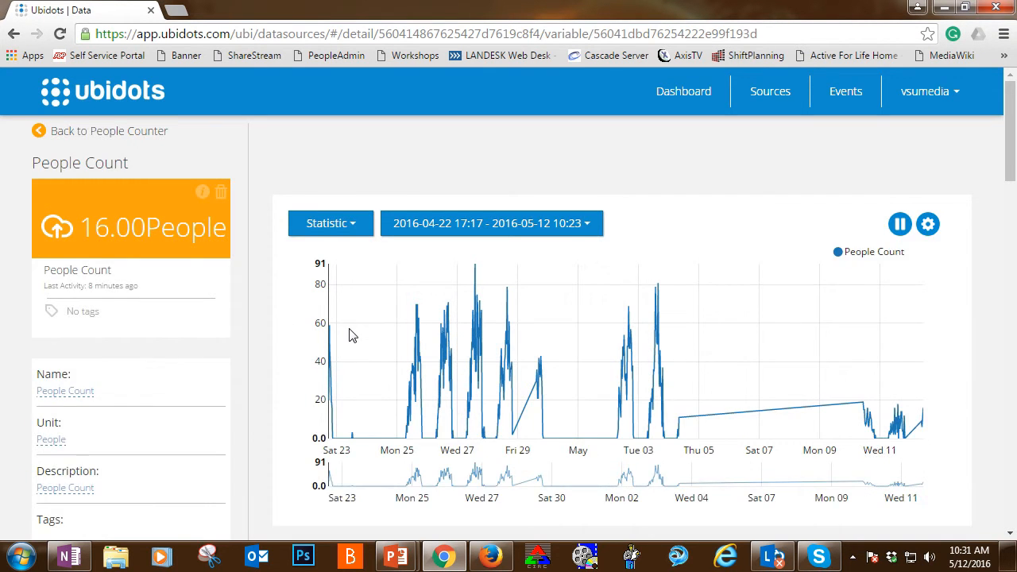
{"action": "scroll", "scroll_direction": "down", "scroll_amount": 3}
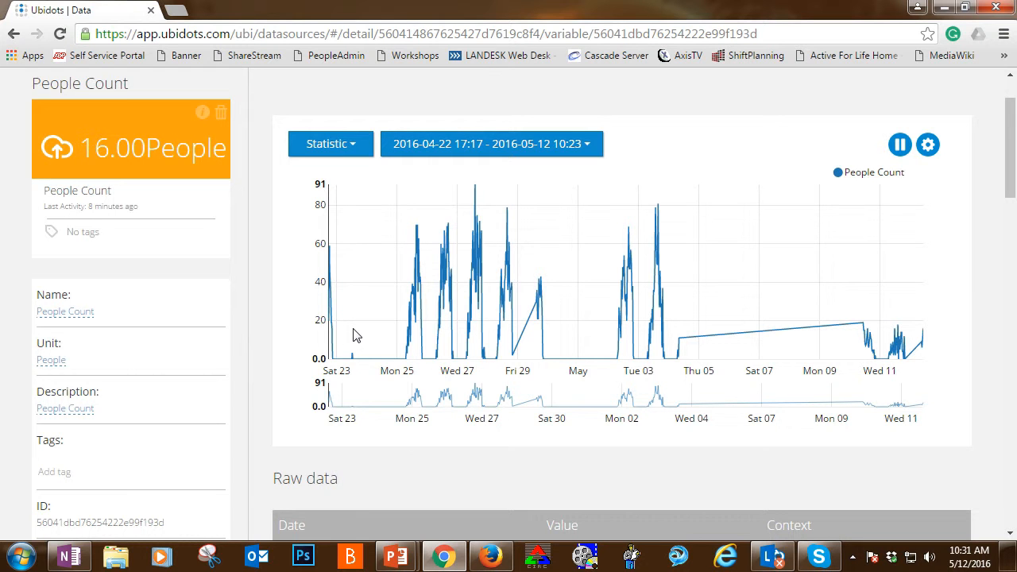
{"action": "mouse_move", "coordinate": [378, 331]}
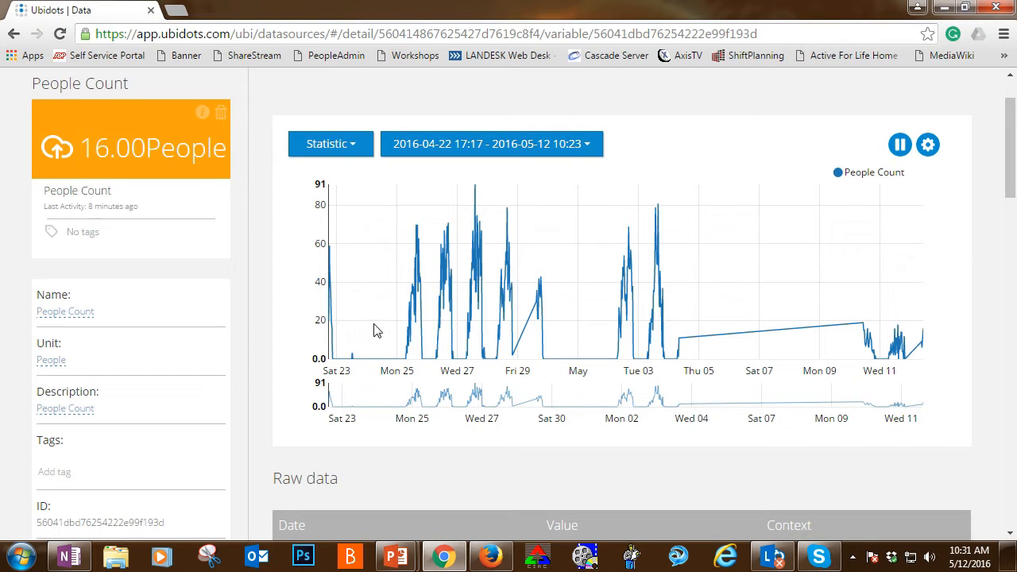
{"action": "mouse_move", "coordinate": [691, 363]}
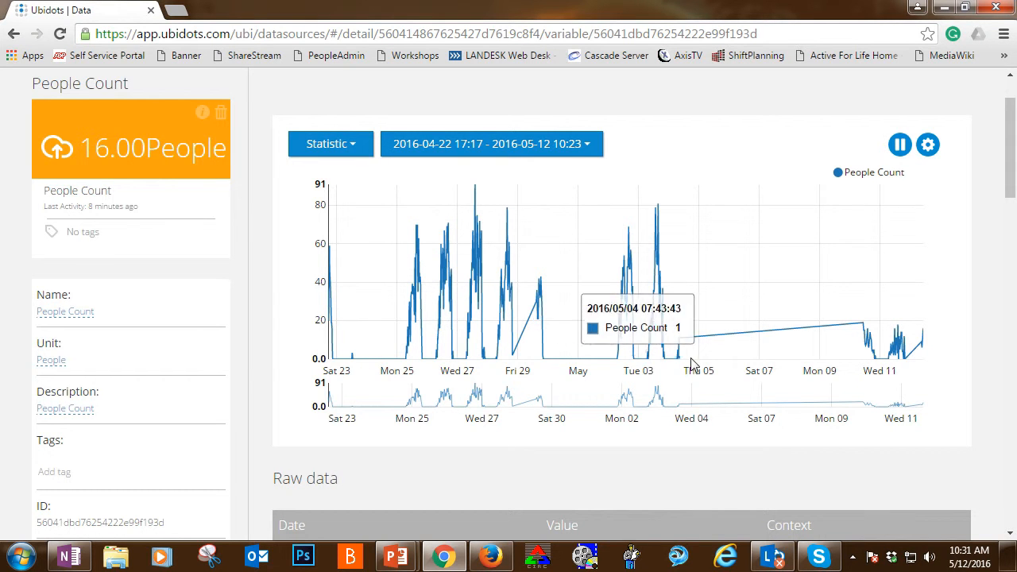
{"action": "mouse_move", "coordinate": [679, 338]}
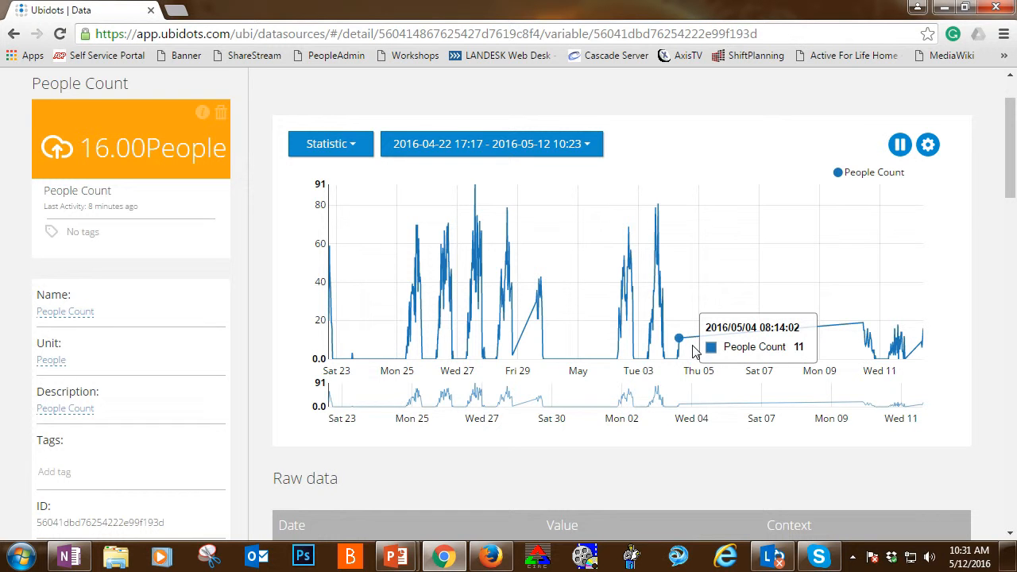
{"action": "mouse_move", "coordinate": [862, 324]}
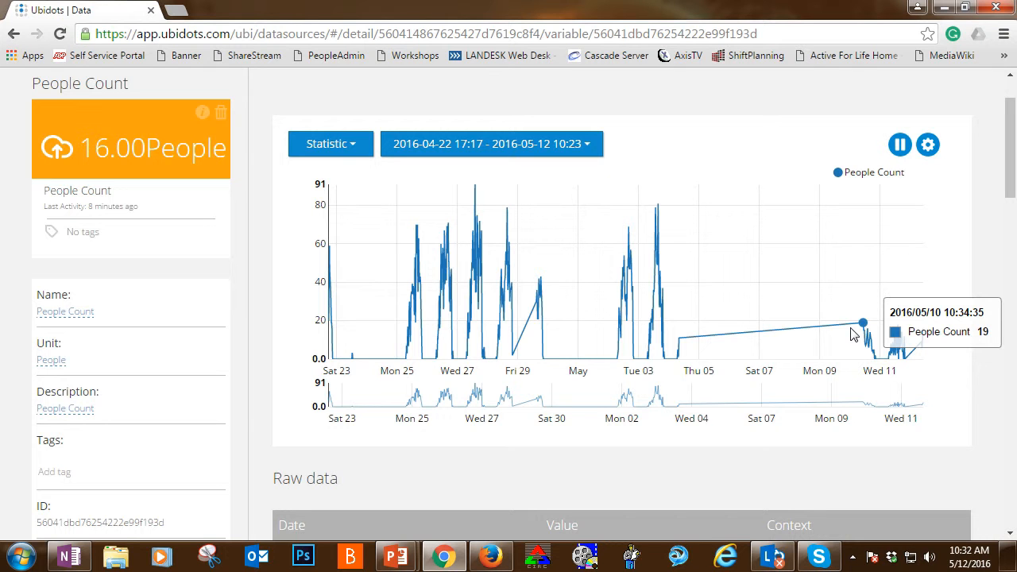
{"action": "mouse_move", "coordinate": [841, 363]}
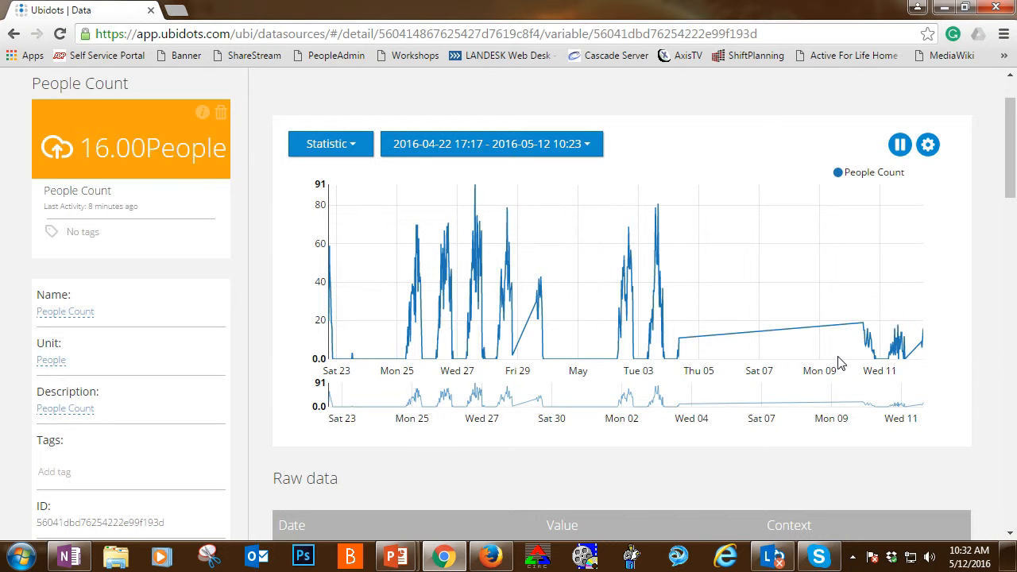
{"action": "mouse_move", "coordinate": [686, 365]}
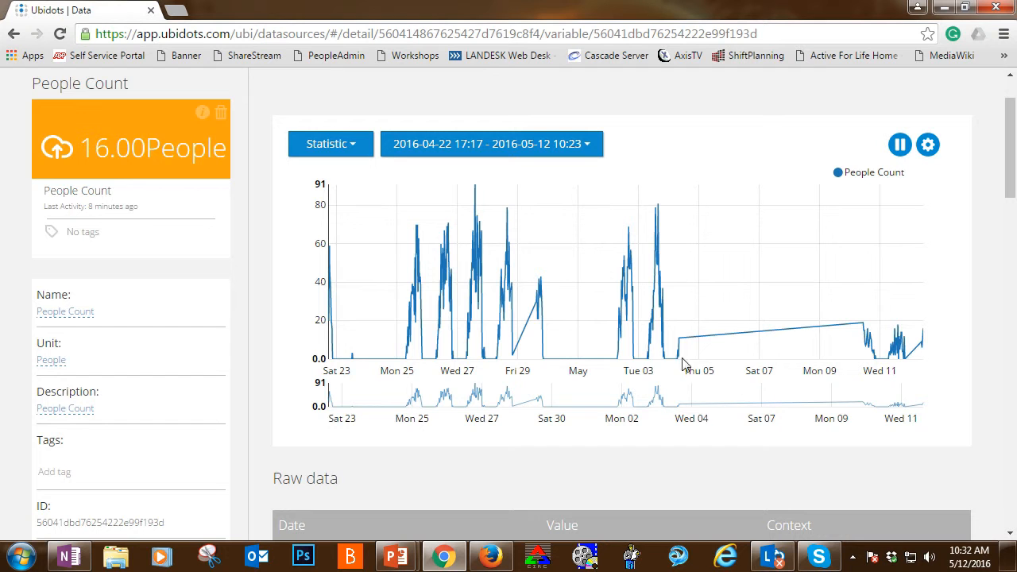
{"action": "mouse_move", "coordinate": [654, 208]}
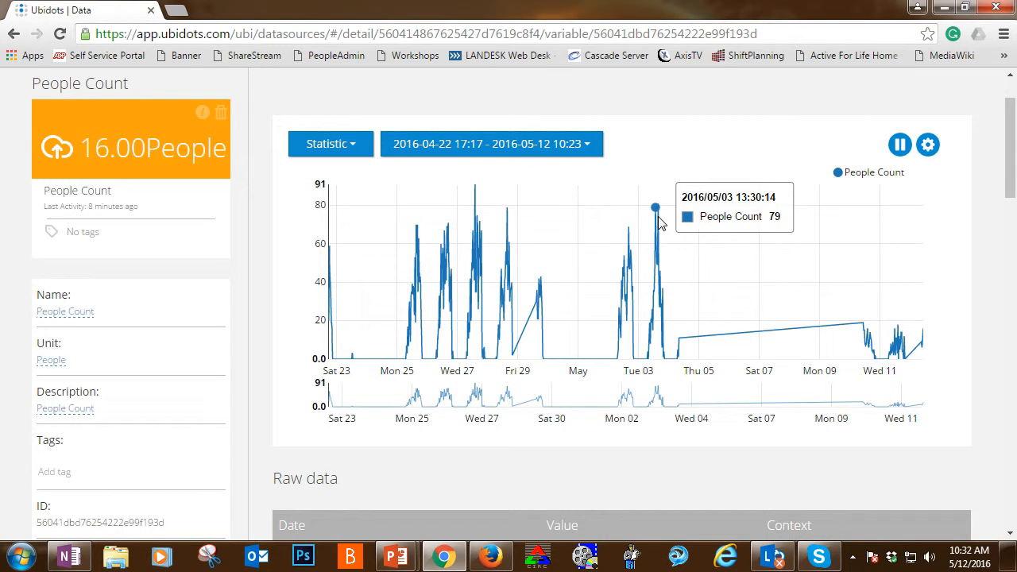
{"action": "mouse_move", "coordinate": [655, 223]}
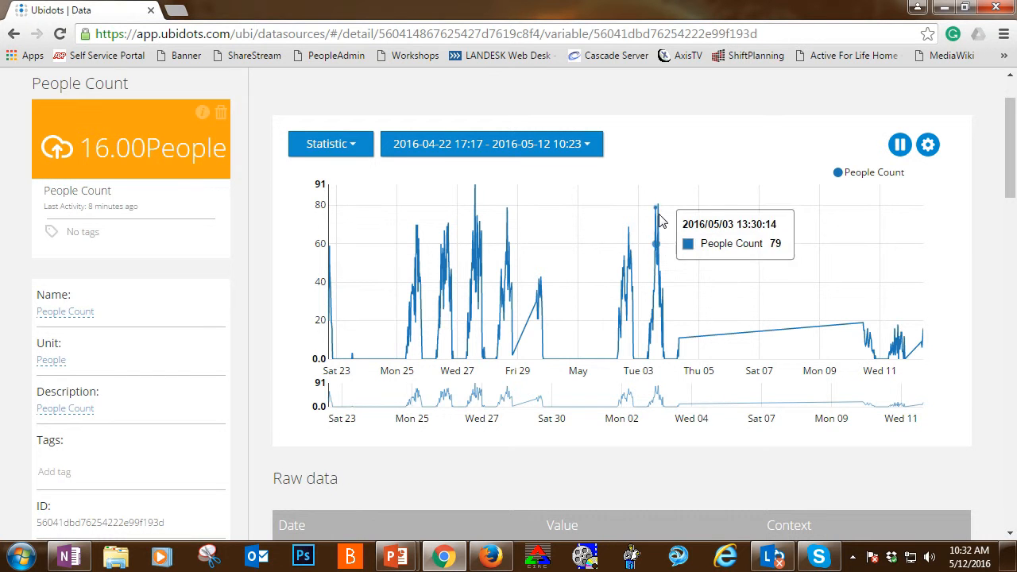
{"action": "mouse_move", "coordinate": [658, 204]}
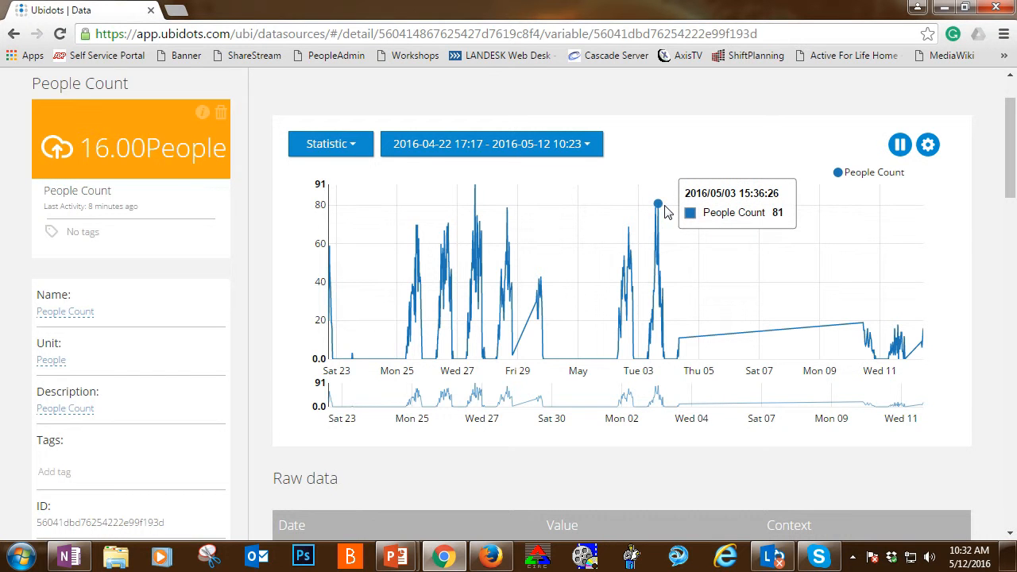
{"action": "mouse_move", "coordinate": [658, 205]}
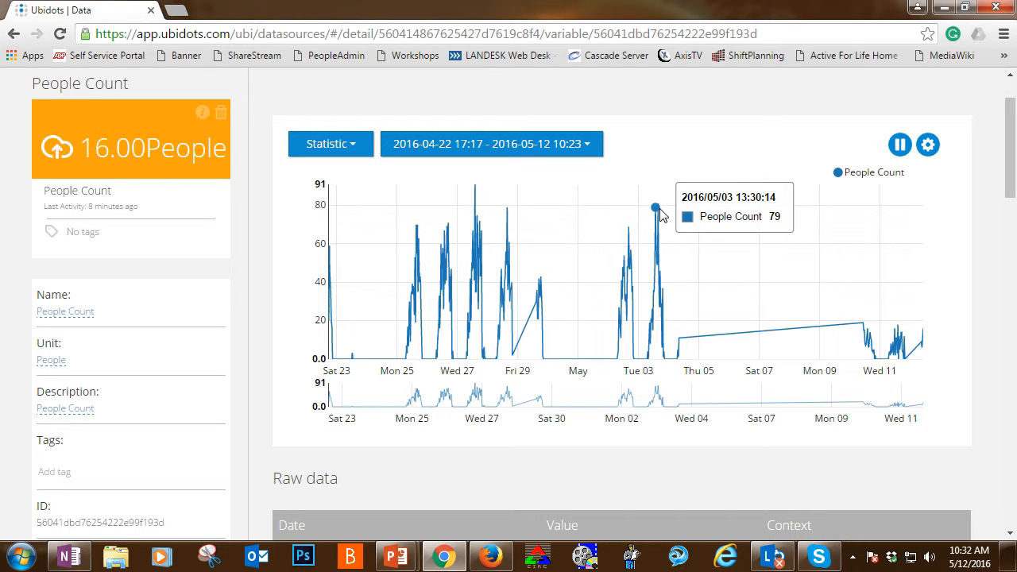
{"action": "mouse_move", "coordinate": [660, 205]}
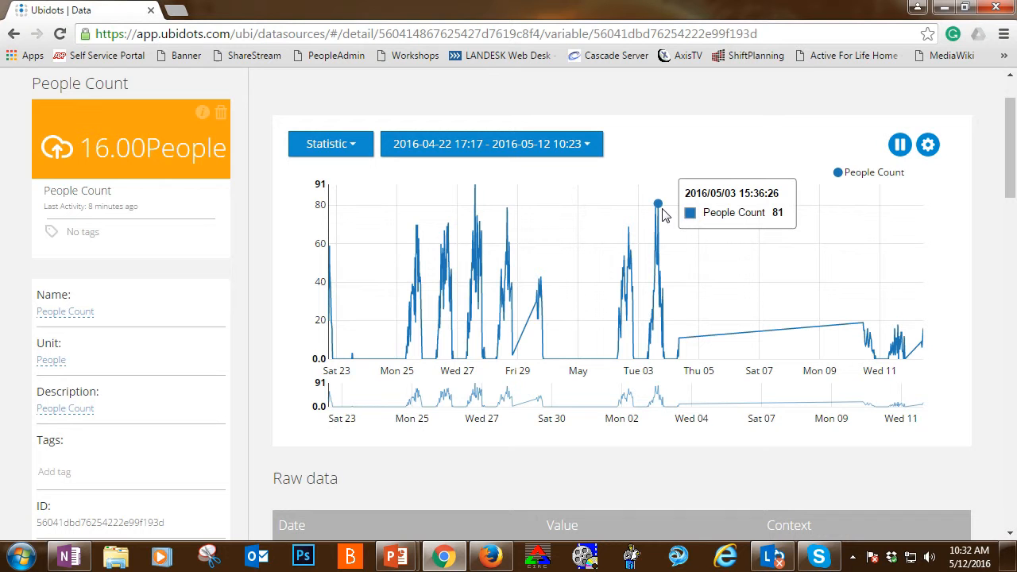
{"action": "mouse_move", "coordinate": [761, 233]}
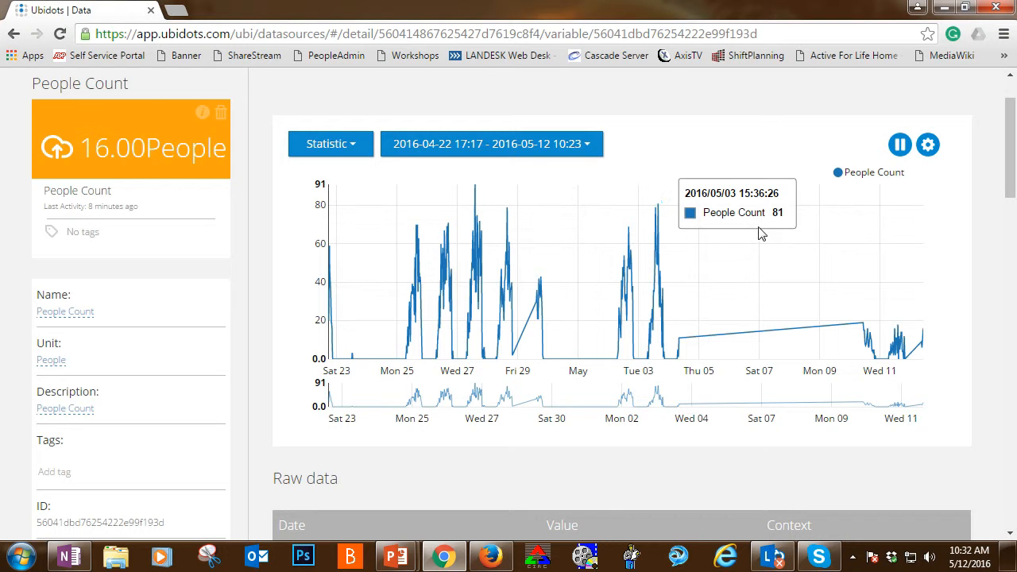
{"action": "mouse_move", "coordinate": [897, 333]}
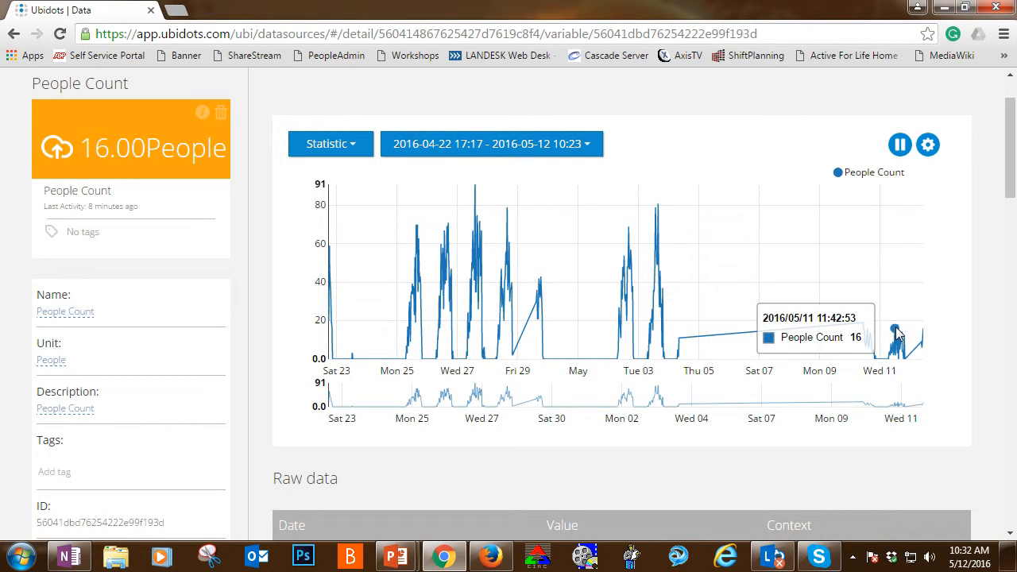
{"action": "mouse_move", "coordinate": [898, 326]}
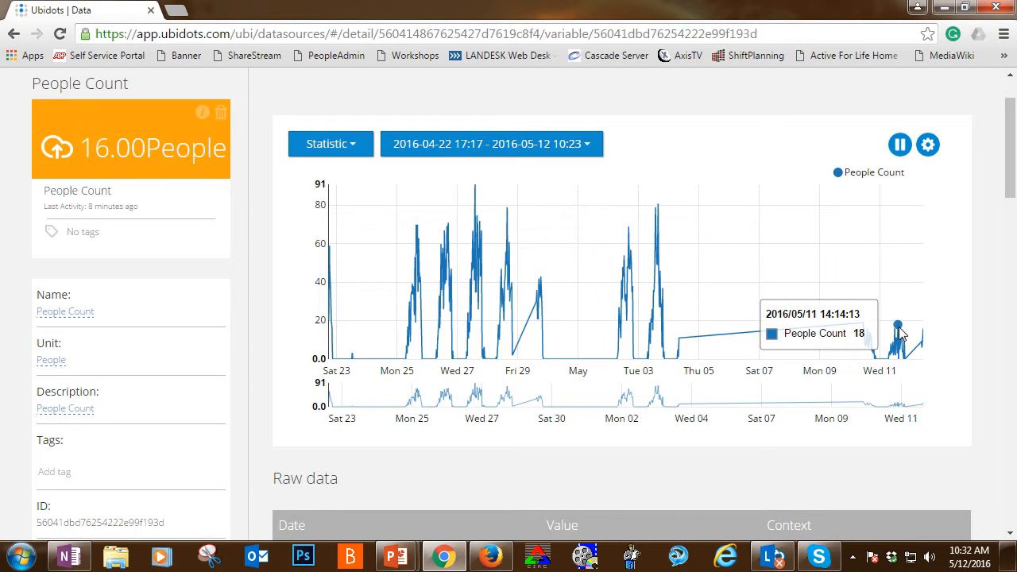
{"action": "mouse_move", "coordinate": [898, 332]}
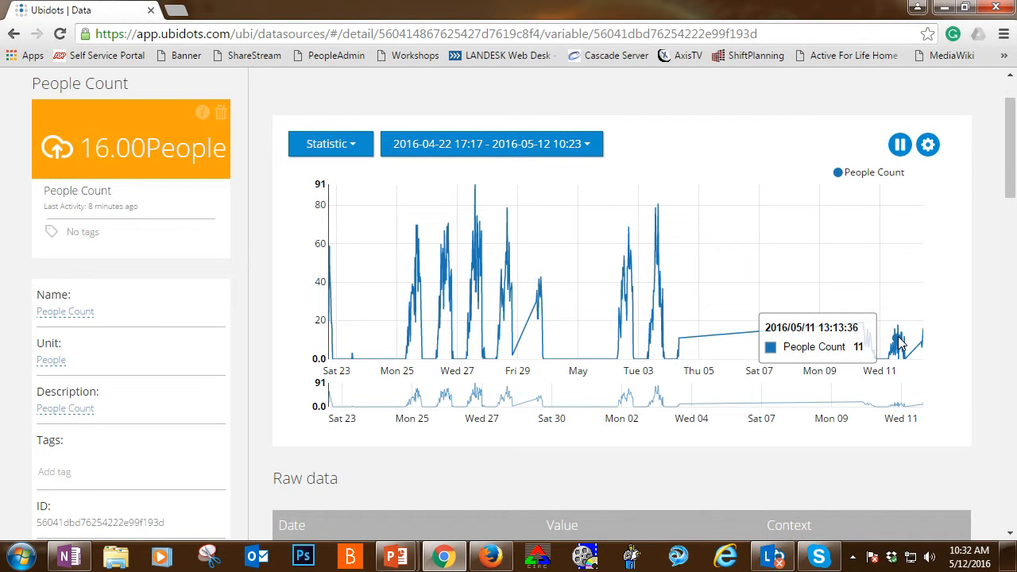
{"action": "mouse_move", "coordinate": [906, 338]}
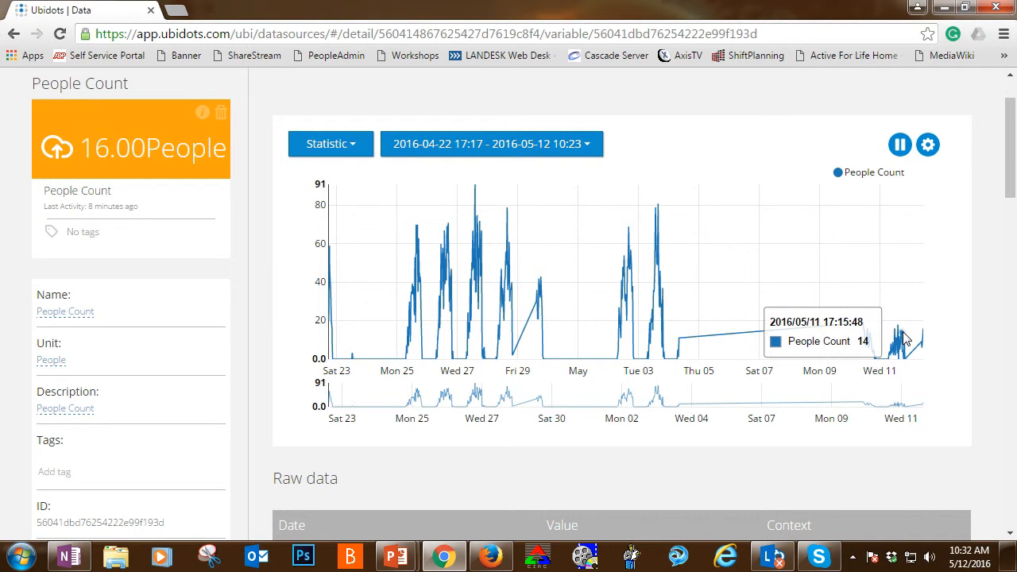
{"action": "mouse_move", "coordinate": [900, 333]}
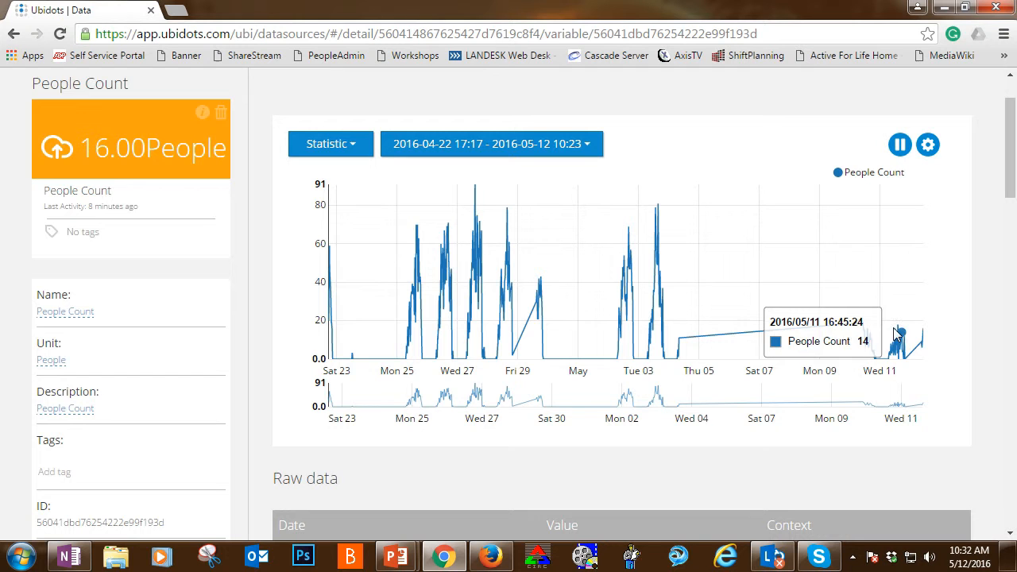
{"action": "mouse_move", "coordinate": [737, 388]}
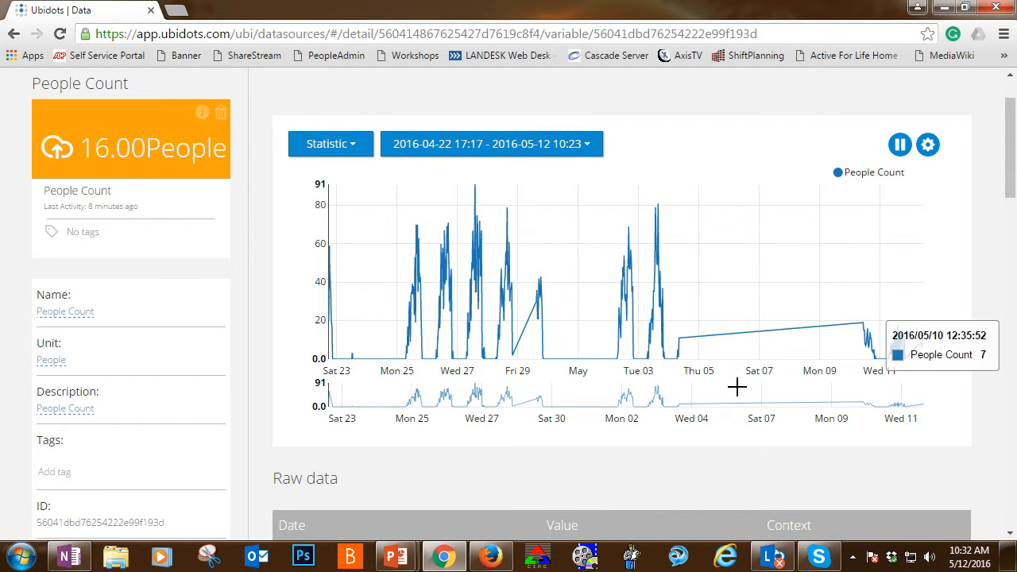
{"action": "mouse_move", "coordinate": [822, 427]}
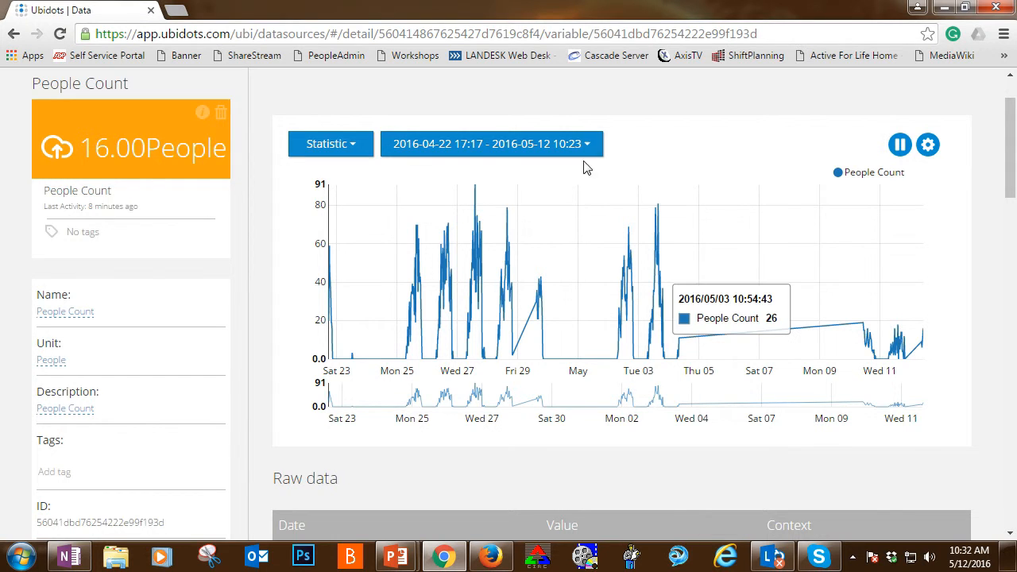
Switch the chart range to Last hour, then to Last week
{"action": "left_click", "coordinate": [490, 144]}
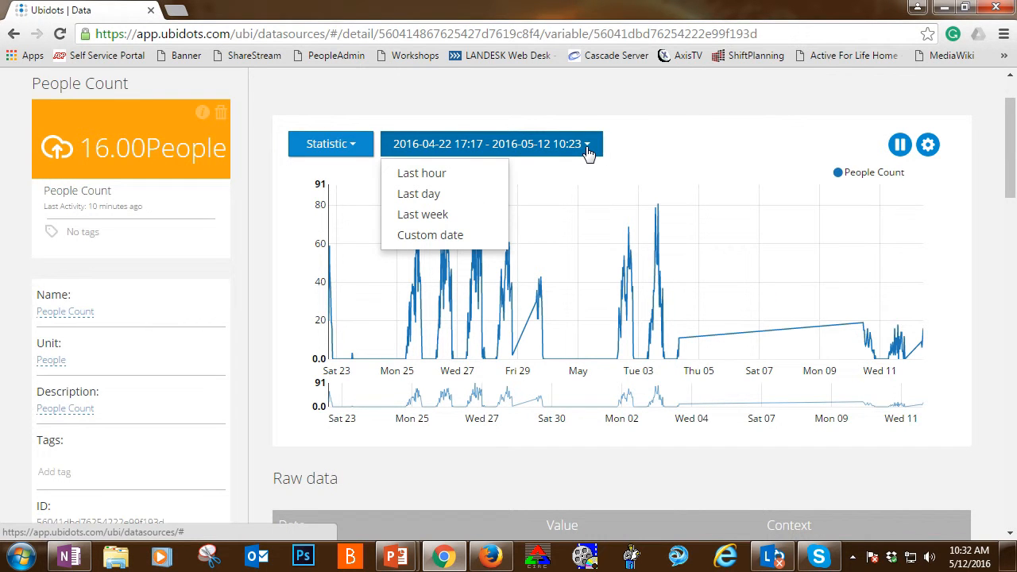
{"action": "mouse_move", "coordinate": [421, 173]}
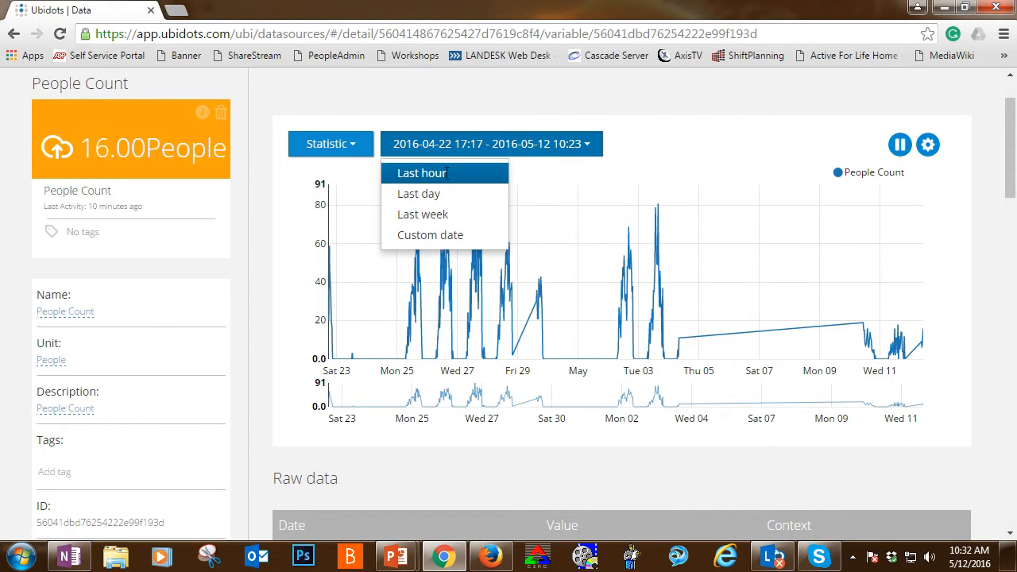
{"action": "left_click", "coordinate": [422, 173]}
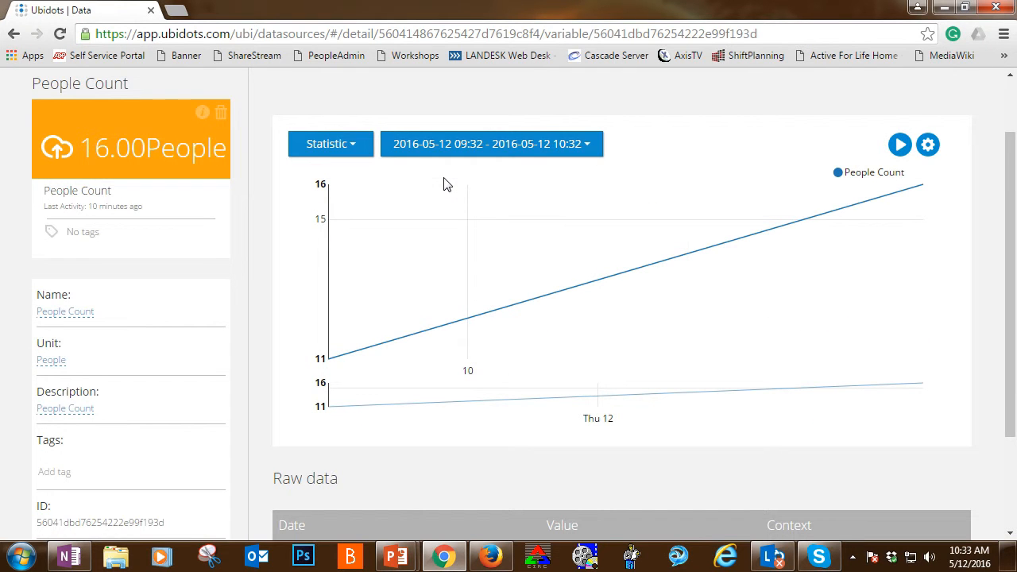
{"action": "left_click", "coordinate": [490, 144]}
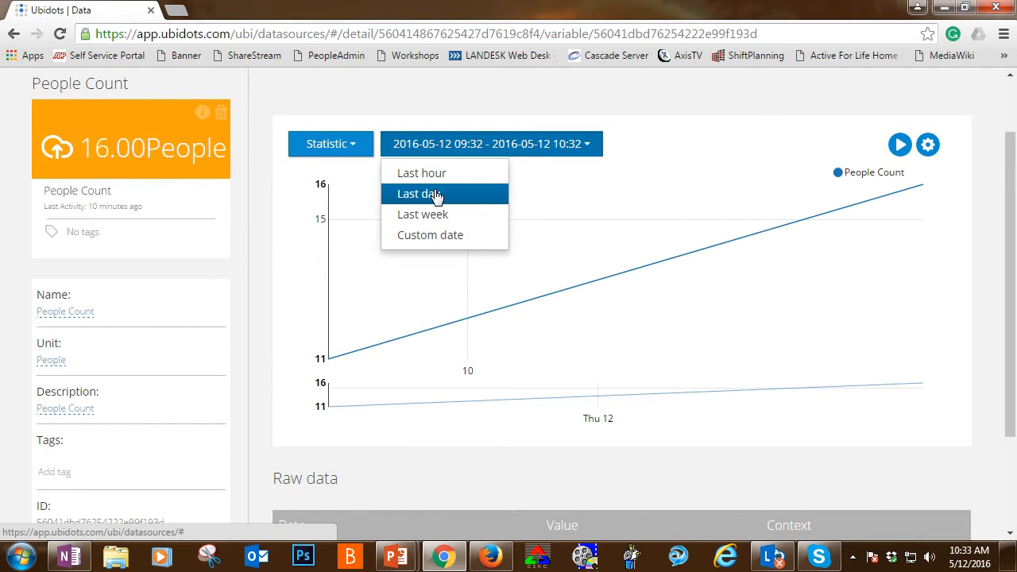
{"action": "mouse_move", "coordinate": [422, 214]}
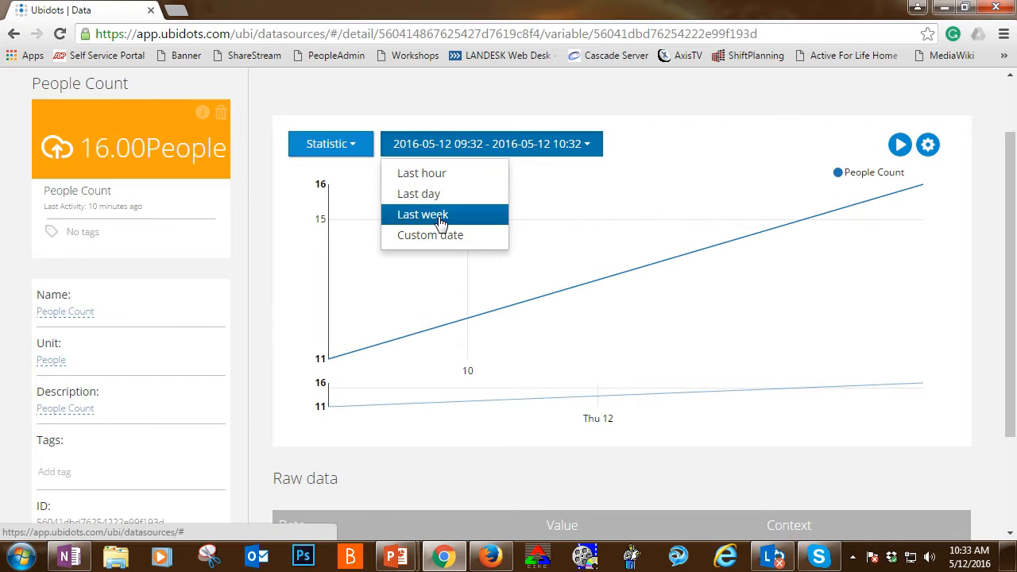
{"action": "left_click", "coordinate": [422, 214]}
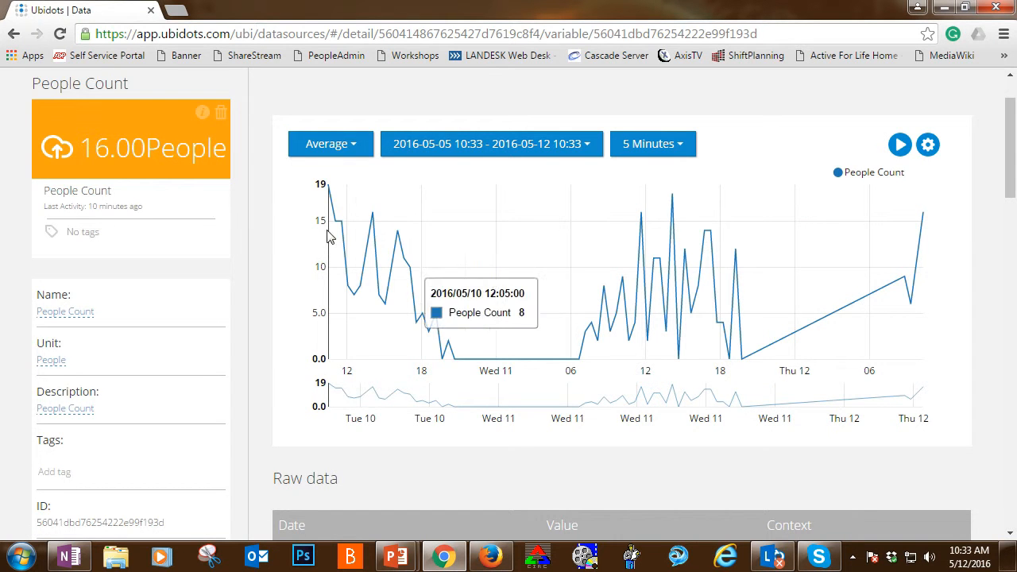
{"action": "mouse_move", "coordinate": [372, 216]}
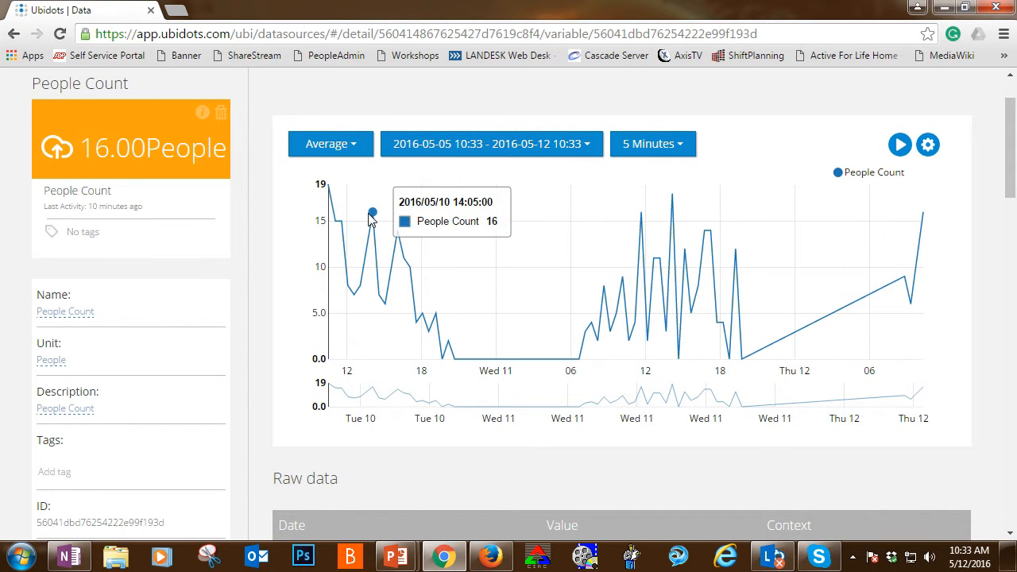
{"action": "mouse_move", "coordinate": [522, 368]}
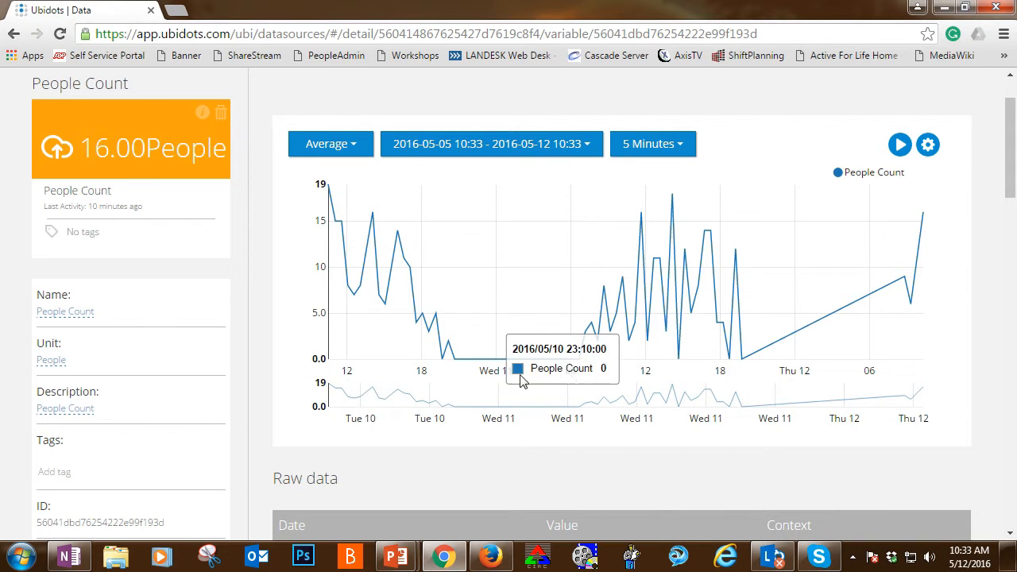
{"action": "mouse_move", "coordinate": [719, 321]}
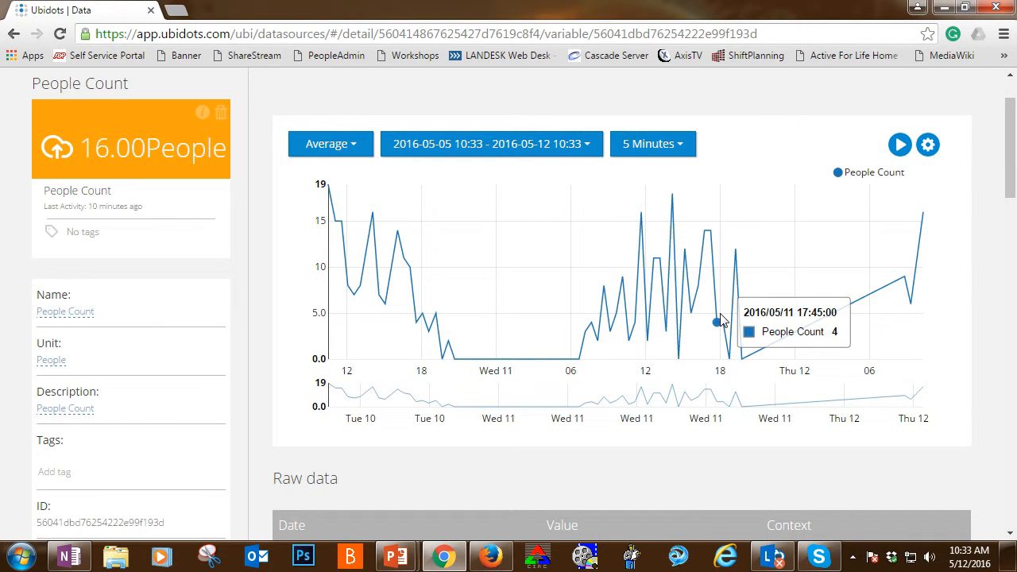
{"action": "mouse_move", "coordinate": [442, 358]}
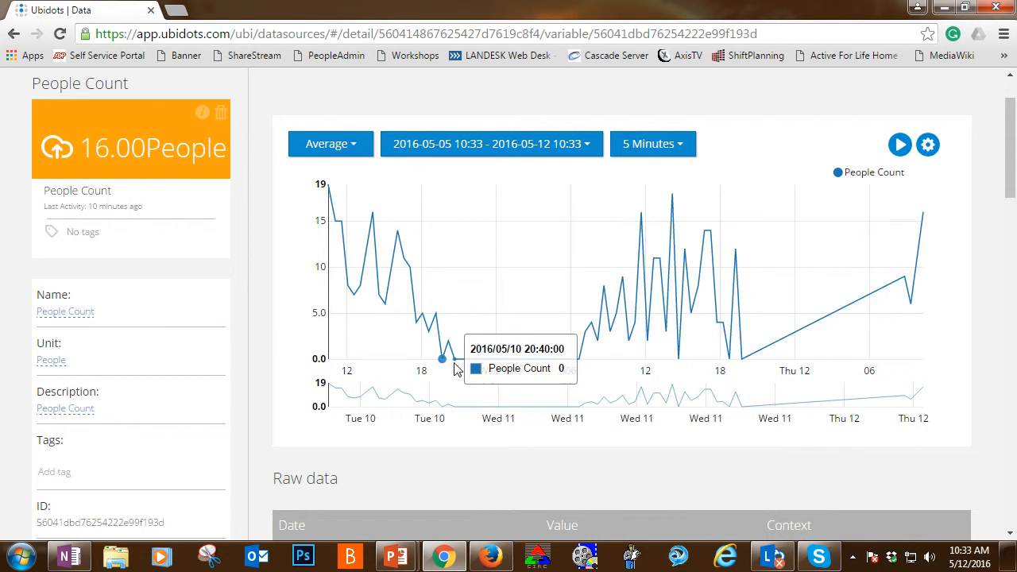
{"action": "mouse_move", "coordinate": [497, 359]}
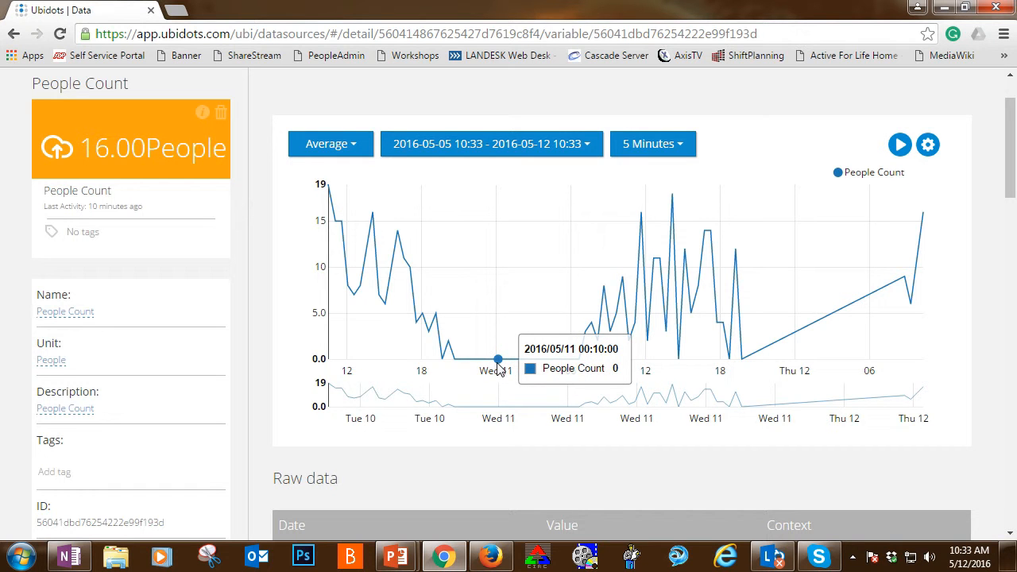
{"action": "mouse_move", "coordinate": [729, 377]}
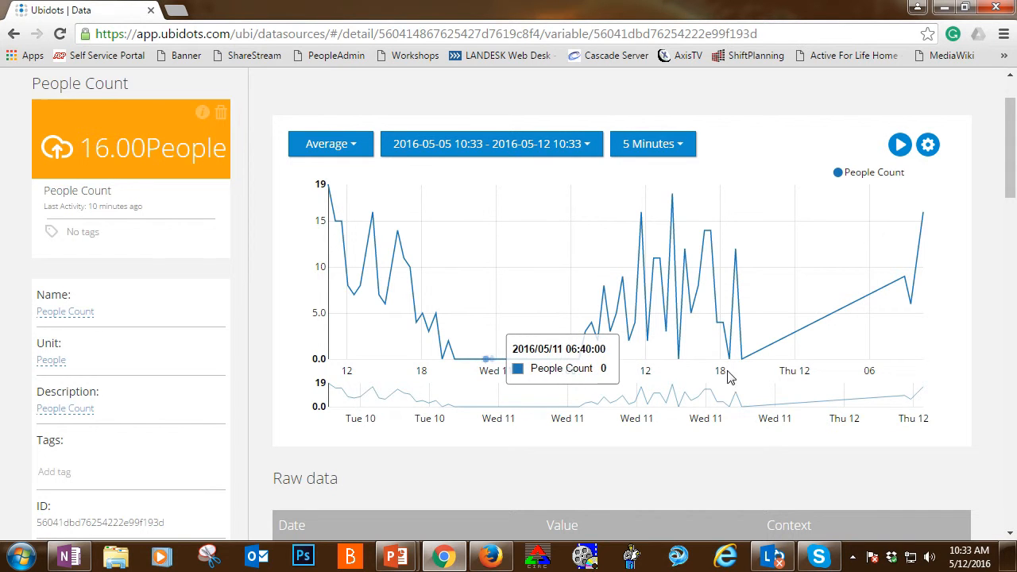
{"action": "mouse_move", "coordinate": [491, 144]}
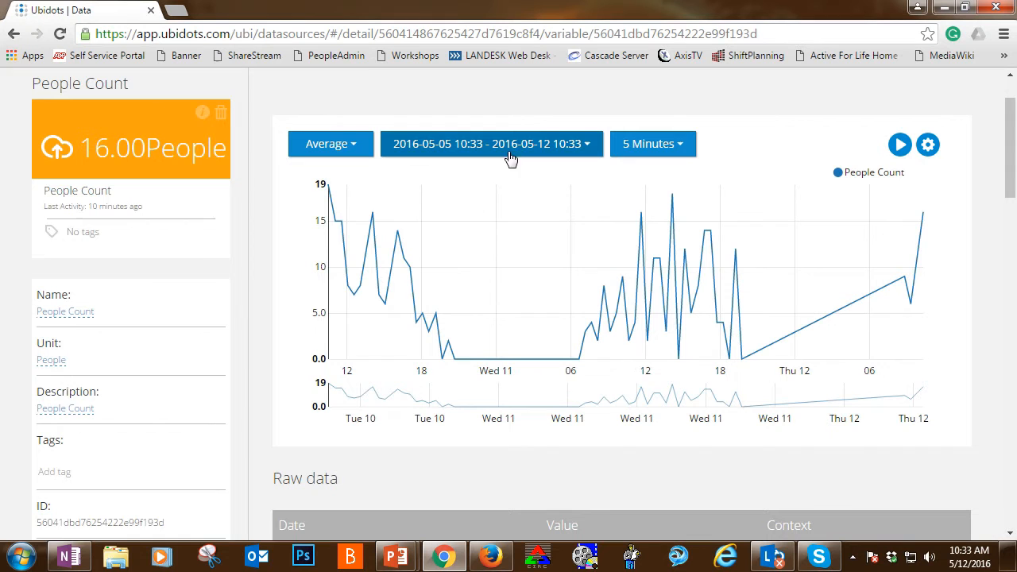
Enter a custom chart range from April 1 to May 1, 2016
{"action": "left_click", "coordinate": [490, 144]}
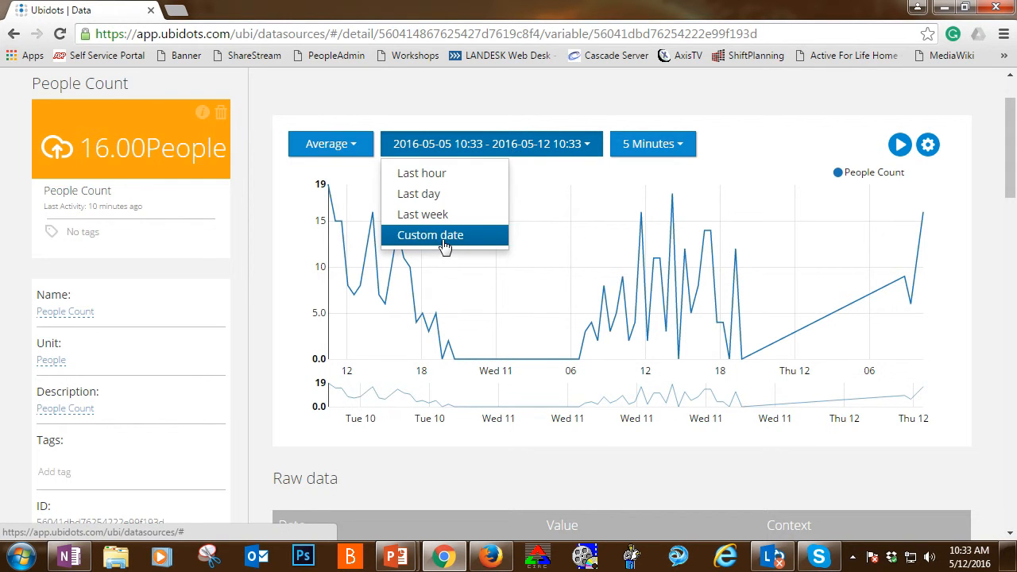
{"action": "left_click", "coordinate": [430, 234]}
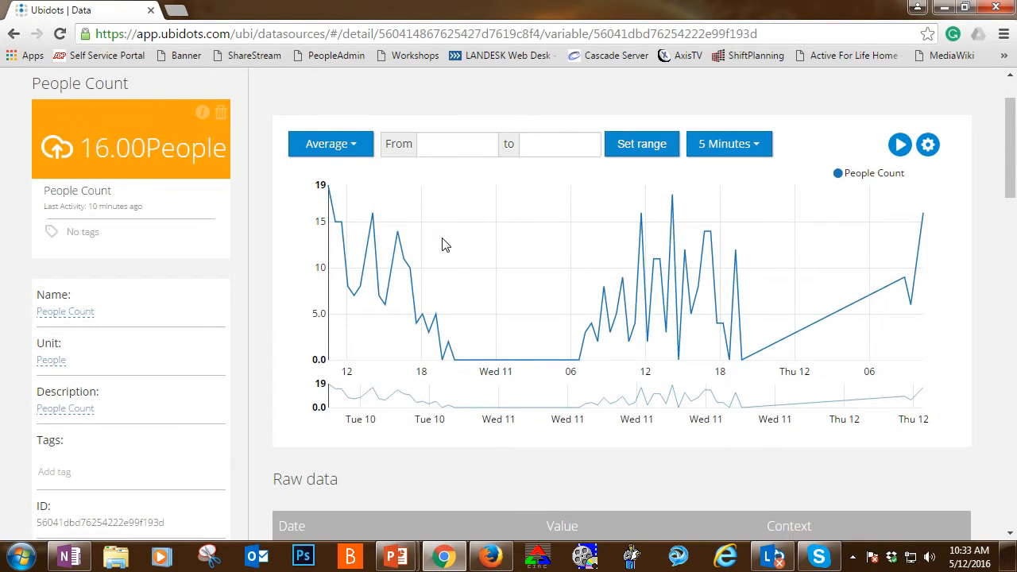
{"action": "left_click", "coordinate": [457, 144]}
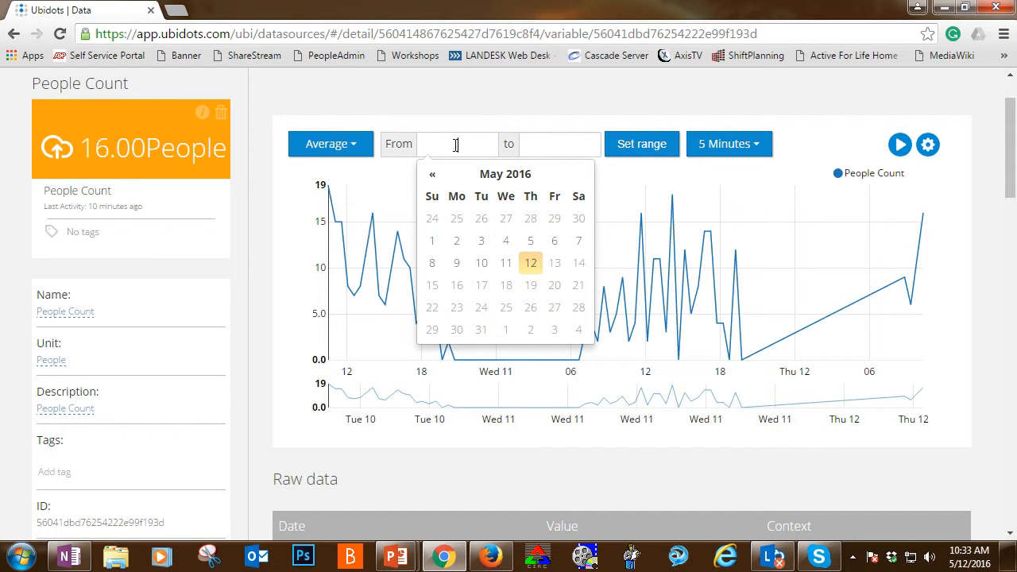
{"action": "mouse_move", "coordinate": [457, 211]}
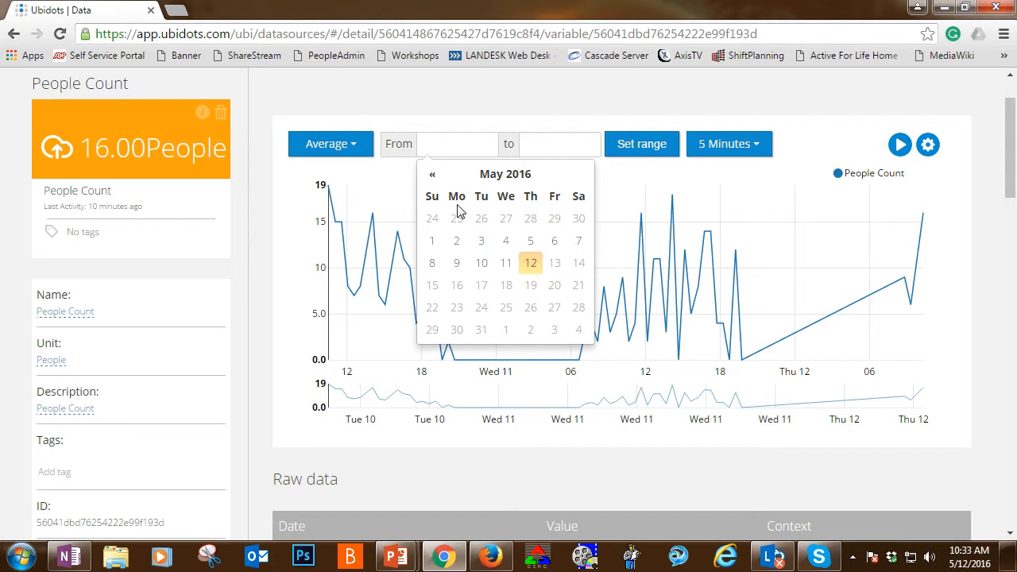
{"action": "mouse_move", "coordinate": [530, 241]}
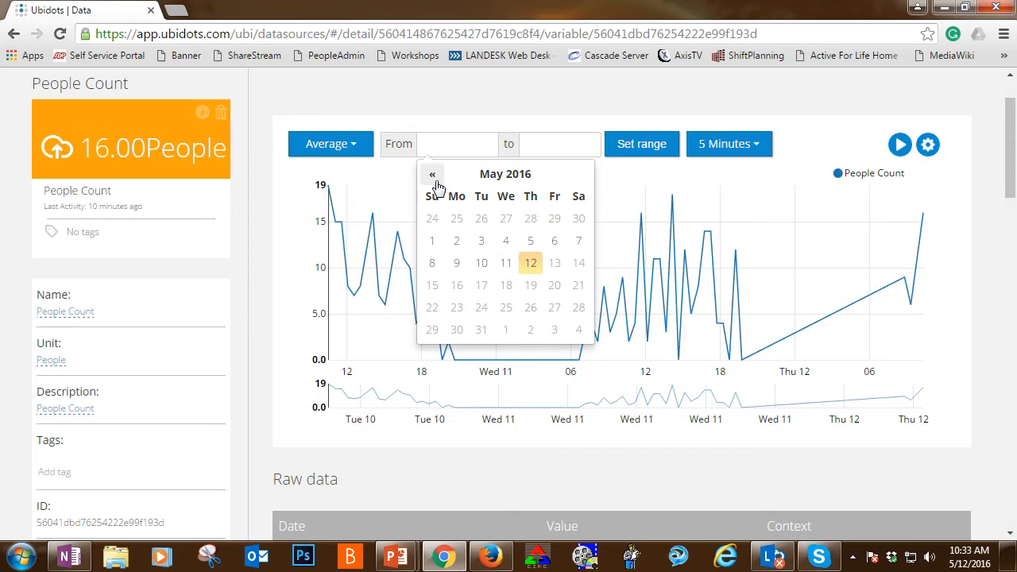
{"action": "left_click", "coordinate": [432, 174]}
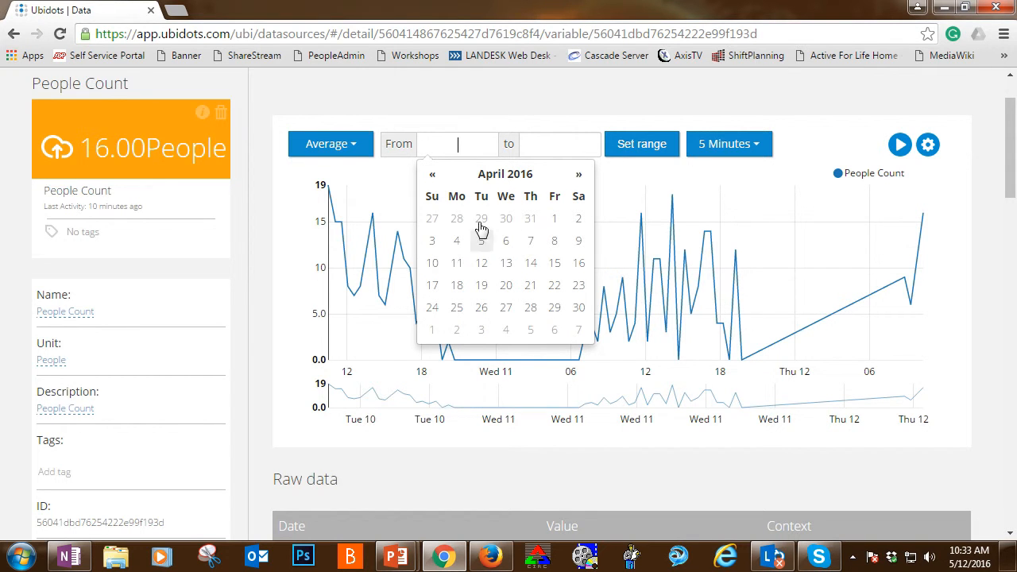
{"action": "mouse_move", "coordinate": [554, 223]}
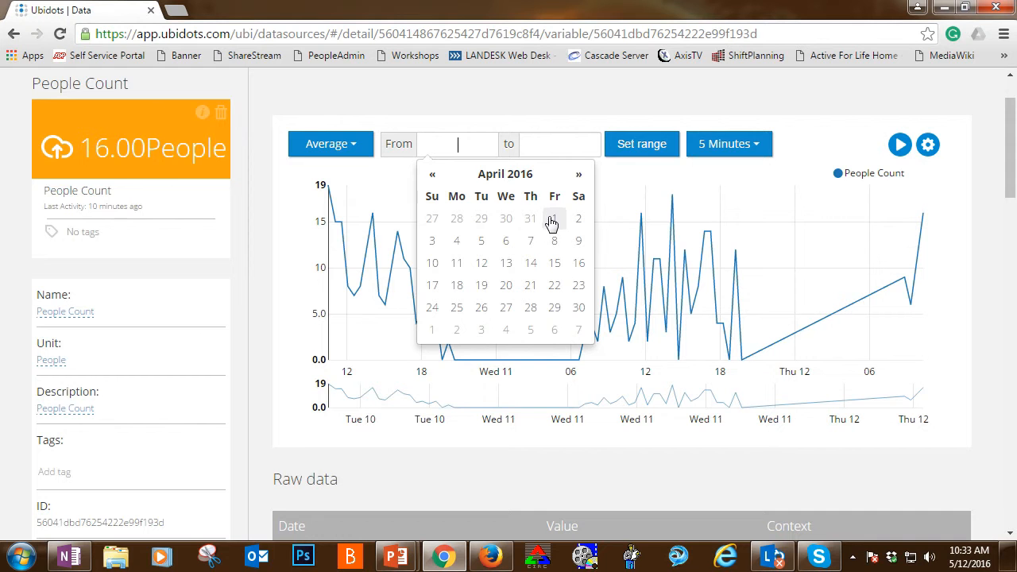
{"action": "left_click", "coordinate": [554, 218]}
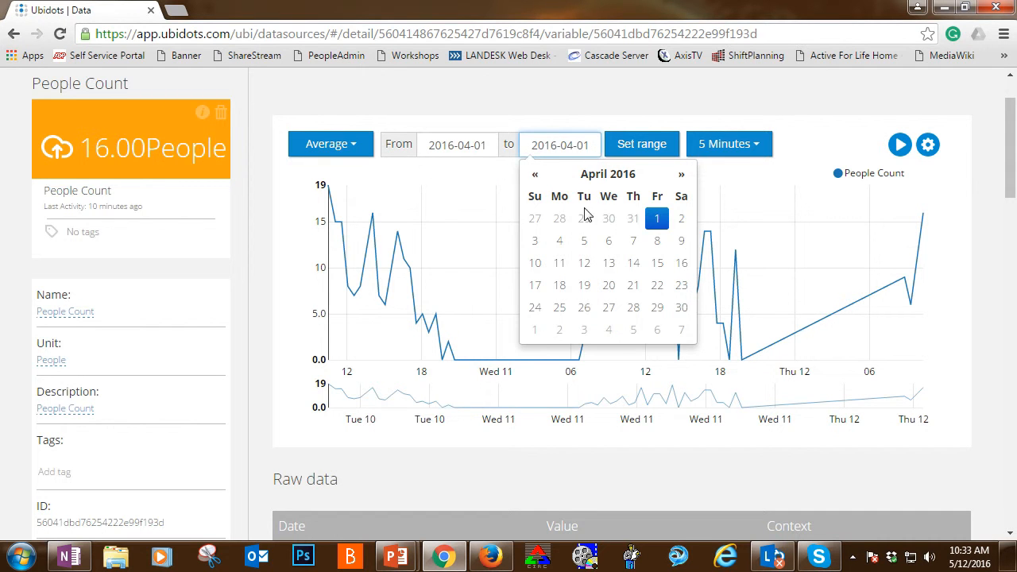
{"action": "left_click", "coordinate": [681, 173]}
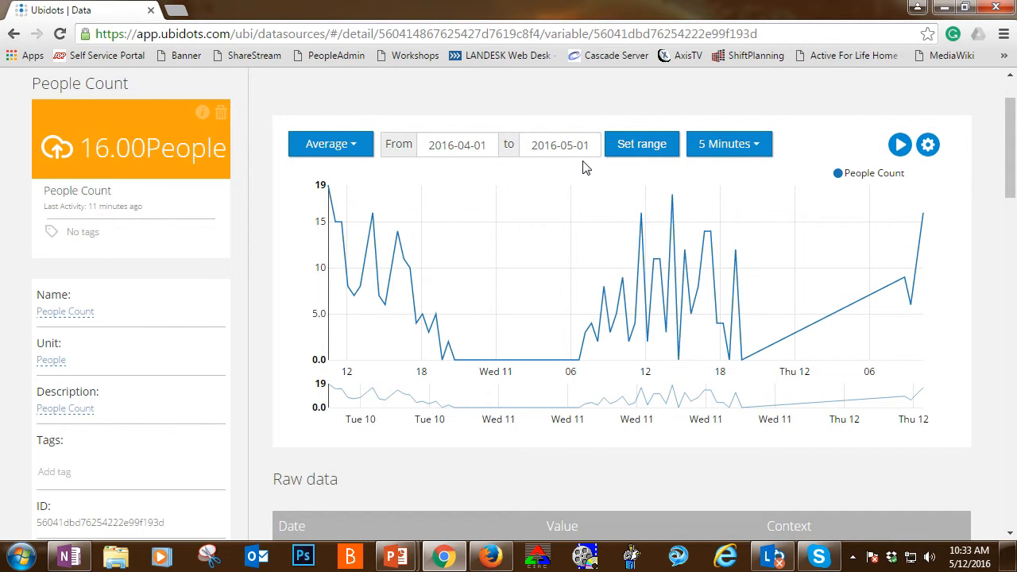
Apply the April 1–May 1 range, then minimize the browser
{"action": "left_click", "coordinate": [641, 144]}
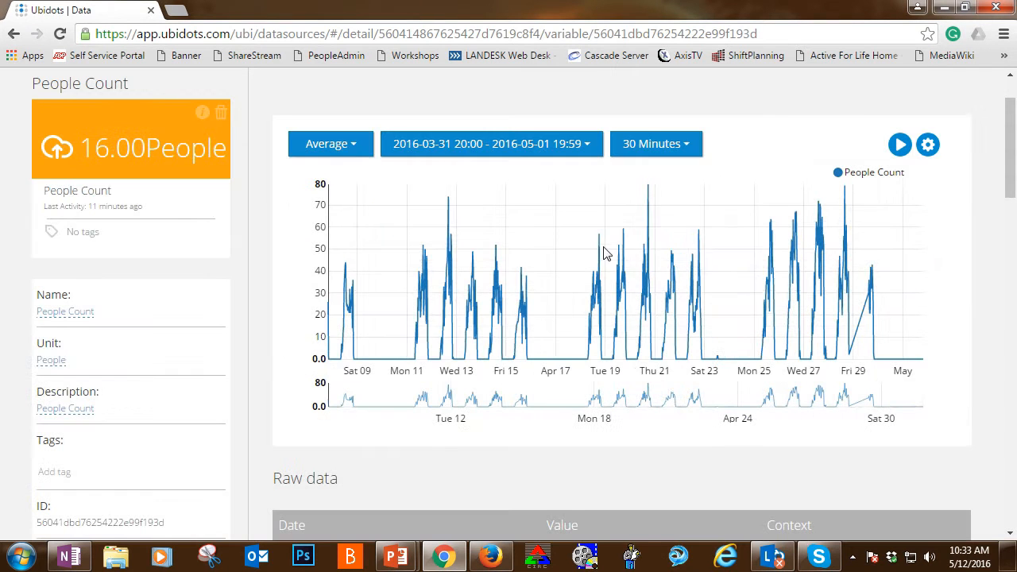
{"action": "mouse_move", "coordinate": [698, 482]}
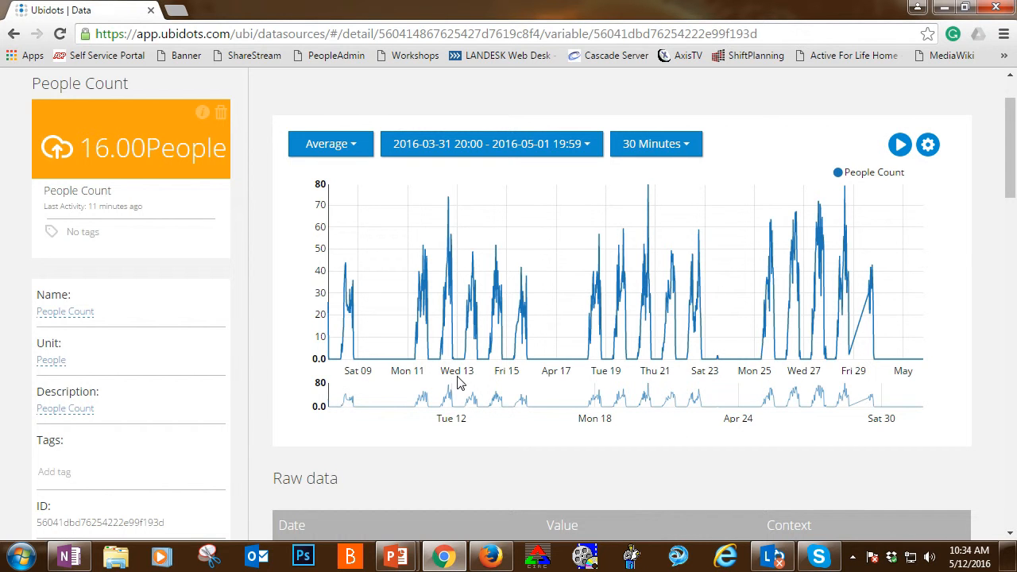
{"action": "mouse_move", "coordinate": [490, 379]}
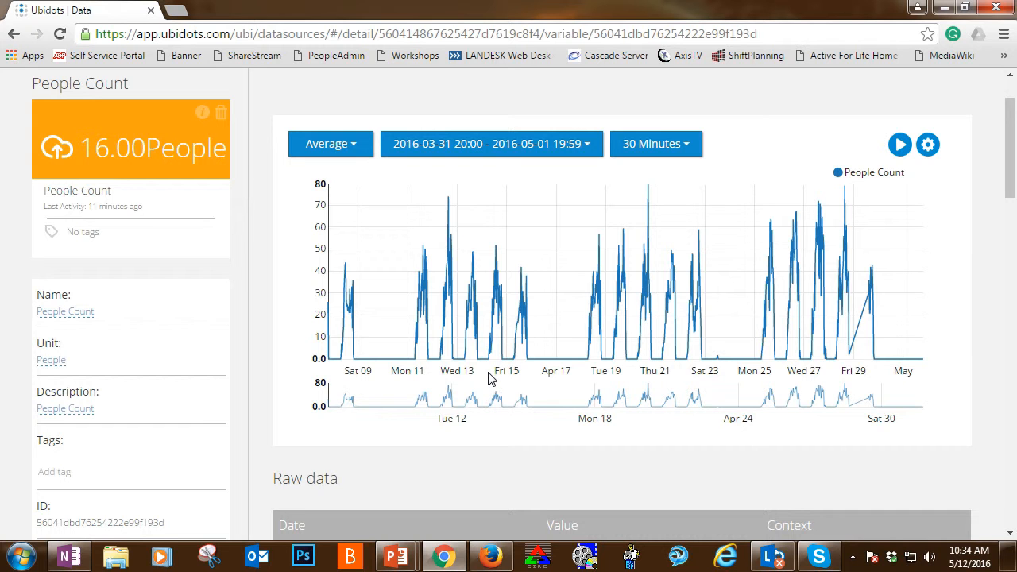
{"action": "mouse_move", "coordinate": [760, 388]}
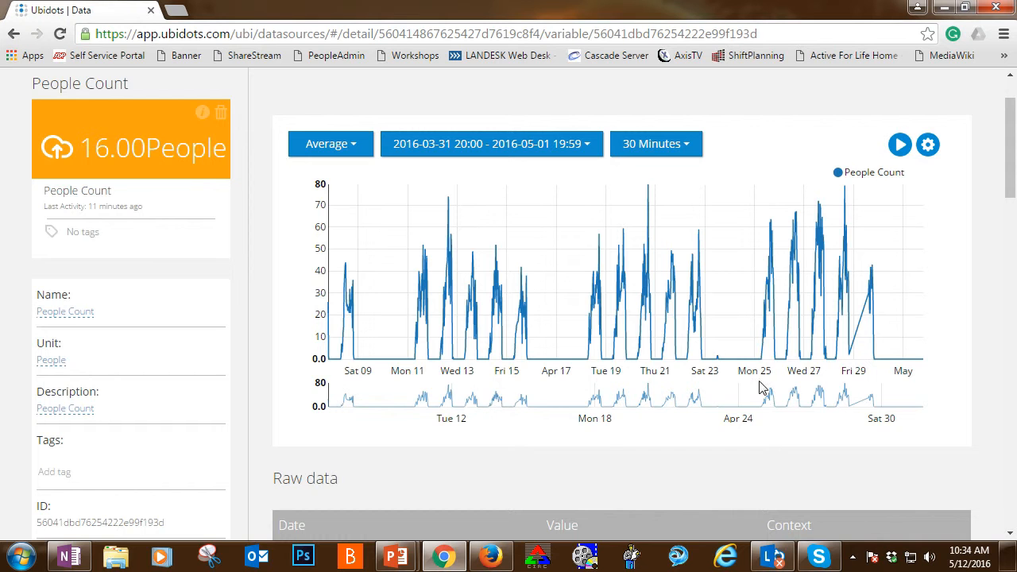
{"action": "mouse_move", "coordinate": [612, 445]}
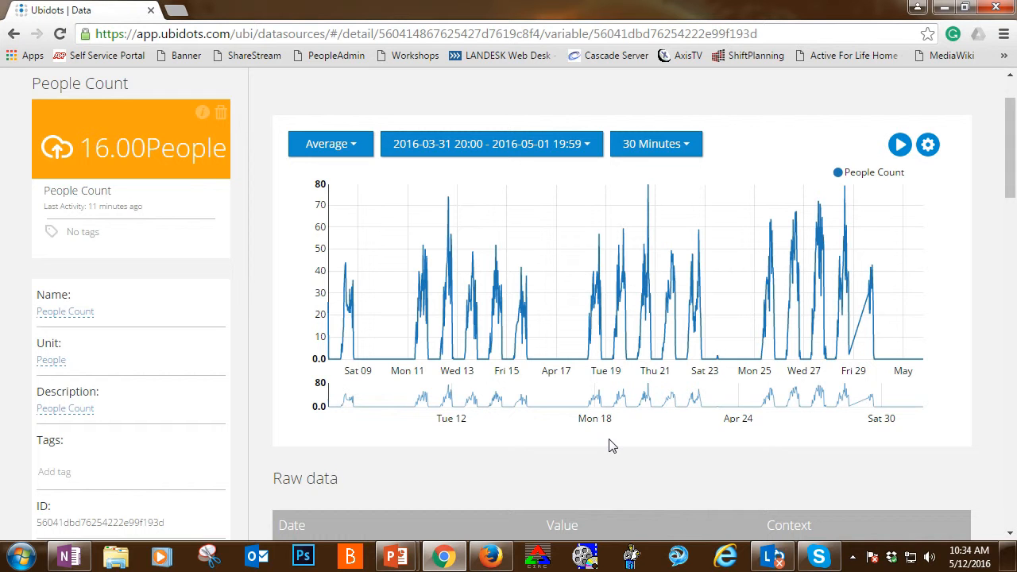
{"action": "mouse_move", "coordinate": [580, 228]}
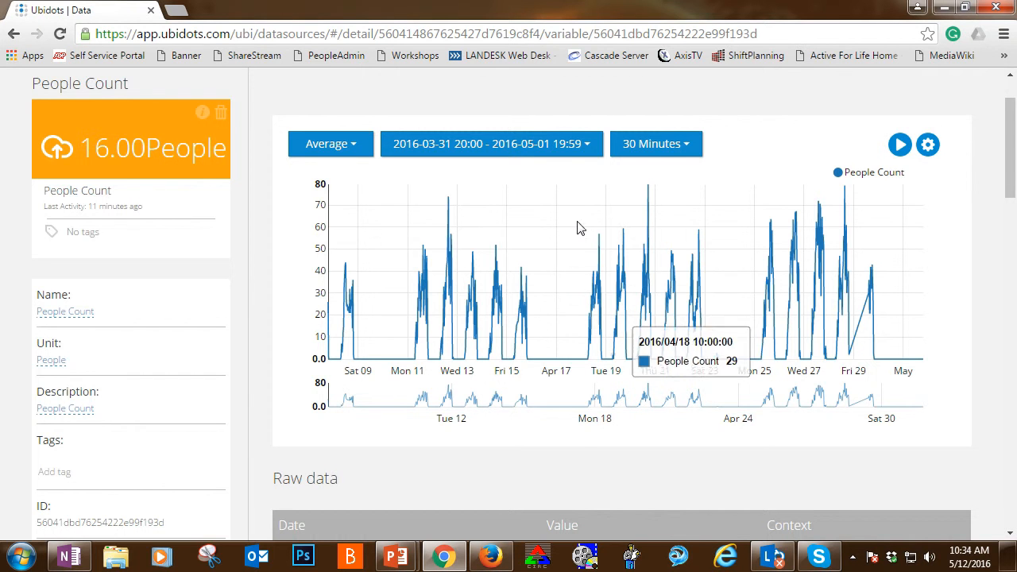
{"action": "left_click", "coordinate": [490, 144]}
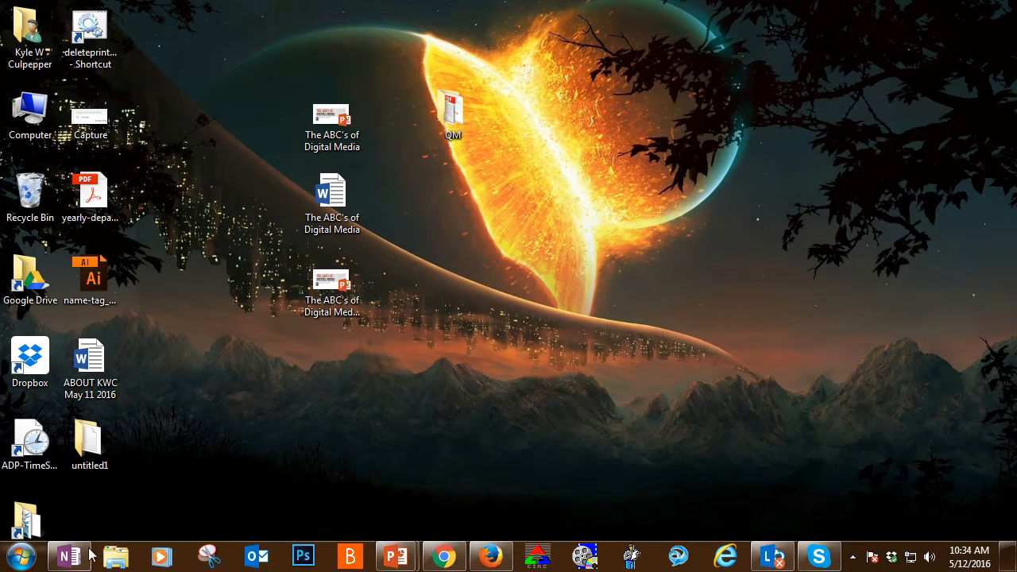
{"action": "mouse_move", "coordinate": [21, 554]}
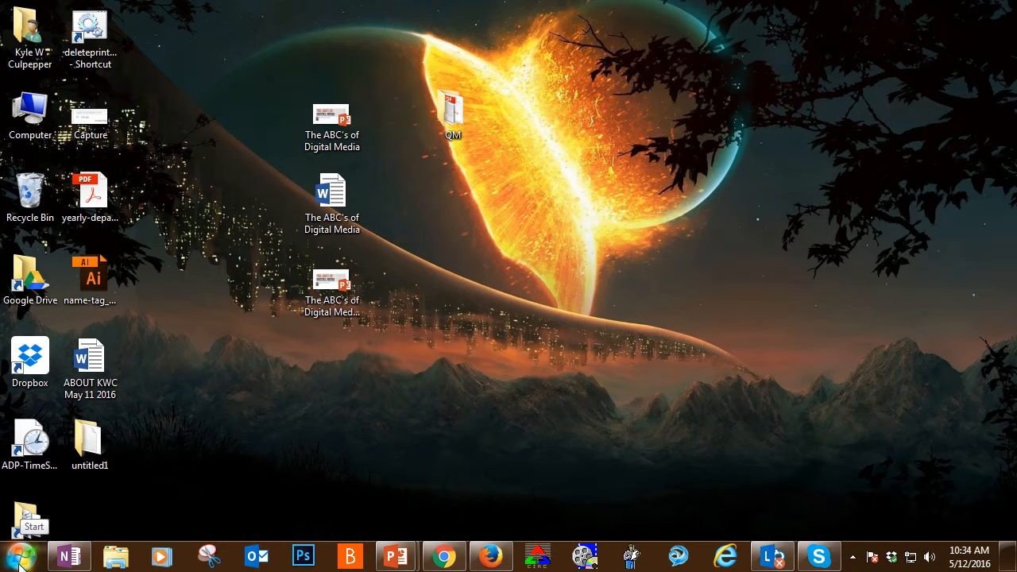
Open the Door Count workbook in Excel 2013 from the Start menu
{"action": "left_click", "coordinate": [21, 555]}
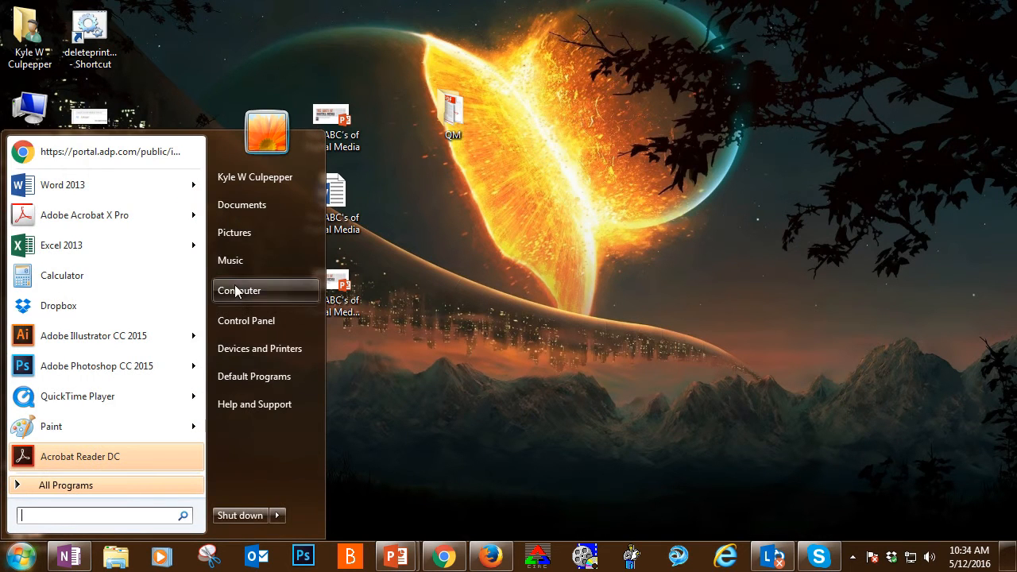
{"action": "left_click", "coordinate": [239, 290]}
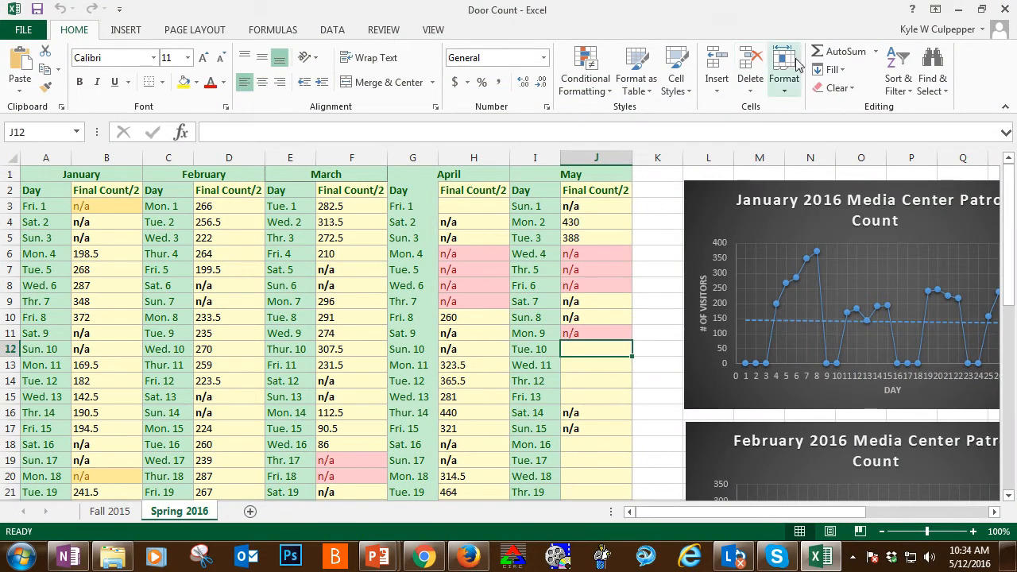
Scroll the Spring 2016 sheet to check column J for May's Tue. 10
{"action": "scroll", "scroll_direction": "down", "scroll_amount": 3}
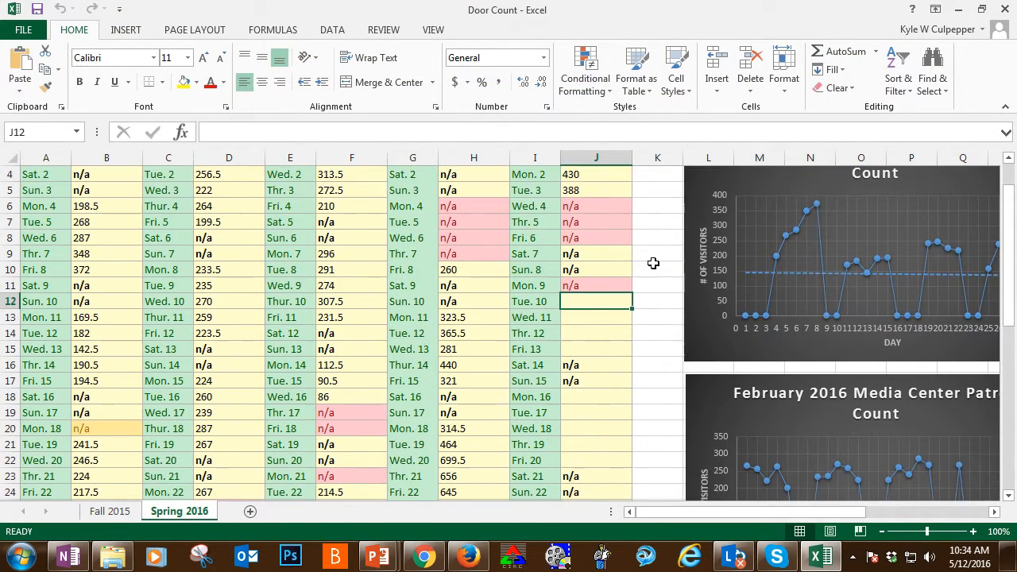
{"action": "scroll", "scroll_direction": "down", "scroll_amount": 3}
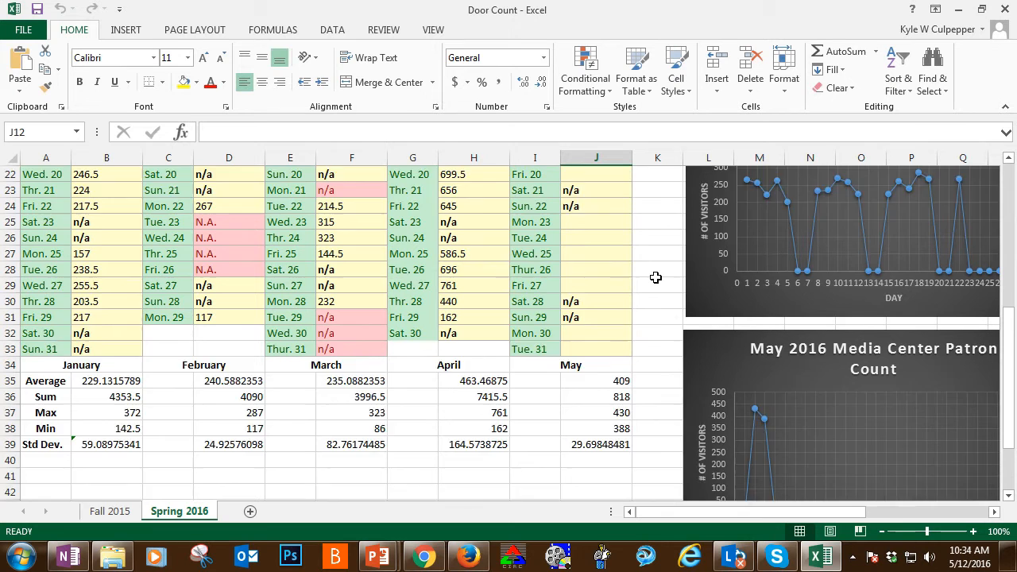
{"action": "scroll", "scroll_direction": "up", "scroll_amount": 3}
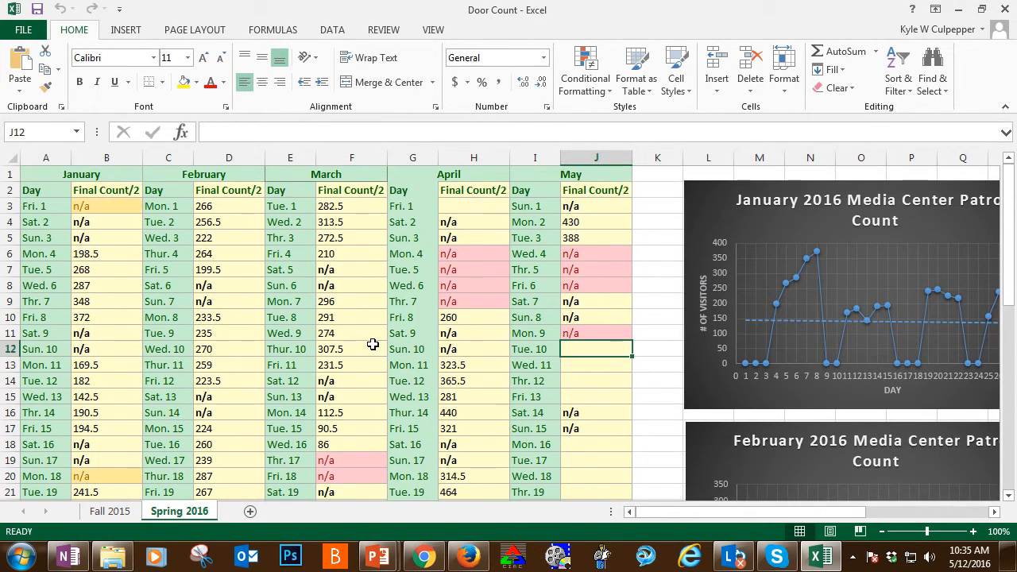
{"action": "scroll", "scroll_direction": "down", "scroll_amount": 3}
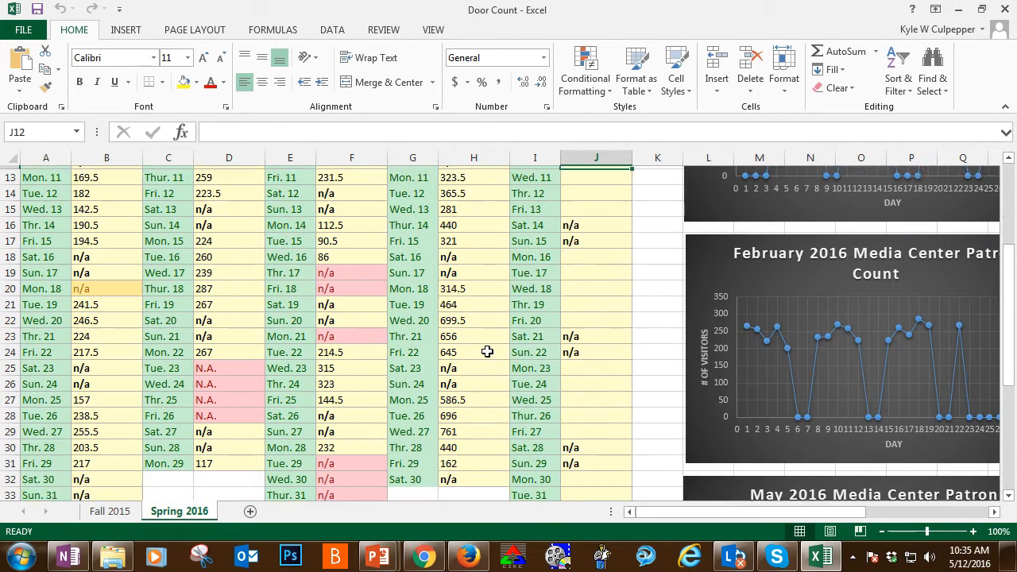
{"action": "scroll", "scroll_direction": "up", "scroll_amount": 3}
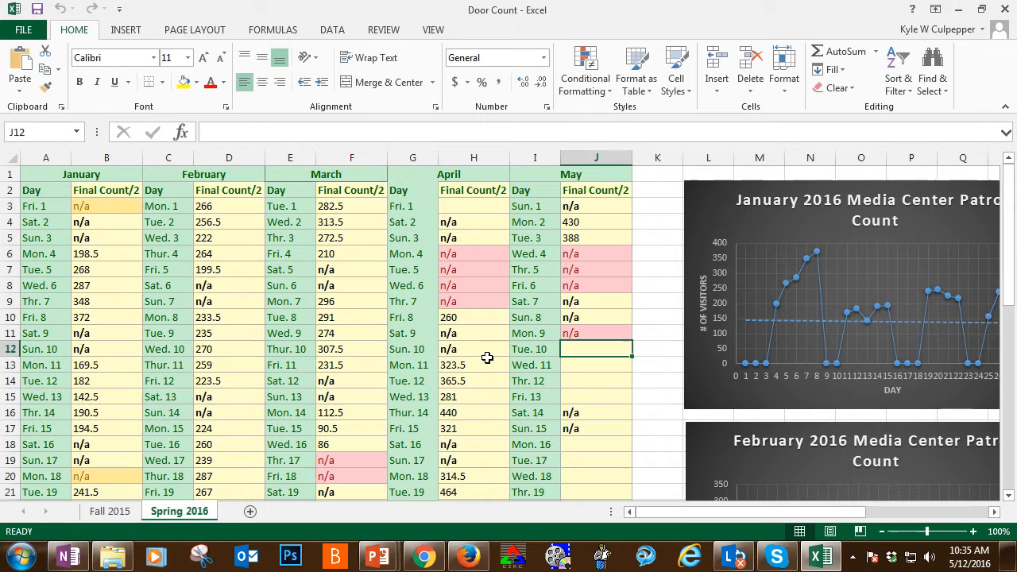
{"action": "mouse_move", "coordinate": [432, 296]}
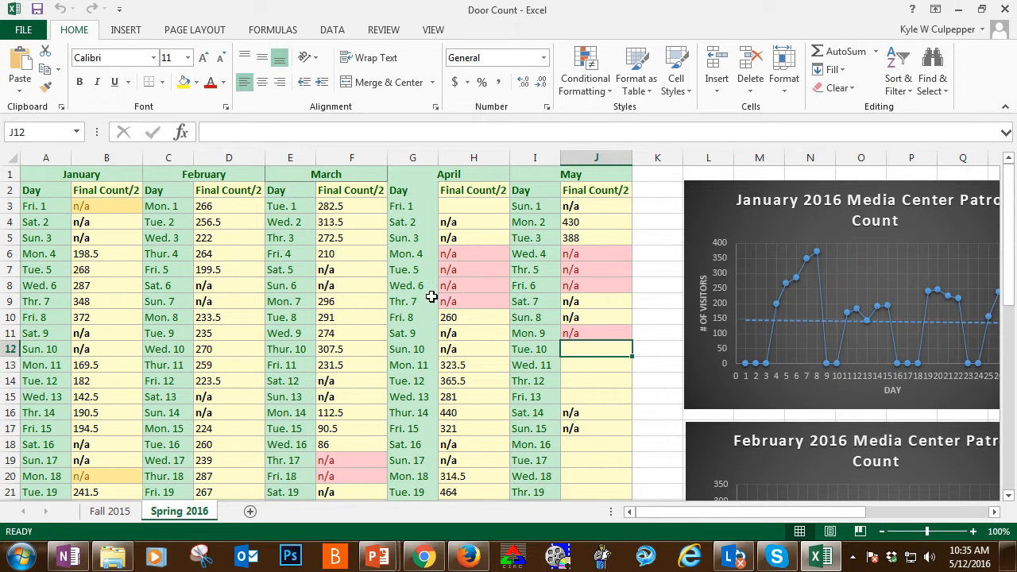
{"action": "mouse_move", "coordinate": [584, 351]}
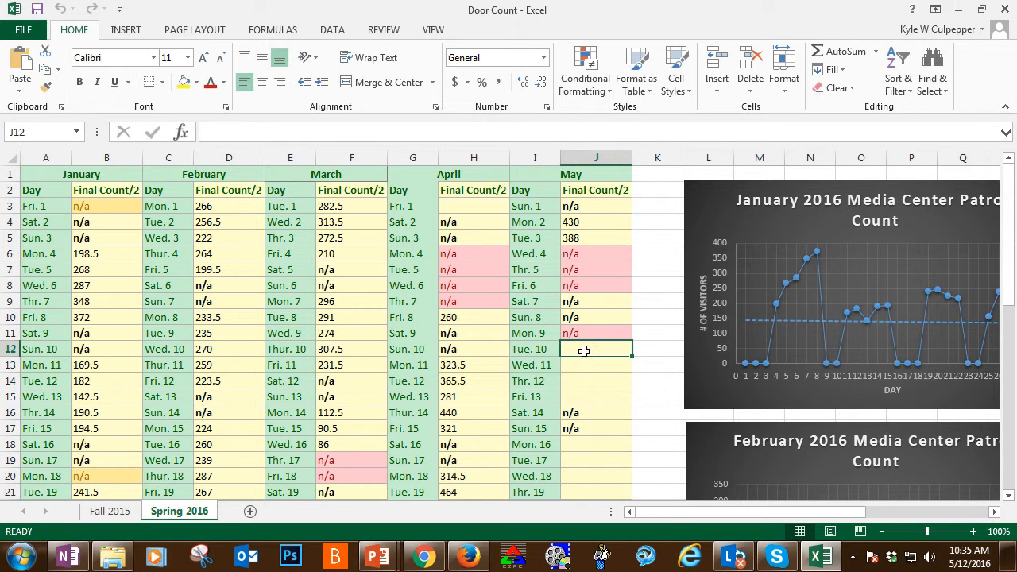
{"action": "scroll", "scroll_direction": "down", "scroll_amount": 3}
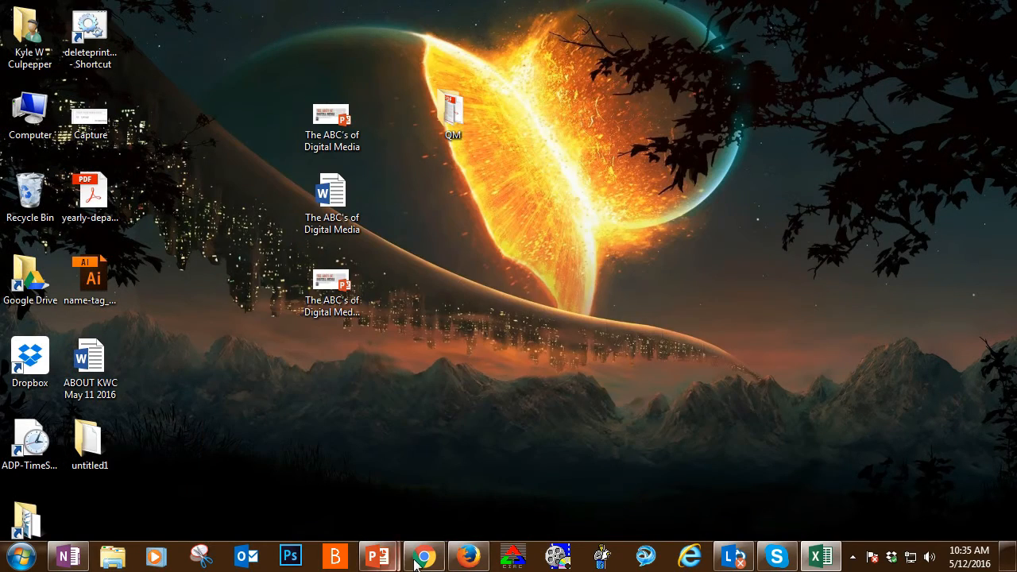
Restore Chrome and apply a custom range of 2016-05-10 to 2016-05-10
{"action": "left_click", "coordinate": [423, 555]}
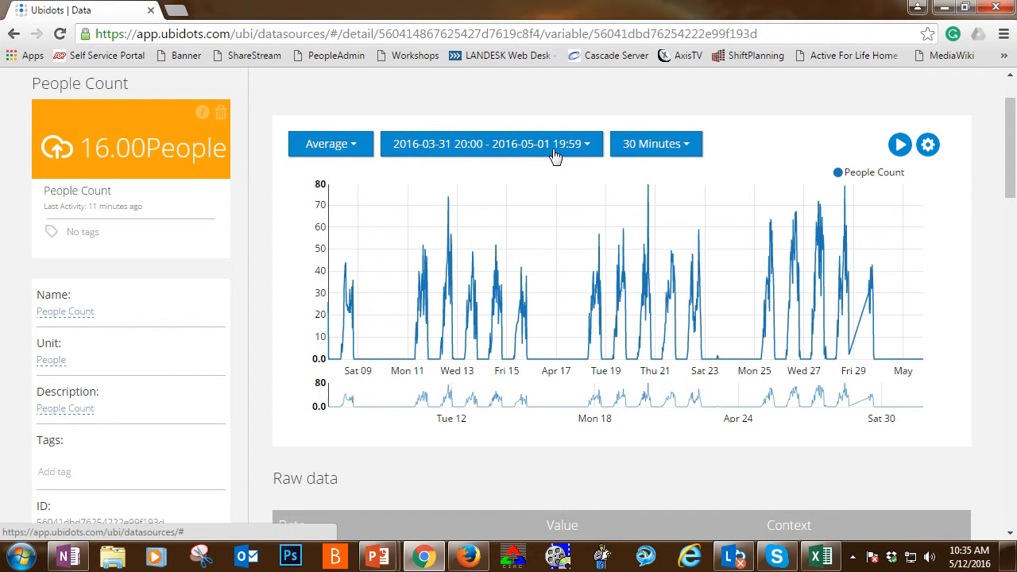
{"action": "left_click", "coordinate": [489, 144]}
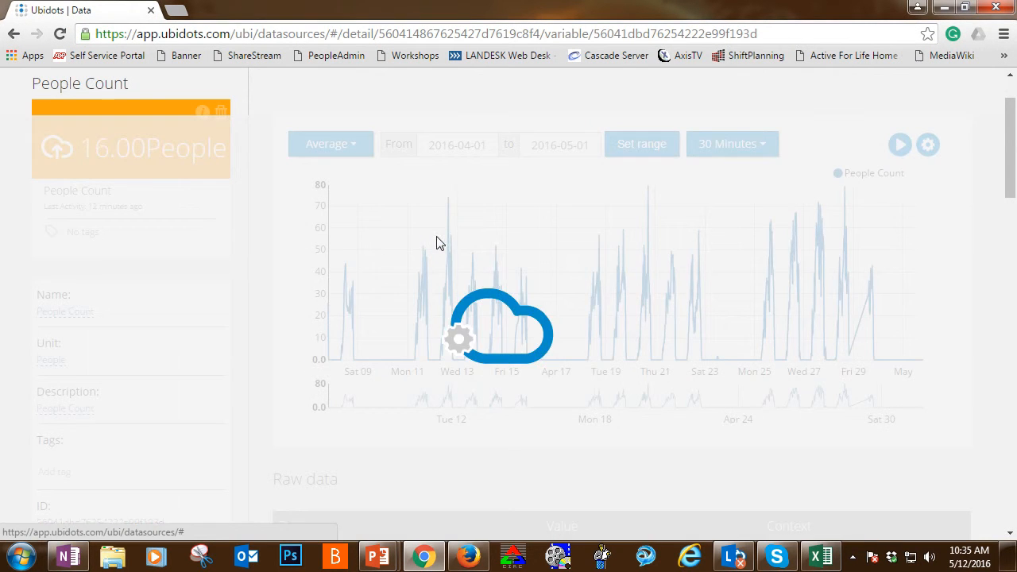
{"action": "left_click", "coordinate": [457, 144]}
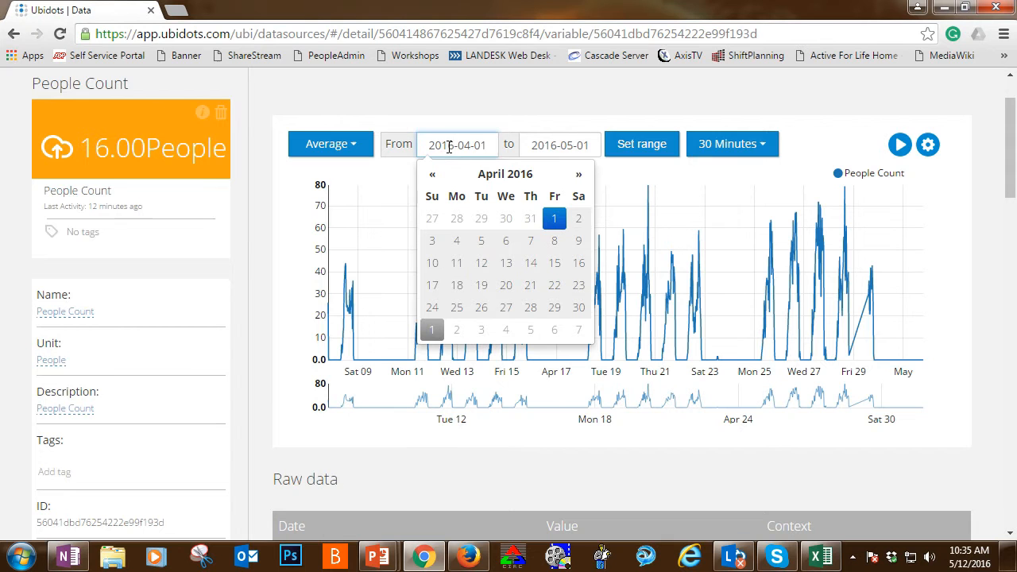
{"action": "left_click", "coordinate": [579, 173]}
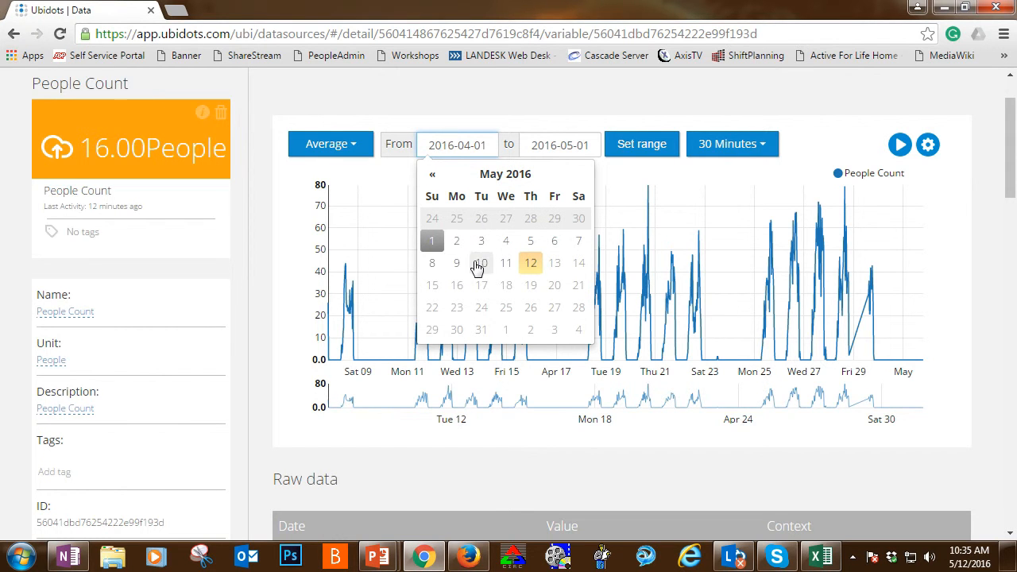
{"action": "left_click", "coordinate": [481, 262]}
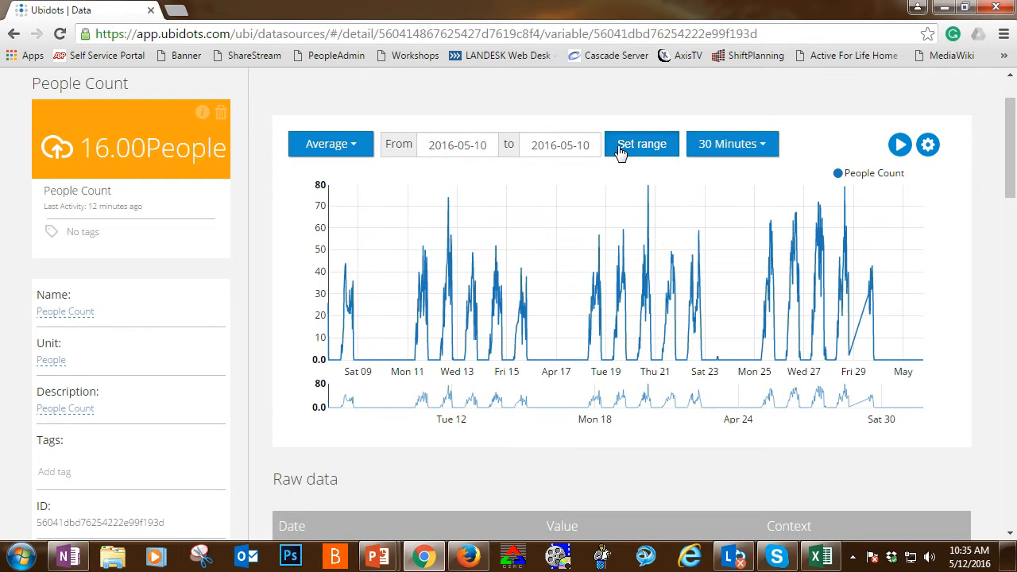
{"action": "left_click", "coordinate": [641, 144]}
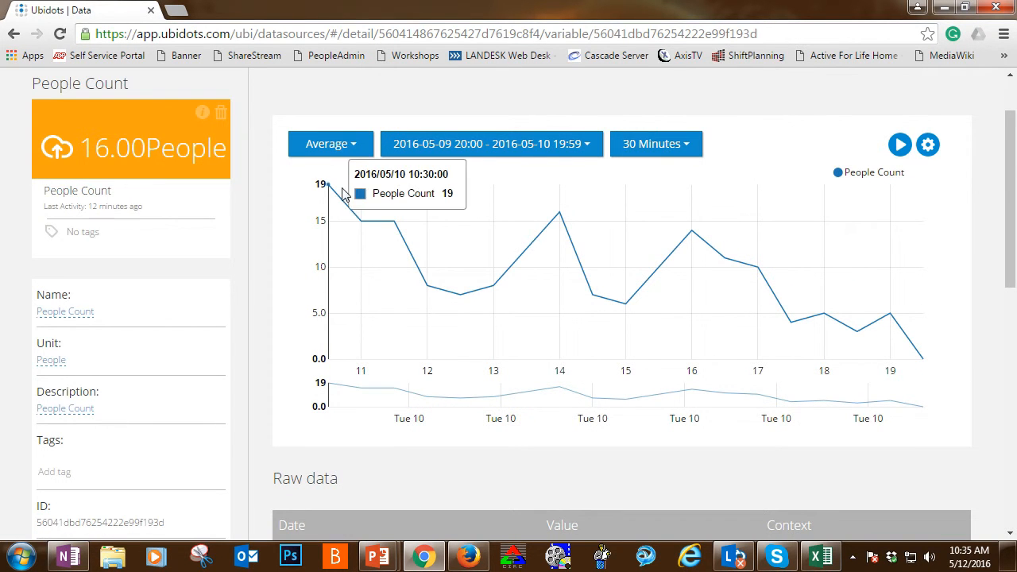
{"action": "mouse_move", "coordinate": [782, 345]}
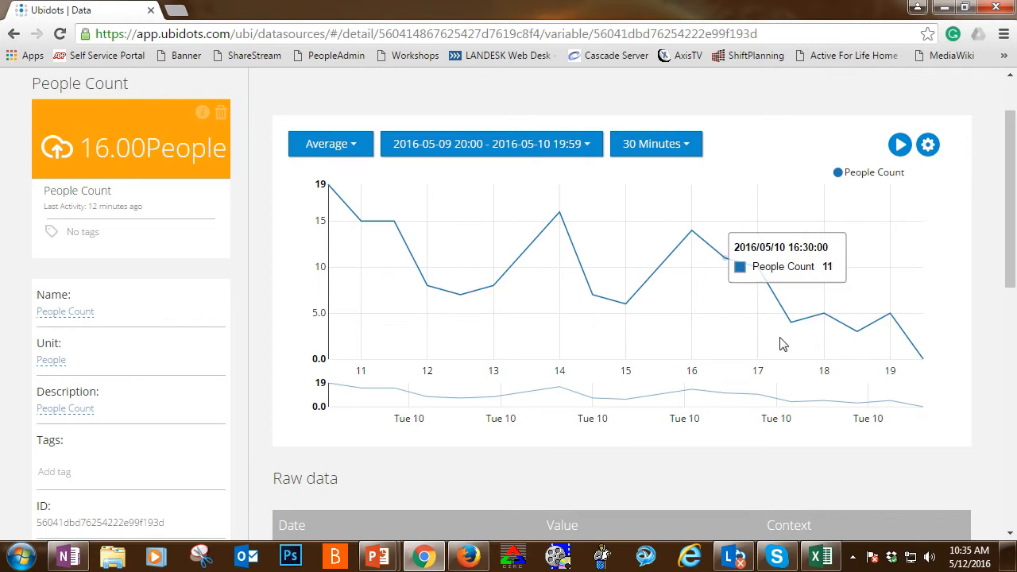
{"action": "mouse_move", "coordinate": [372, 375]}
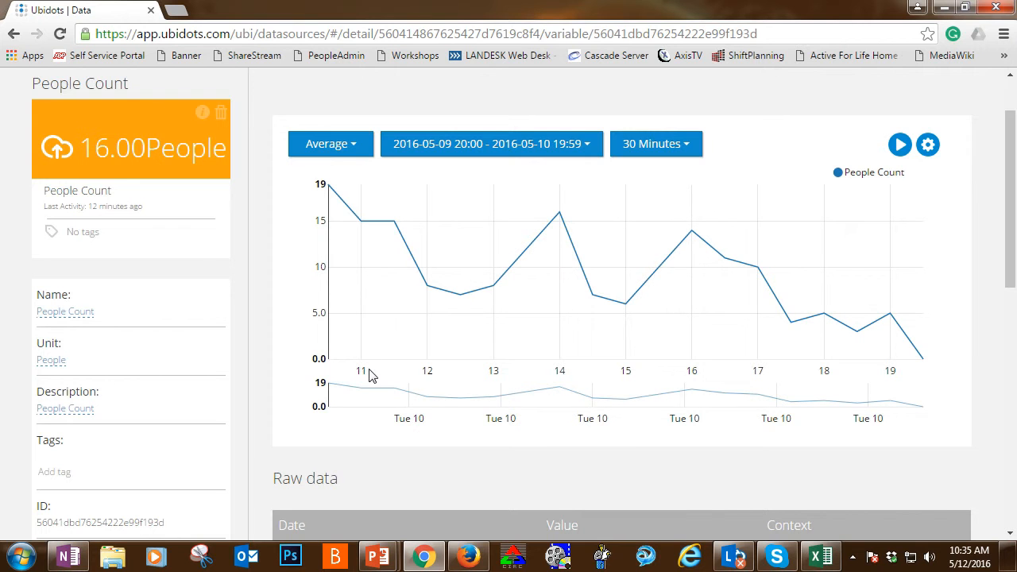
{"action": "mouse_move", "coordinate": [319, 380]}
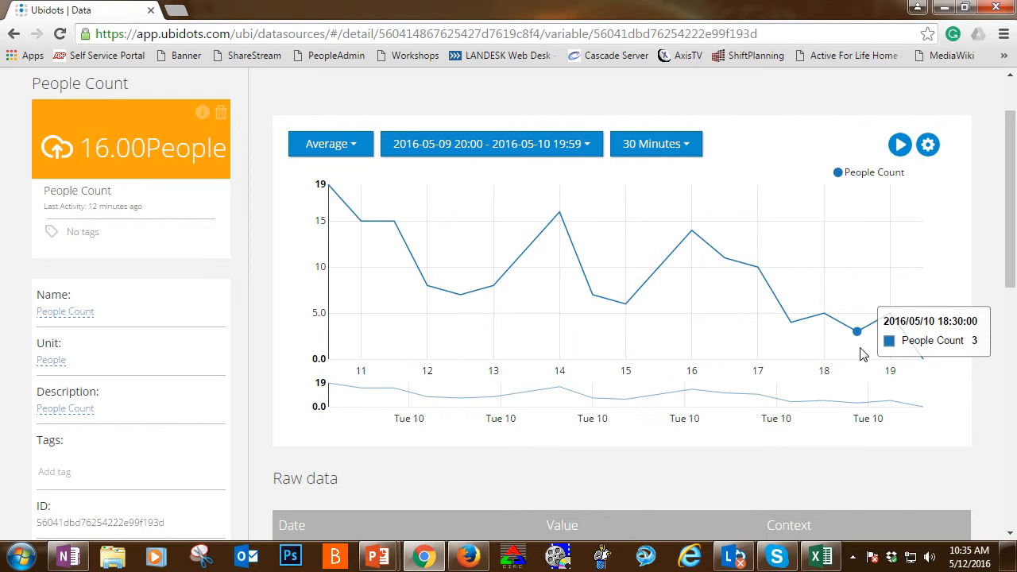
{"action": "mouse_move", "coordinate": [929, 144]}
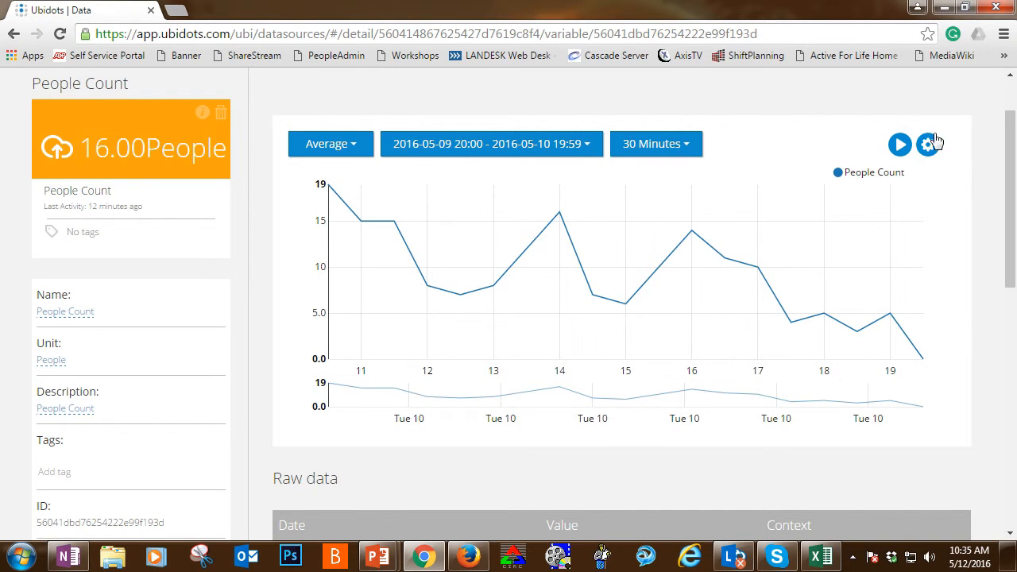
Export the May 10 People Count chart readings to CSV from the gear menu
{"action": "left_click", "coordinate": [929, 143]}
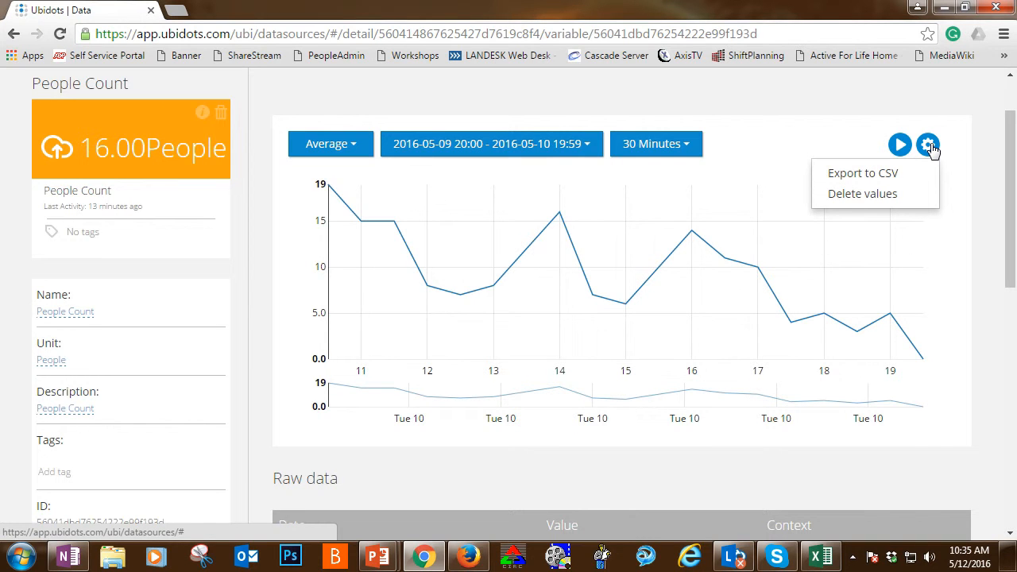
{"action": "mouse_move", "coordinate": [874, 172]}
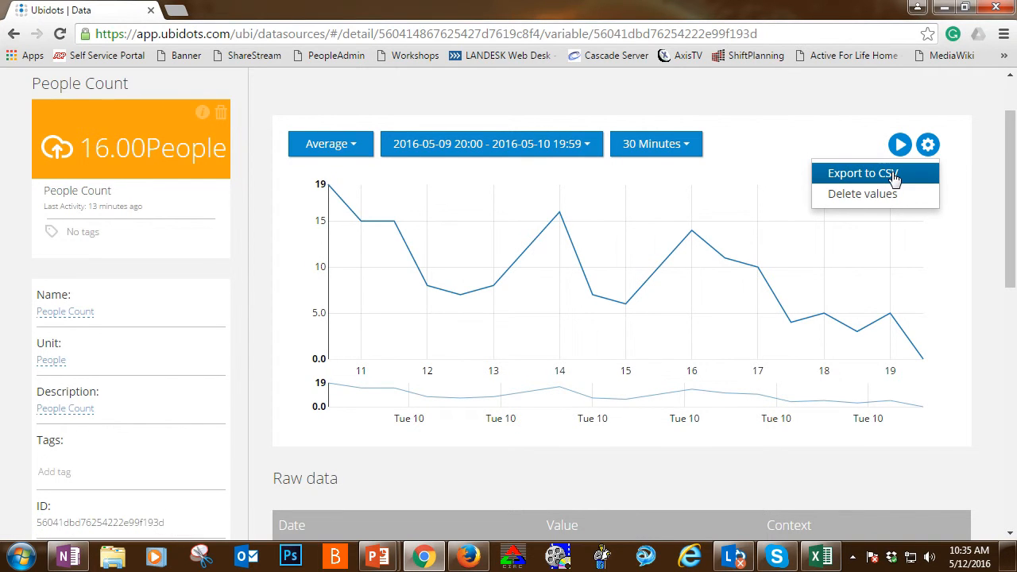
{"action": "left_click", "coordinate": [864, 172]}
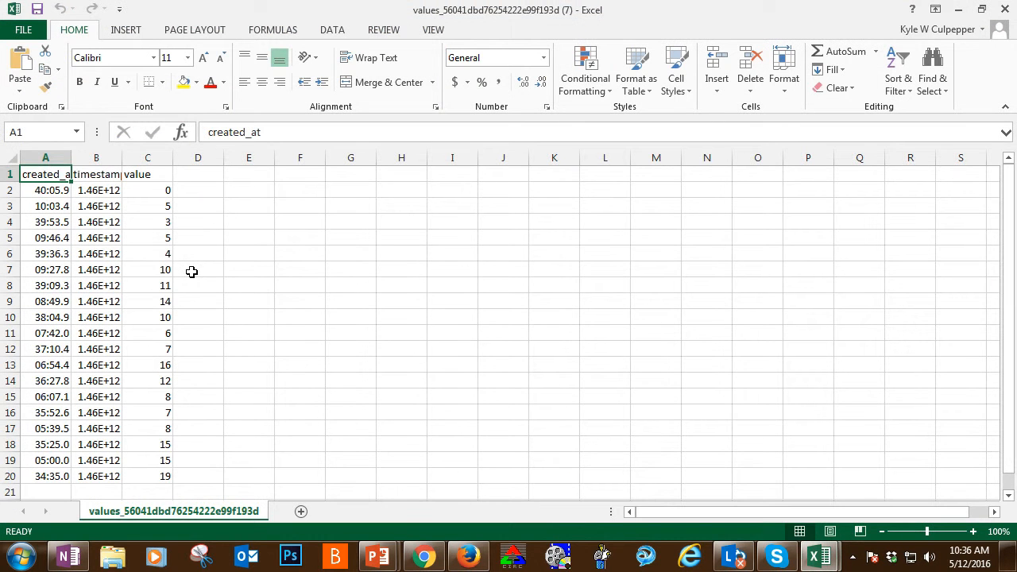
Scroll below the data and enter =SUM(C2:C20) in C21 to total 175
{"action": "scroll", "scroll_direction": "down", "scroll_amount": 3}
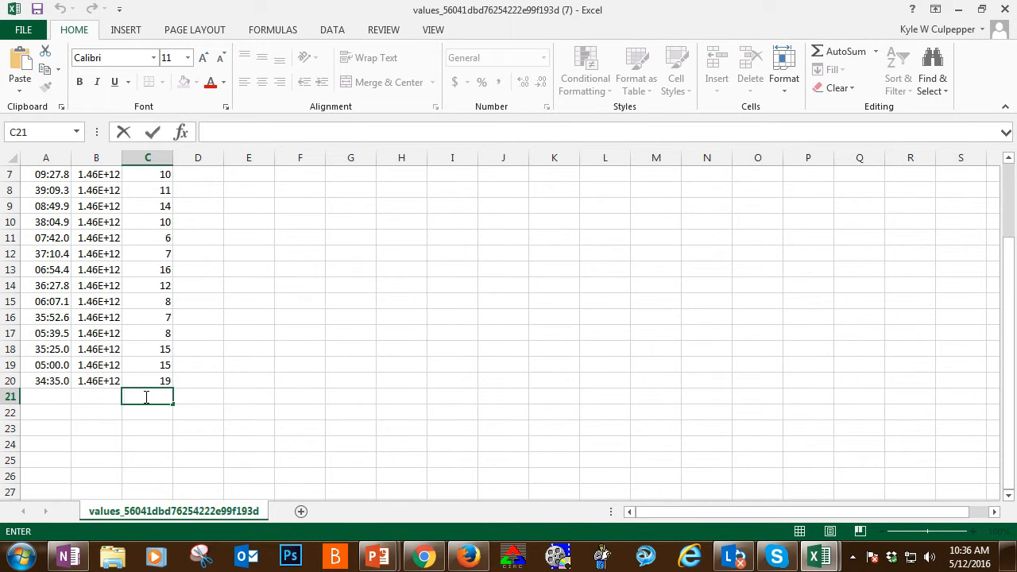
{"action": "type", "text": "=sum"}
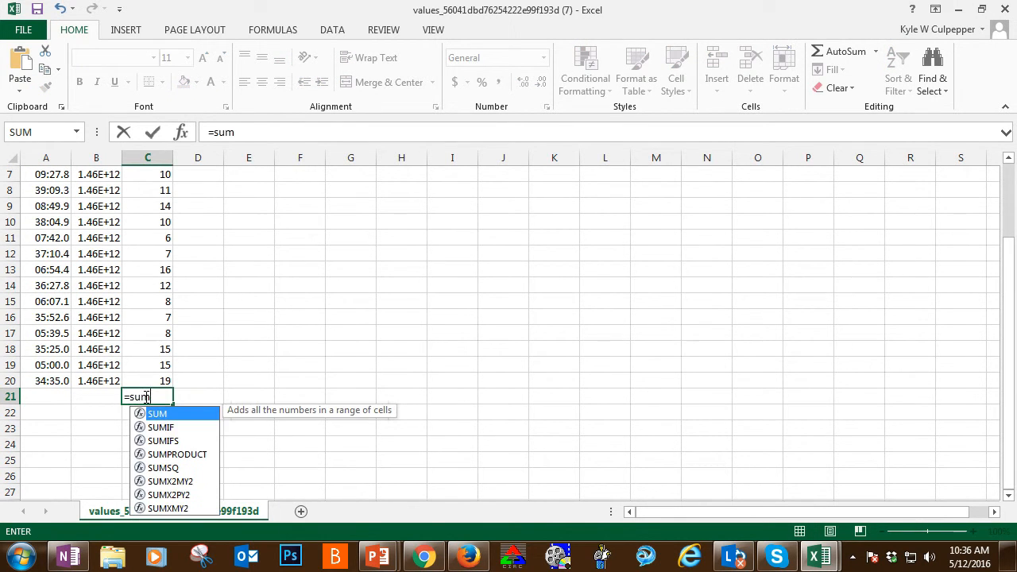
{"action": "type", "text": "(c"}
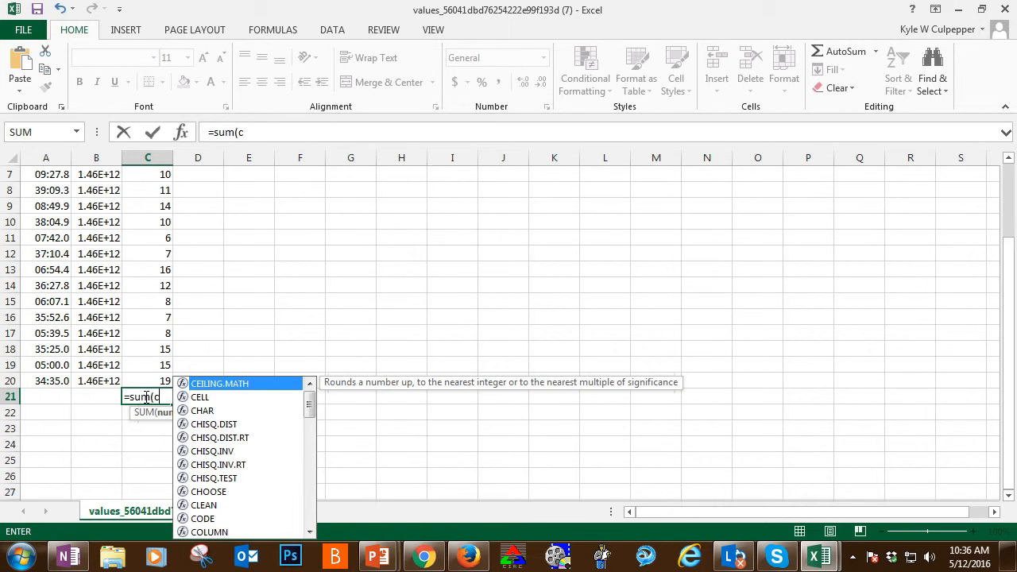
{"action": "type", "text": "2:"}
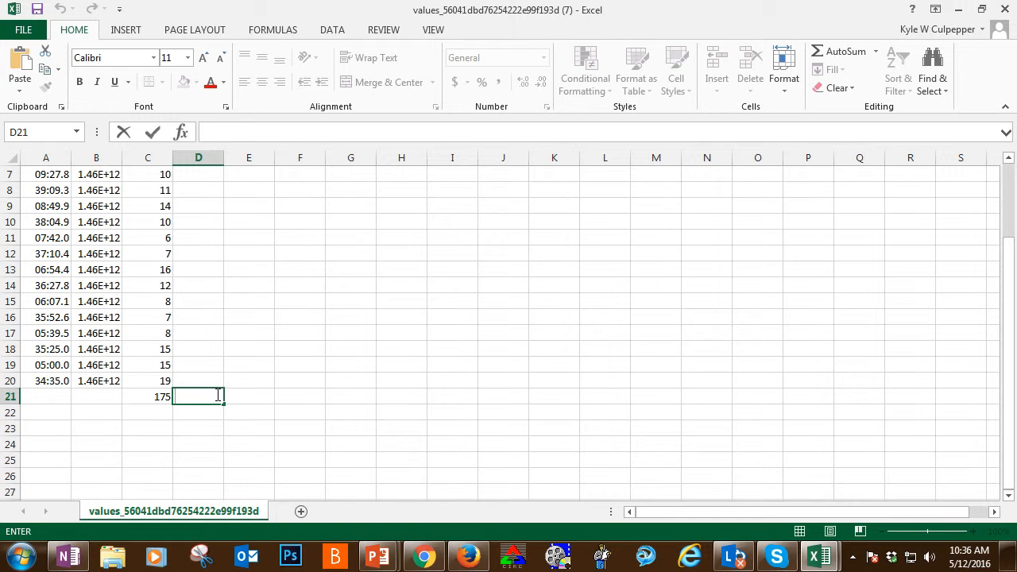
Enter =C21/2 in D21 to get 87.5
{"action": "type", "text": "=C21"}
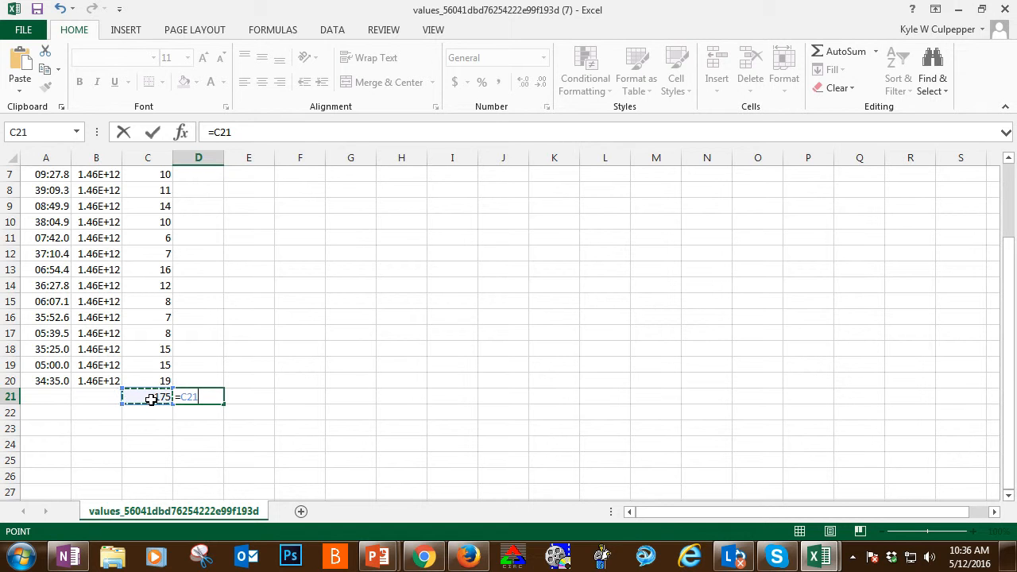
{"action": "type", "text": "/2"}
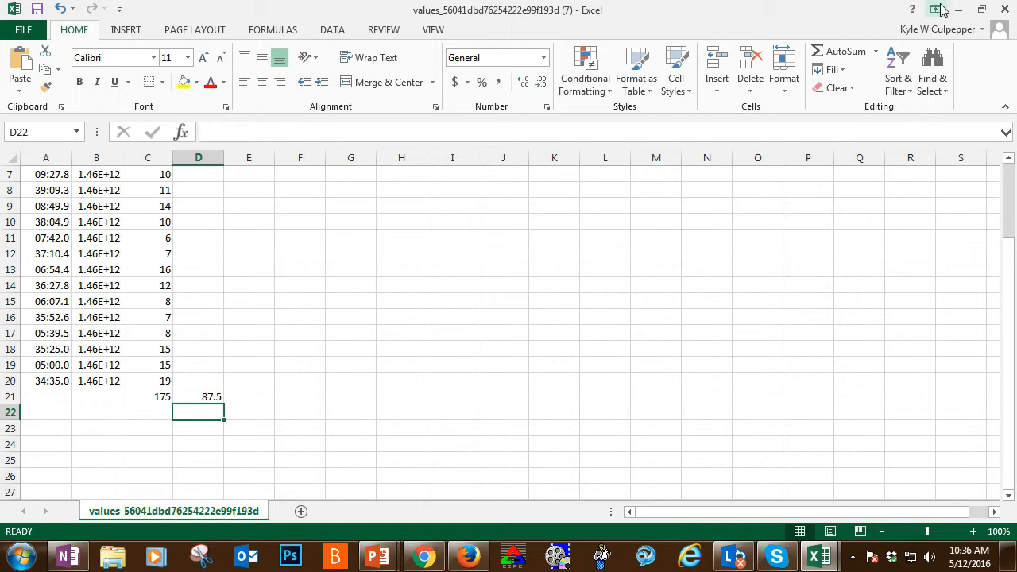
{"action": "mouse_move", "coordinate": [958, 12]}
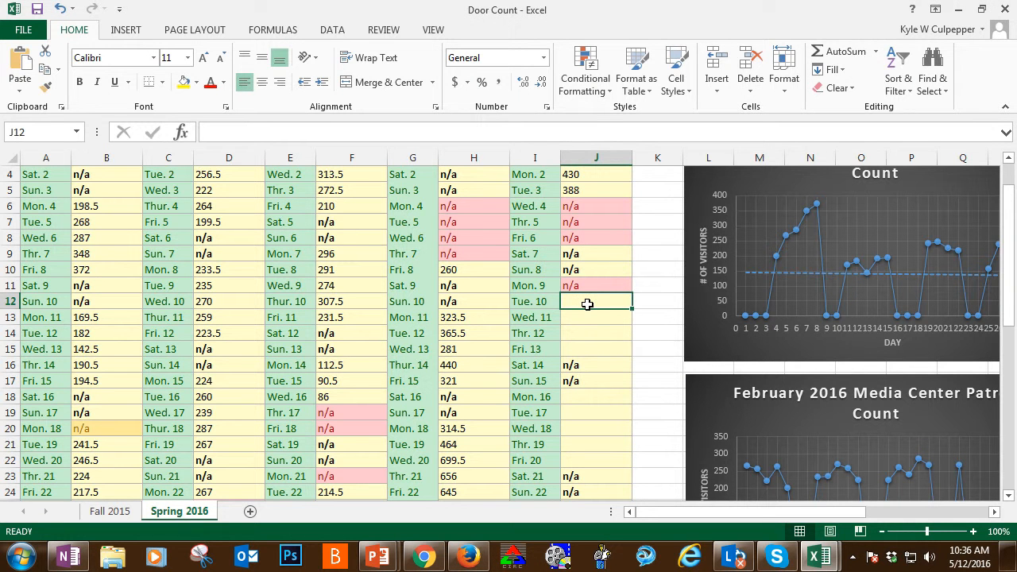
Enter 87.5 in J12 for May Tue. 10 on the Spring 2016 sheet
{"action": "type", "text": "87.5"}
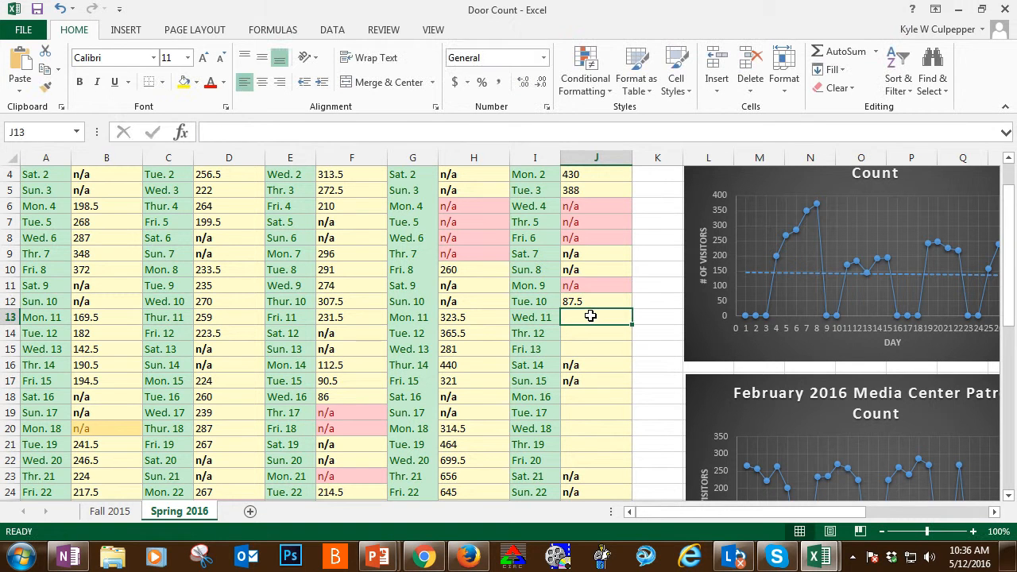
{"action": "mouse_move", "coordinate": [560, 512]}
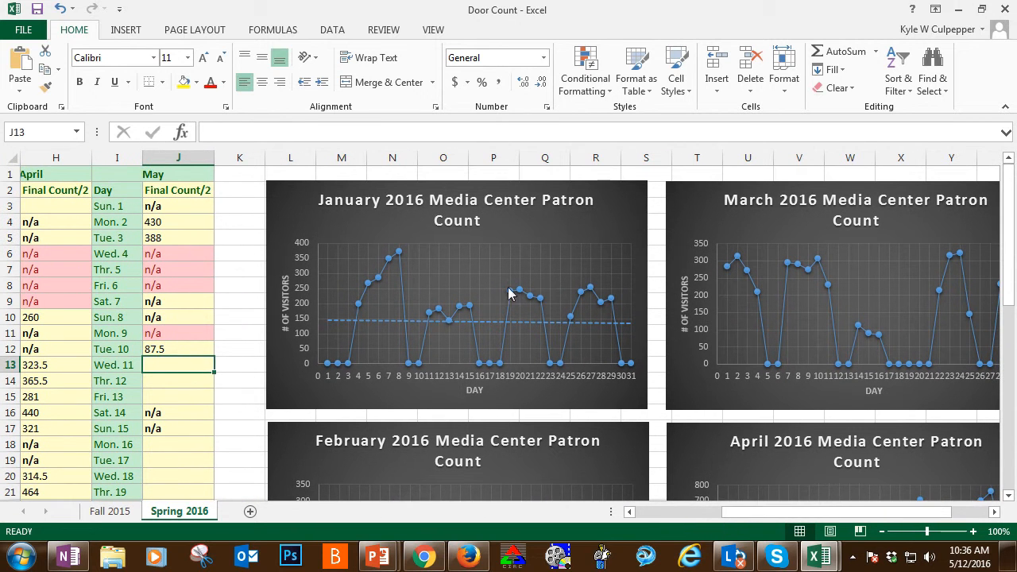
{"action": "scroll", "scroll_direction": "down", "scroll_amount": 3}
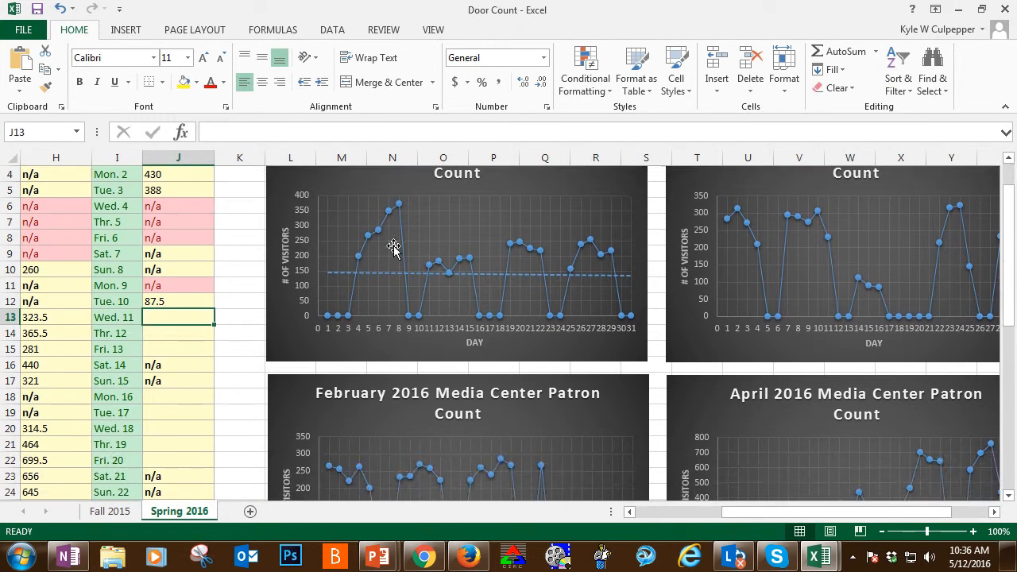
{"action": "mouse_move", "coordinate": [719, 324]}
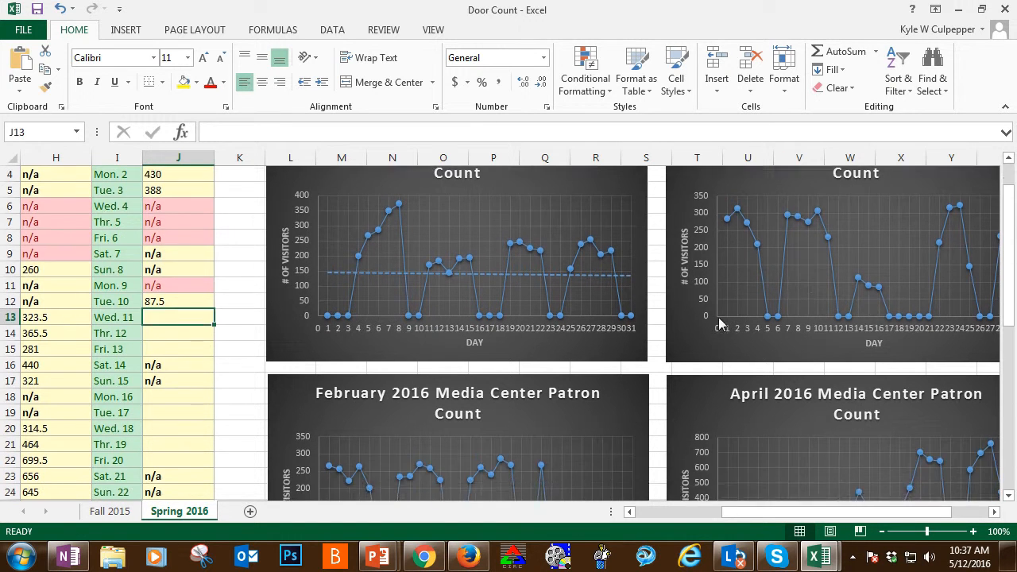
{"action": "scroll", "scroll_direction": "down", "scroll_amount": 3}
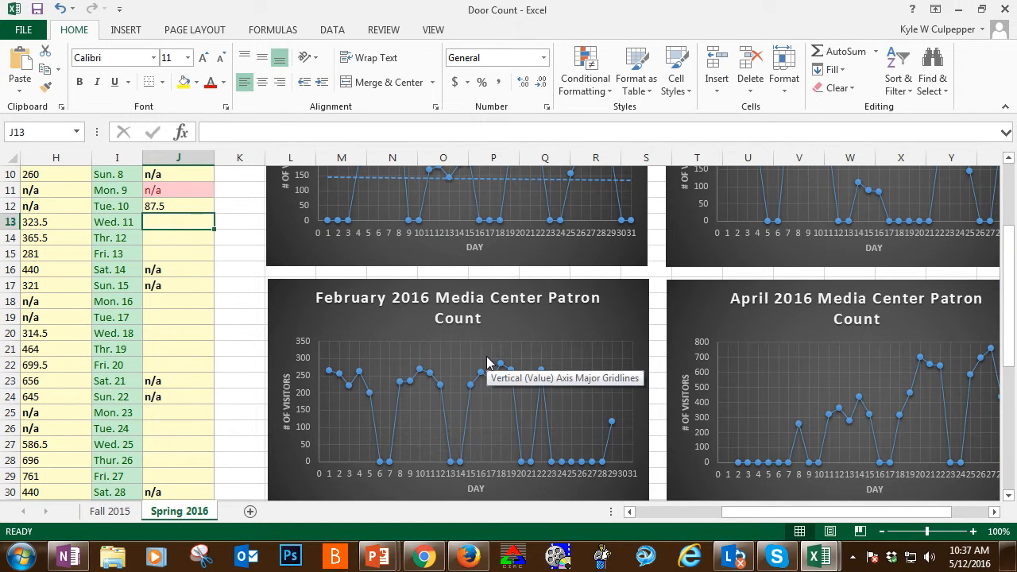
{"action": "scroll", "scroll_direction": "down", "scroll_amount": 3}
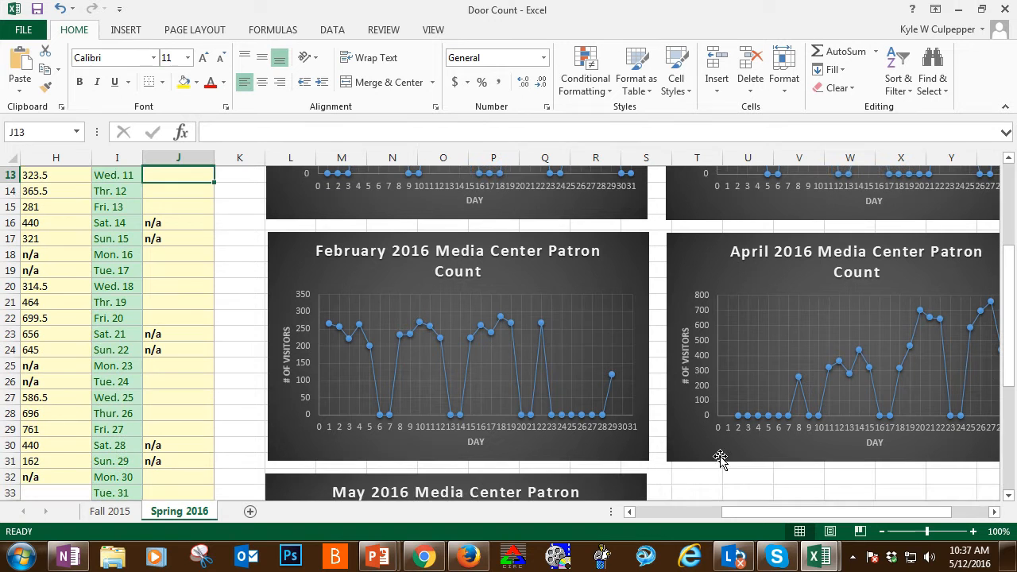
{"action": "scroll", "scroll_direction": "right", "scroll_amount": 3}
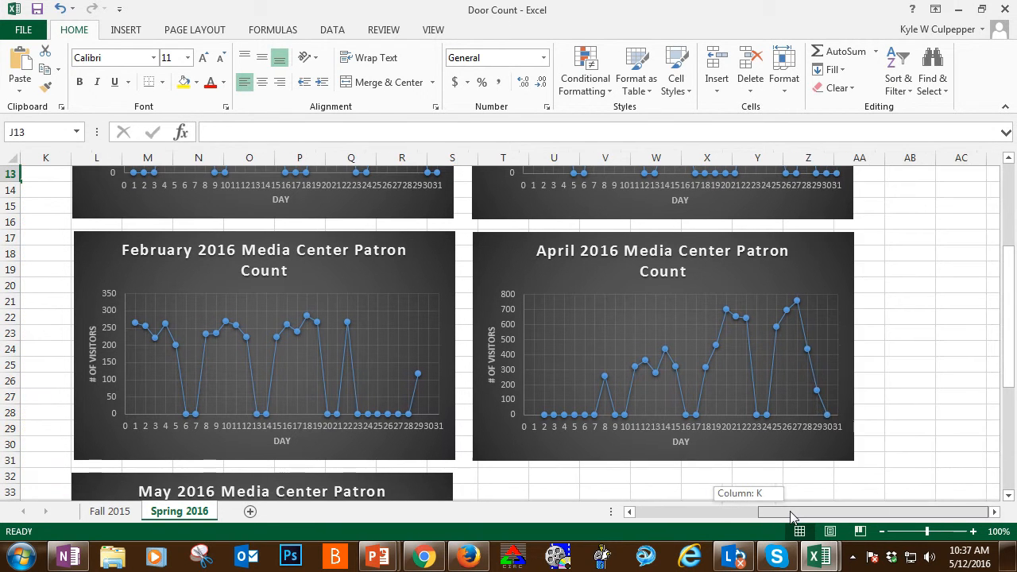
{"action": "scroll", "scroll_direction": "left", "scroll_amount": 3}
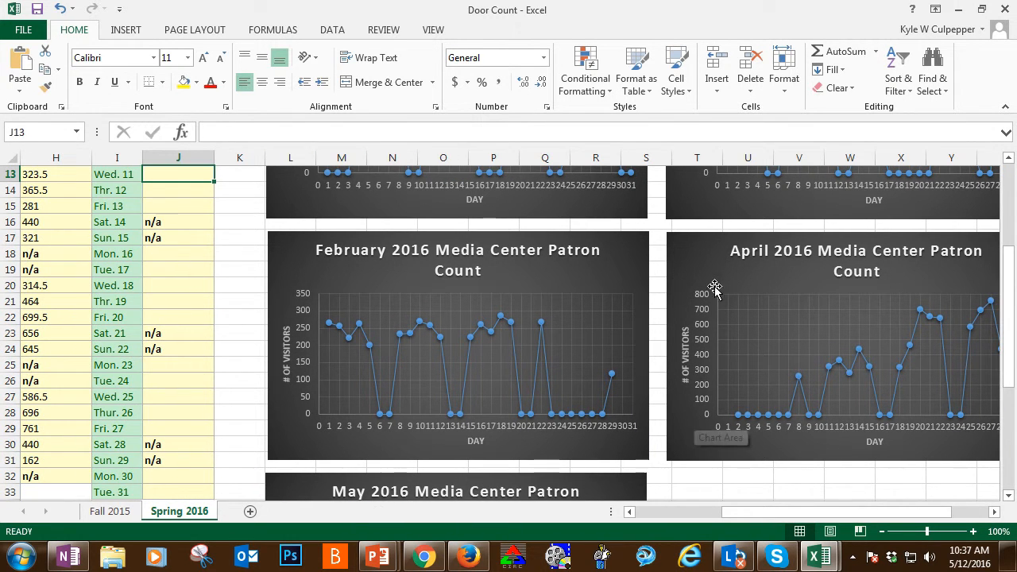
{"action": "scroll", "scroll_direction": "right", "scroll_amount": 3}
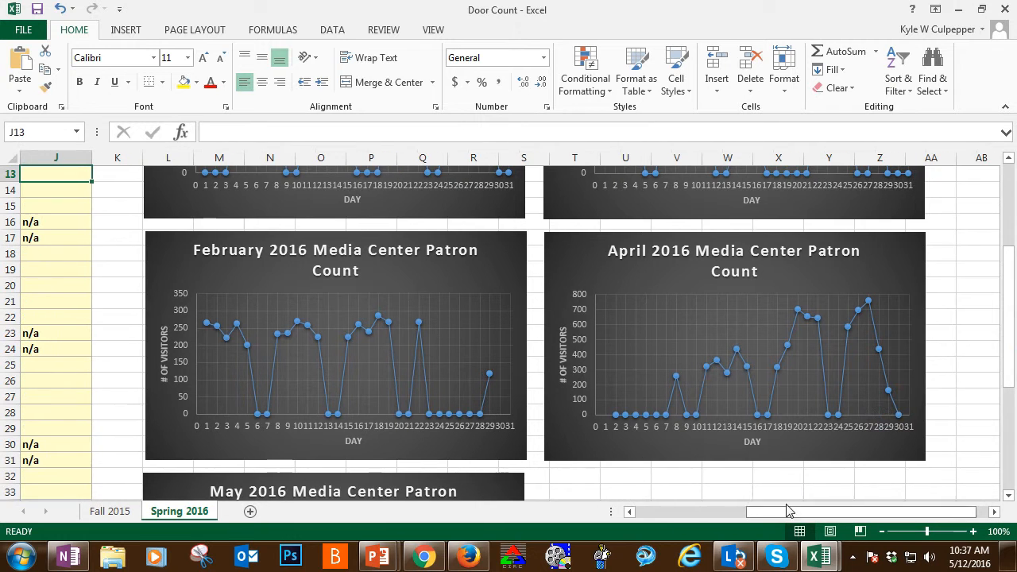
{"action": "mouse_move", "coordinate": [588, 300]}
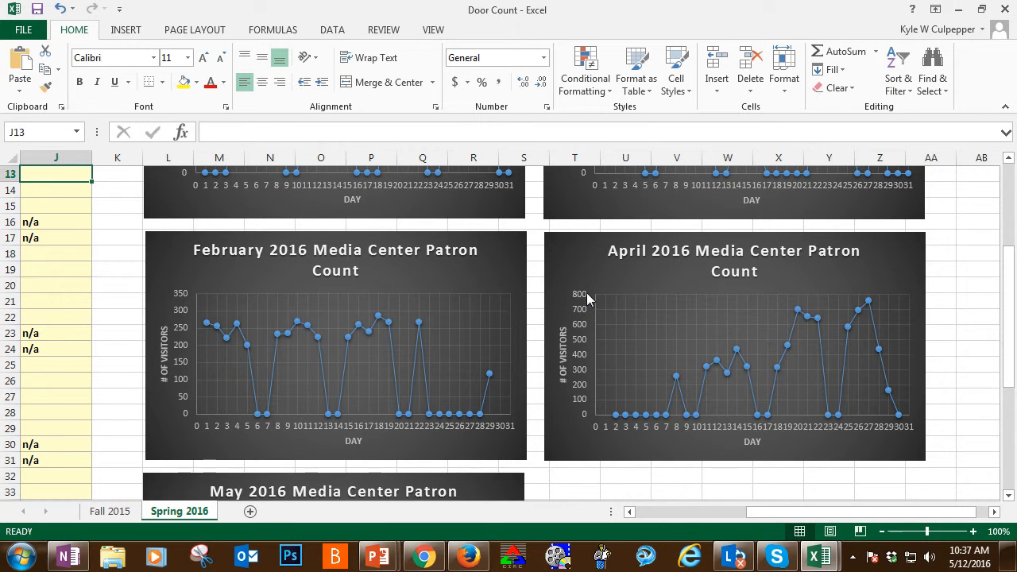
{"action": "mouse_move", "coordinate": [584, 304]}
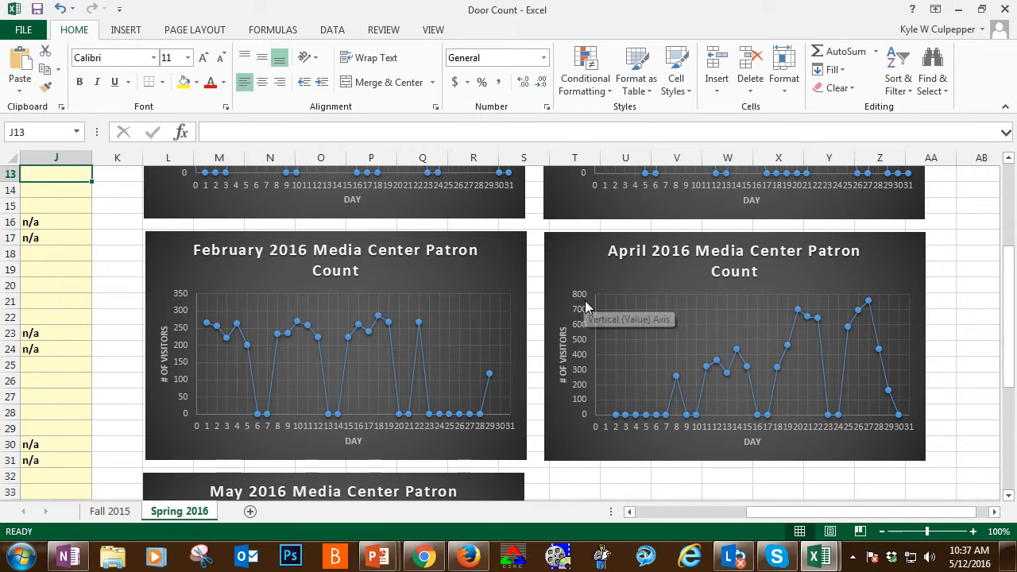
{"action": "mouse_move", "coordinate": [582, 306]}
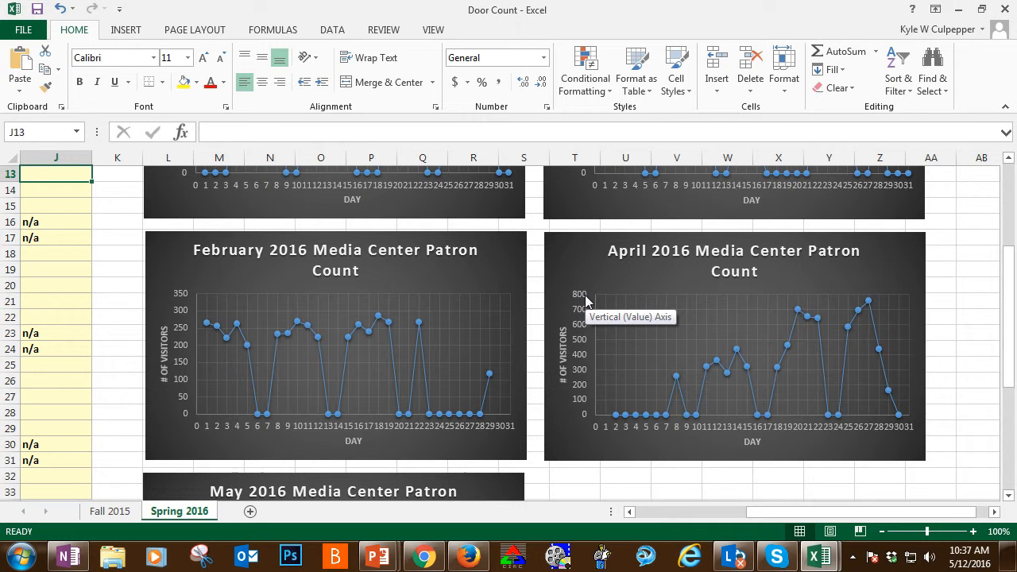
{"action": "scroll", "scroll_direction": "down", "scroll_amount": 3}
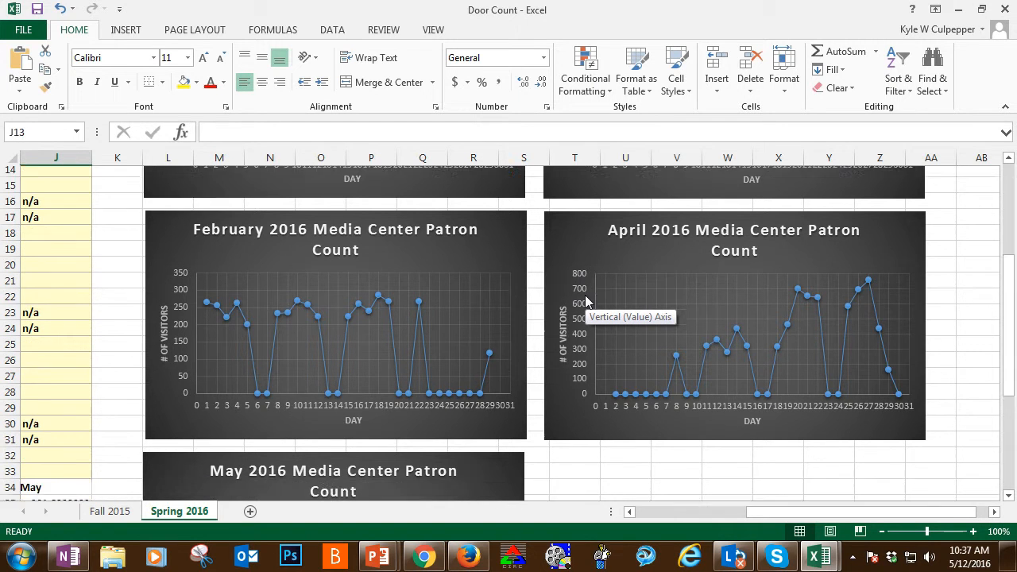
{"action": "scroll", "scroll_direction": "down", "scroll_amount": 3}
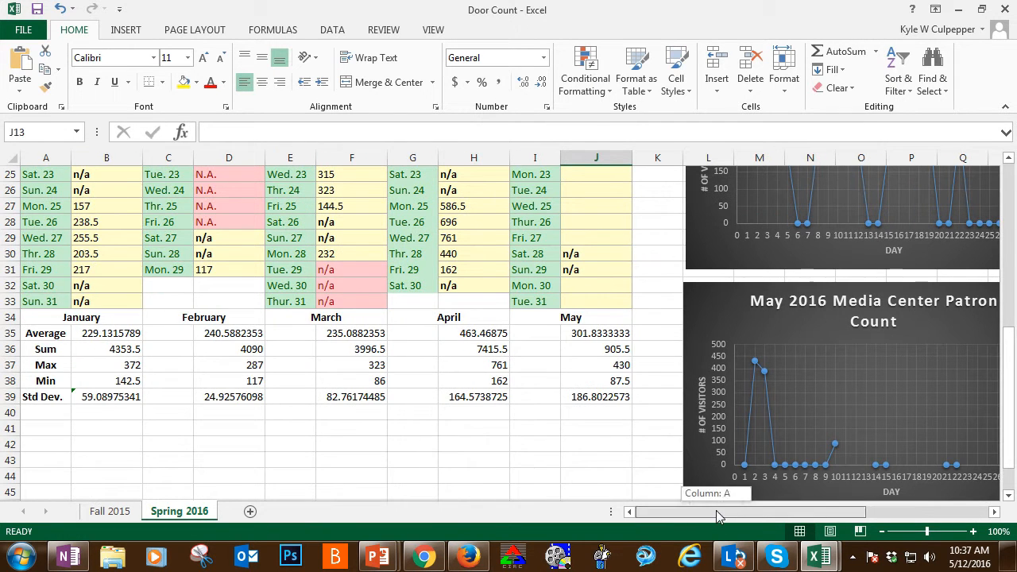
{"action": "scroll", "scroll_direction": "right", "scroll_amount": 3}
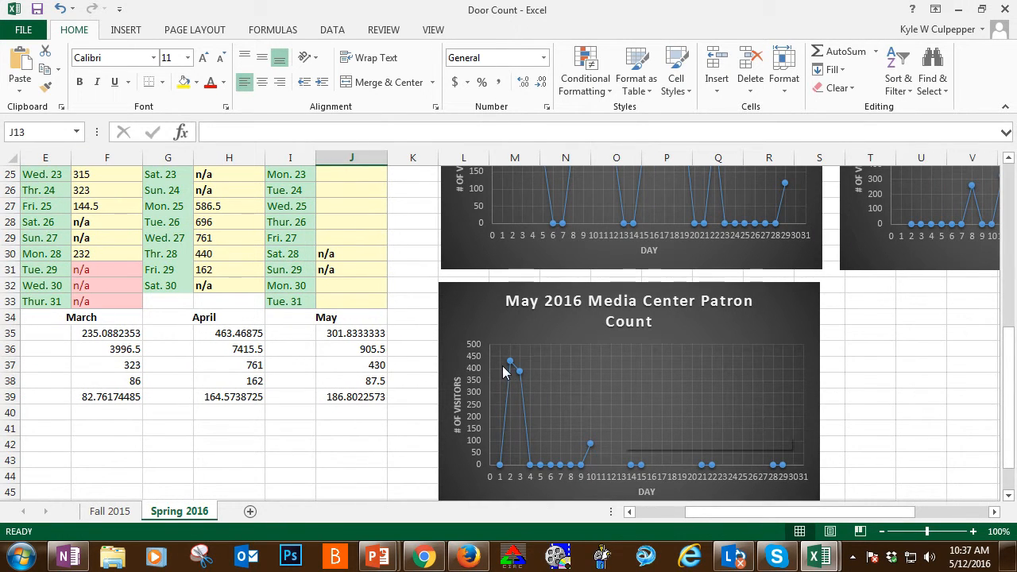
{"action": "mouse_move", "coordinate": [532, 387]}
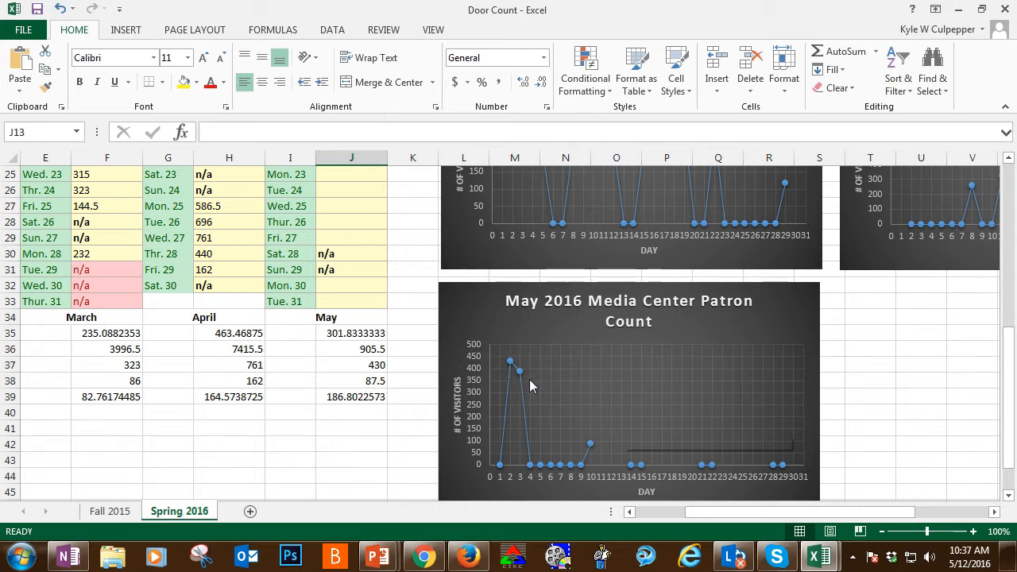
{"action": "mouse_move", "coordinate": [624, 427]}
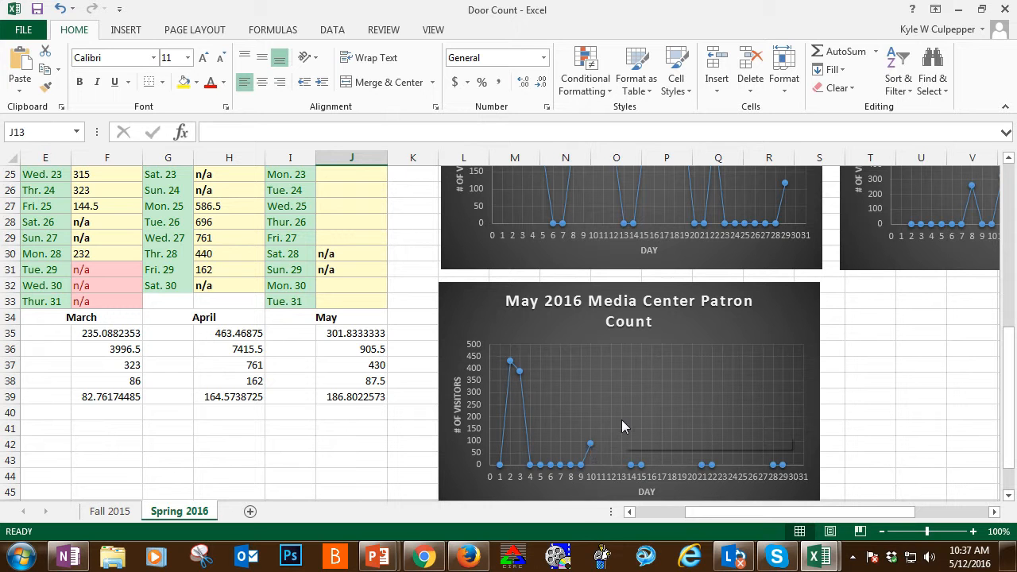
{"action": "mouse_move", "coordinate": [562, 475]}
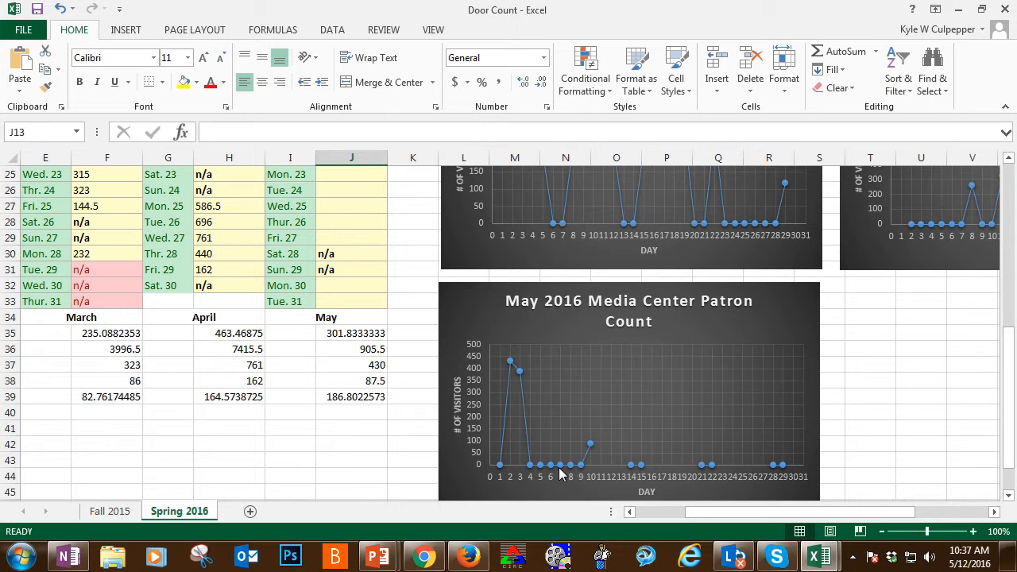
{"action": "mouse_move", "coordinate": [560, 465]}
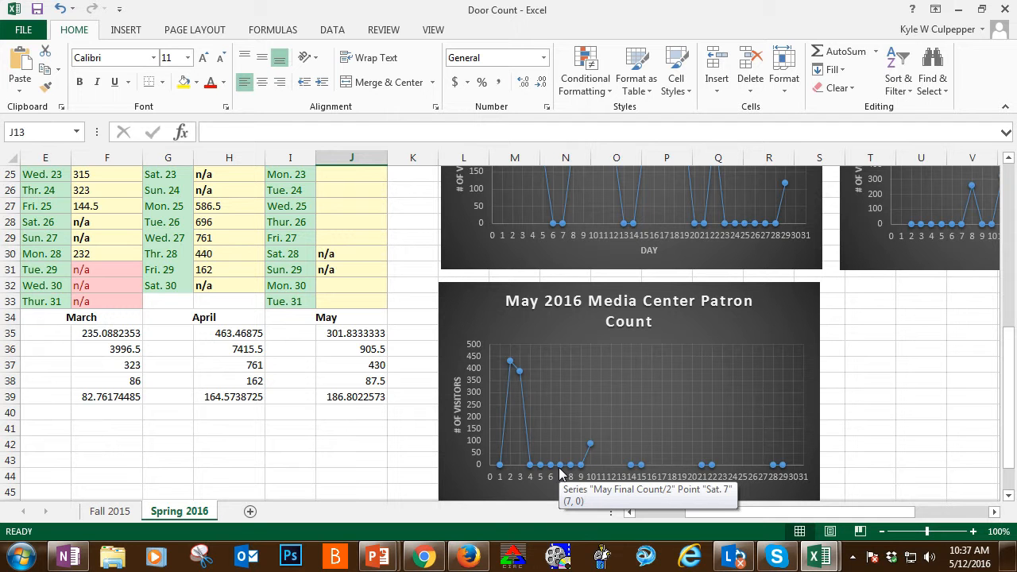
{"action": "scroll", "scroll_direction": "up", "scroll_amount": 3}
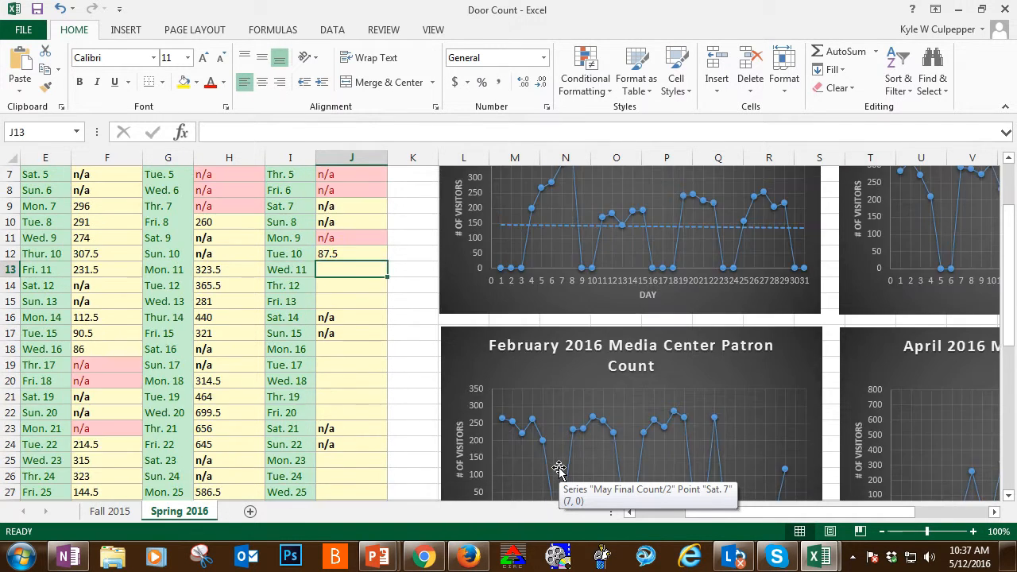
{"action": "scroll", "scroll_direction": "up", "scroll_amount": 3}
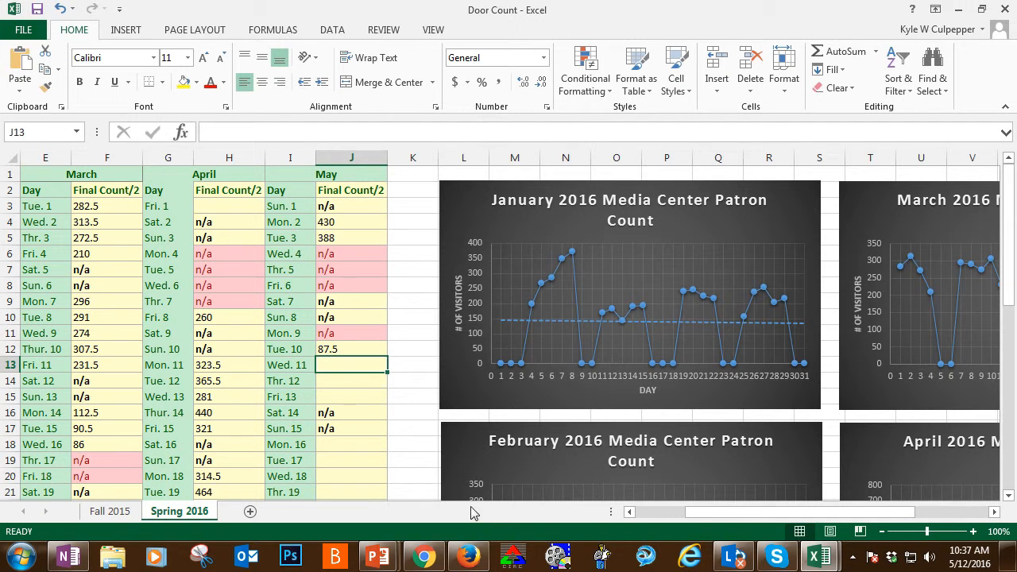
Switch to Chrome to show the Ubidots People Count chart for May 10
{"action": "left_click", "coordinate": [423, 555]}
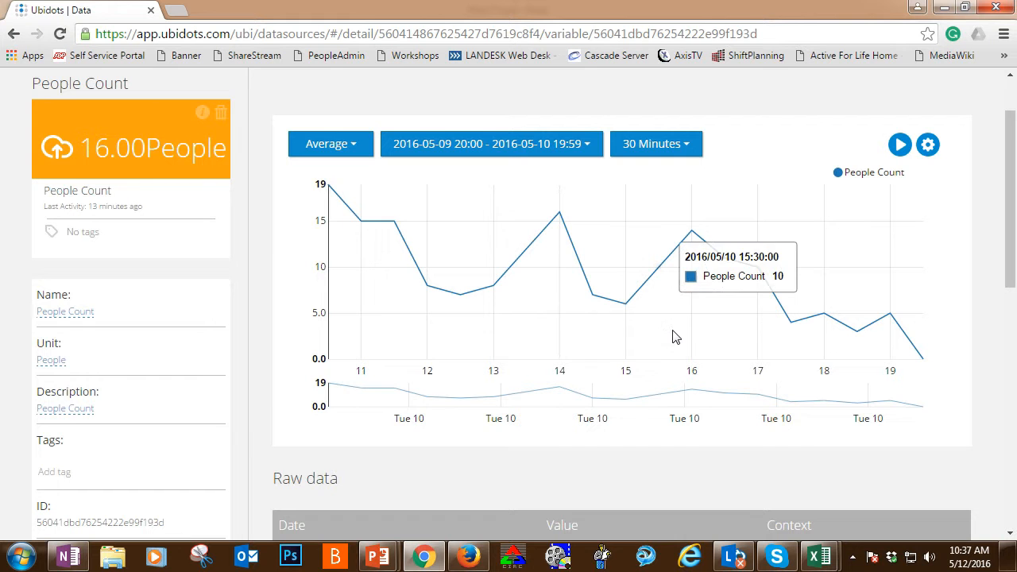
{"action": "mouse_move", "coordinate": [676, 337]}
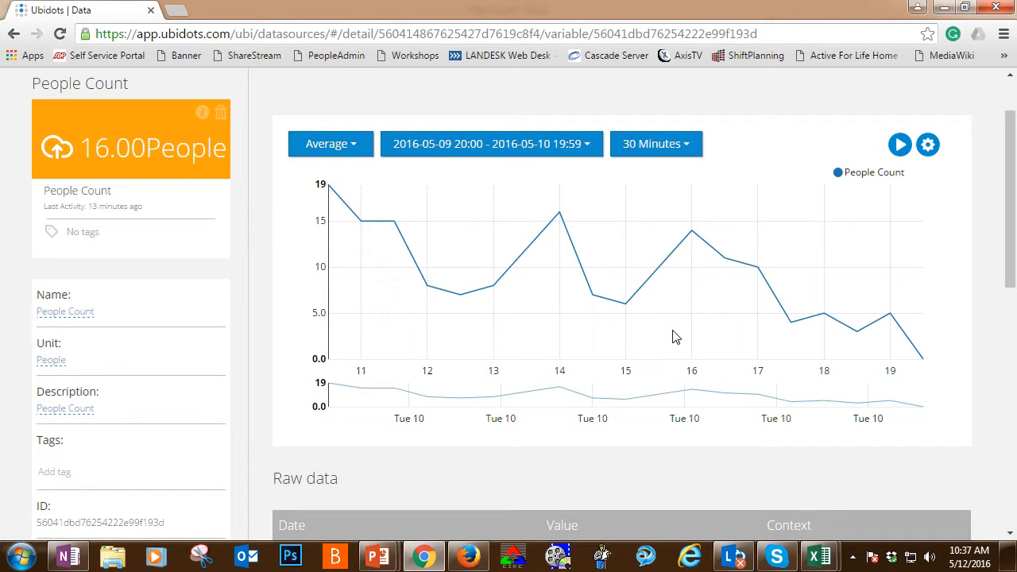